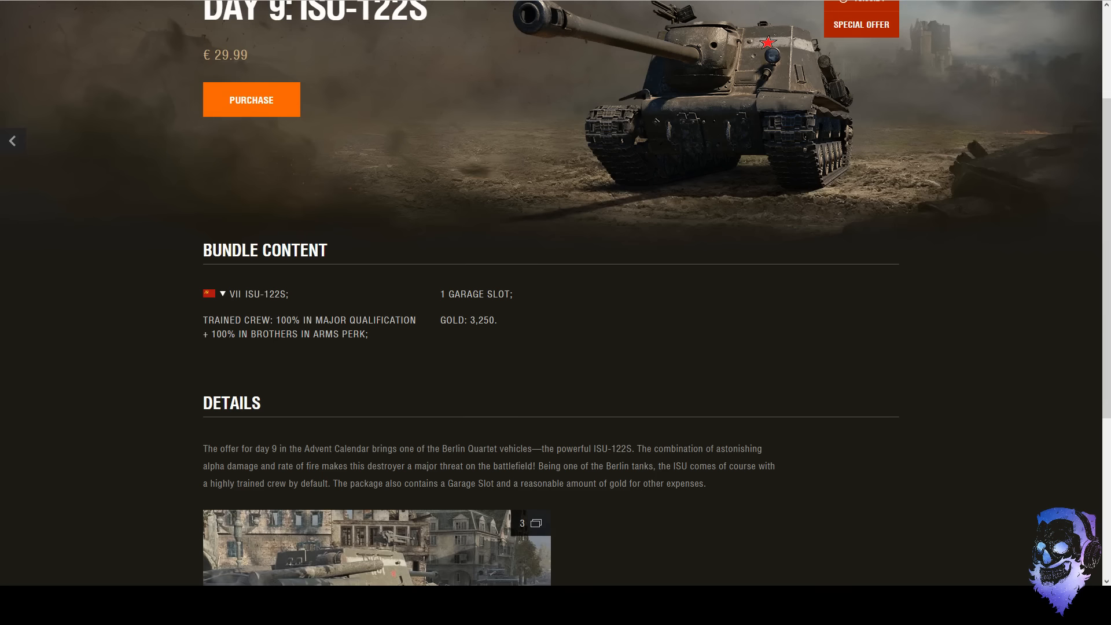
# Flip between the Day 9 ISU-122S special and the regular ISU-122S Gold offer.
pyautogui.scroll(3)
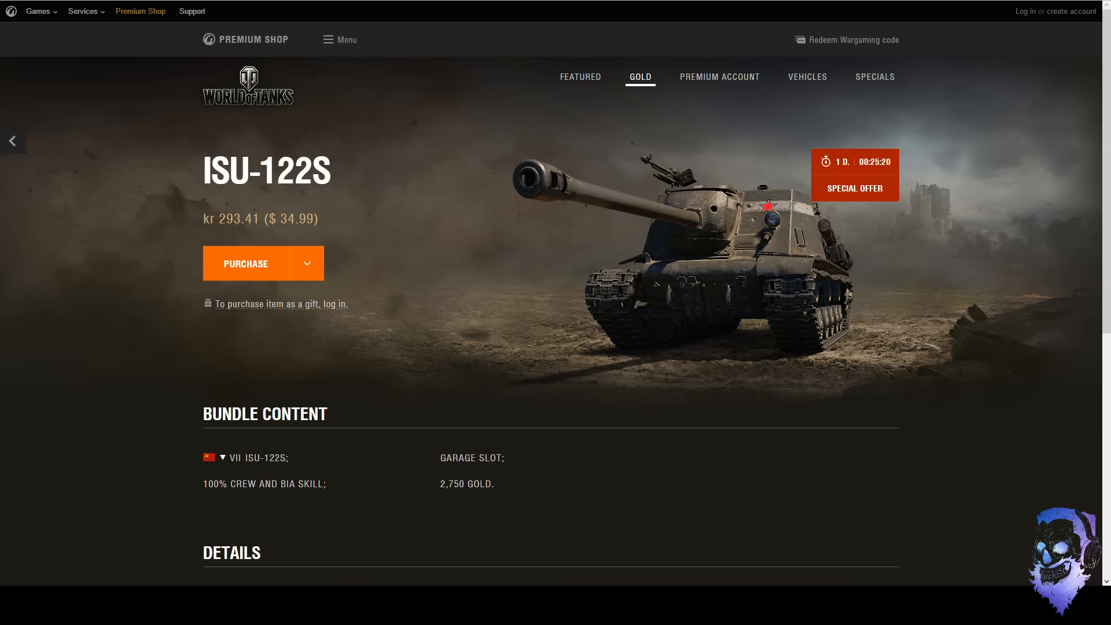
pyautogui.click(875, 76)
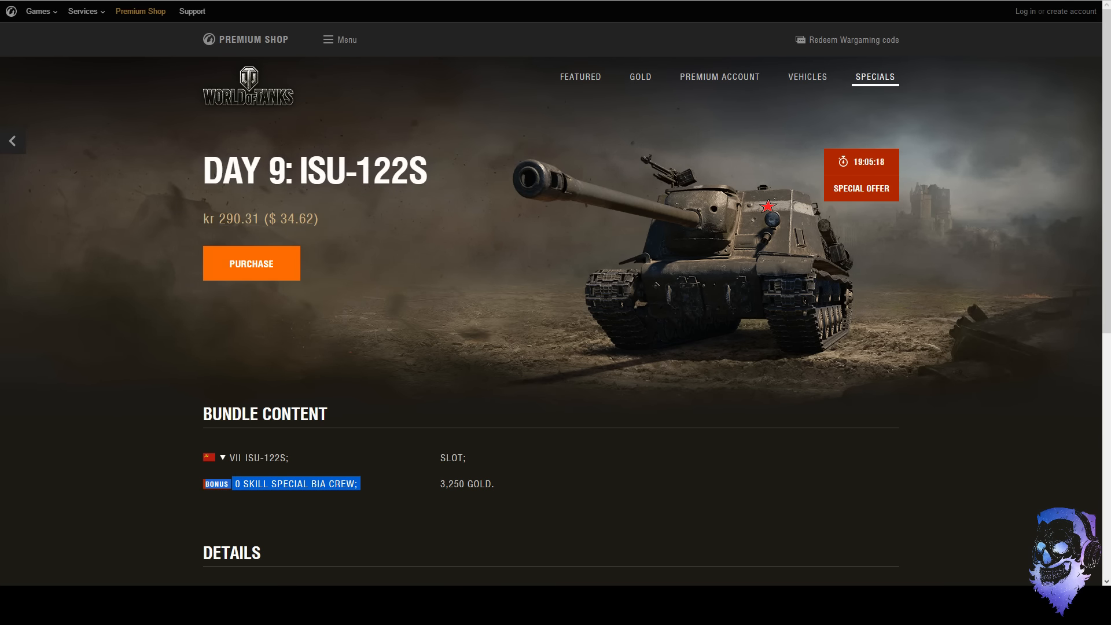
pyautogui.click(638, 76)
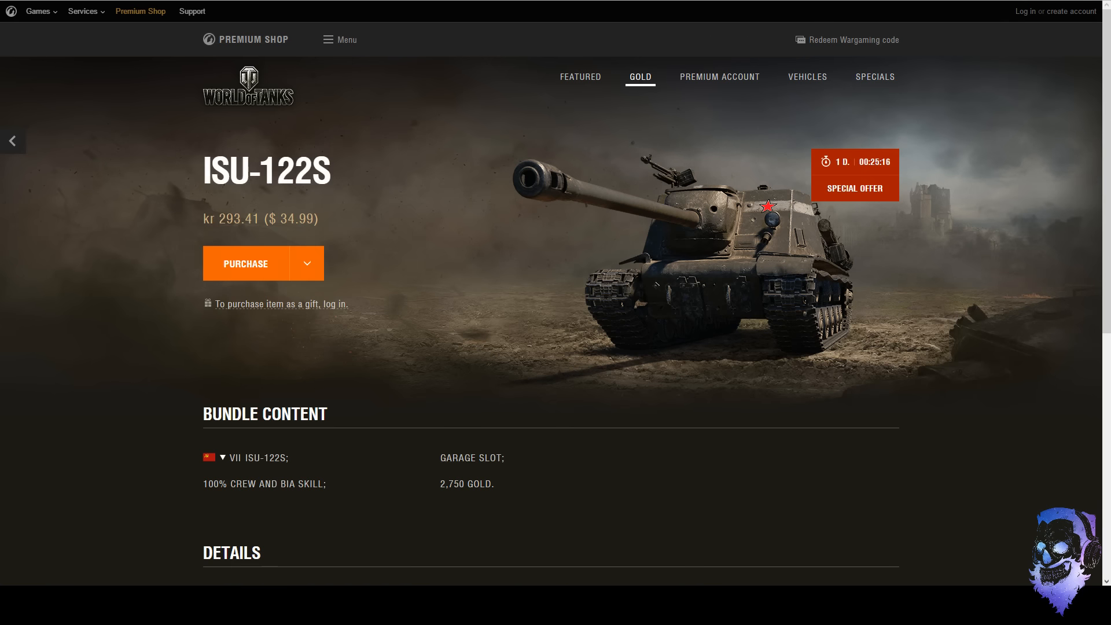
pyautogui.click(875, 76)
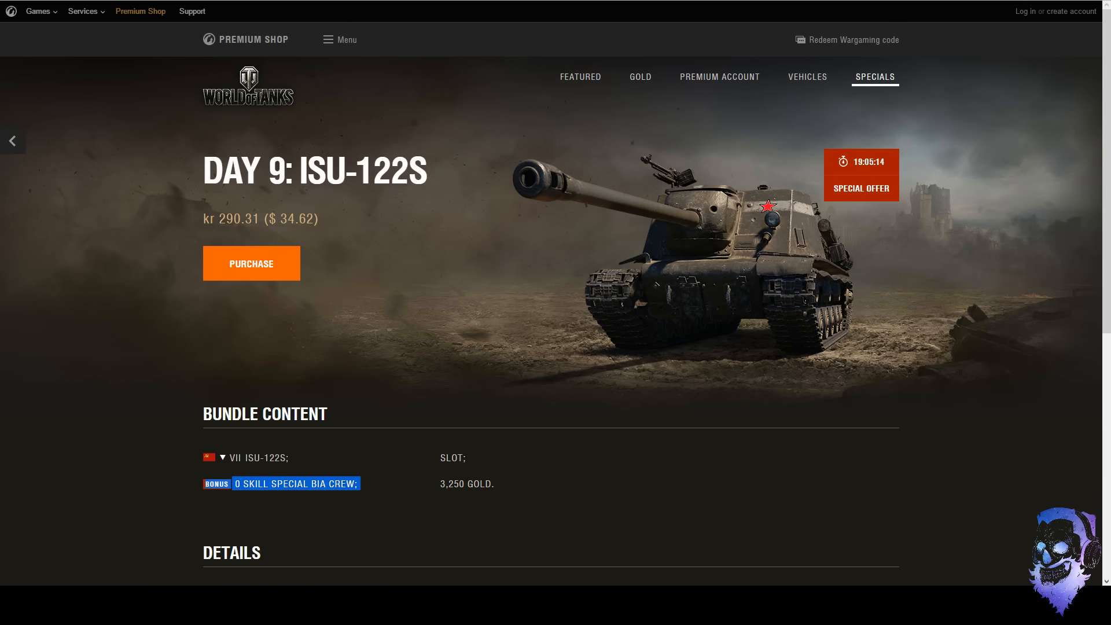
# Compare the two ISU-122S offers once more, settling on the regular Gold bundle.
pyautogui.click(639, 76)
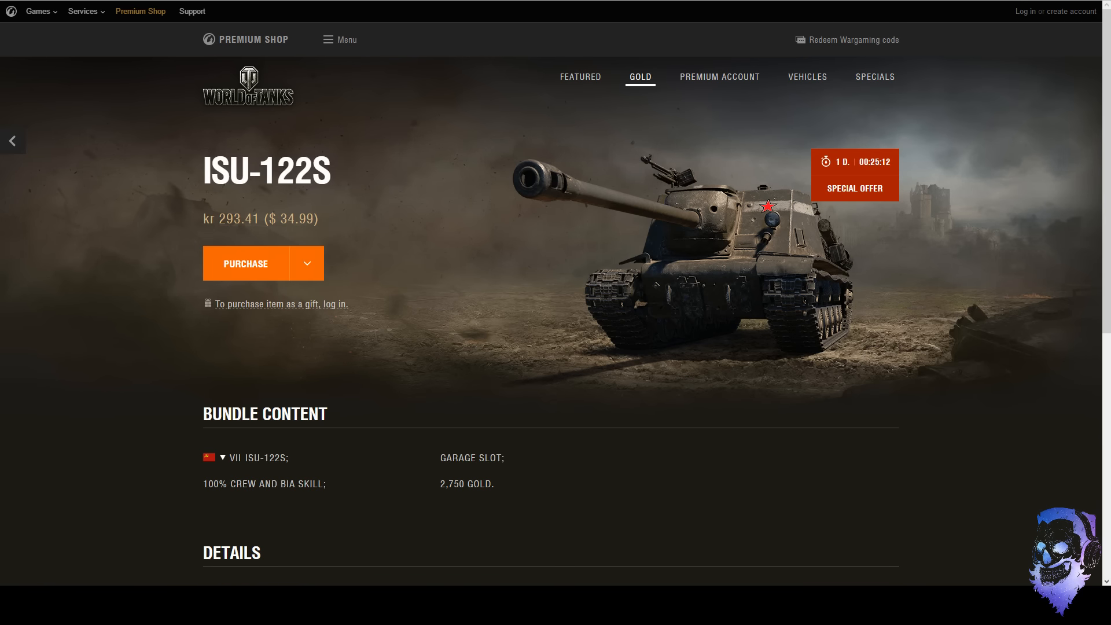
pyautogui.click(874, 76)
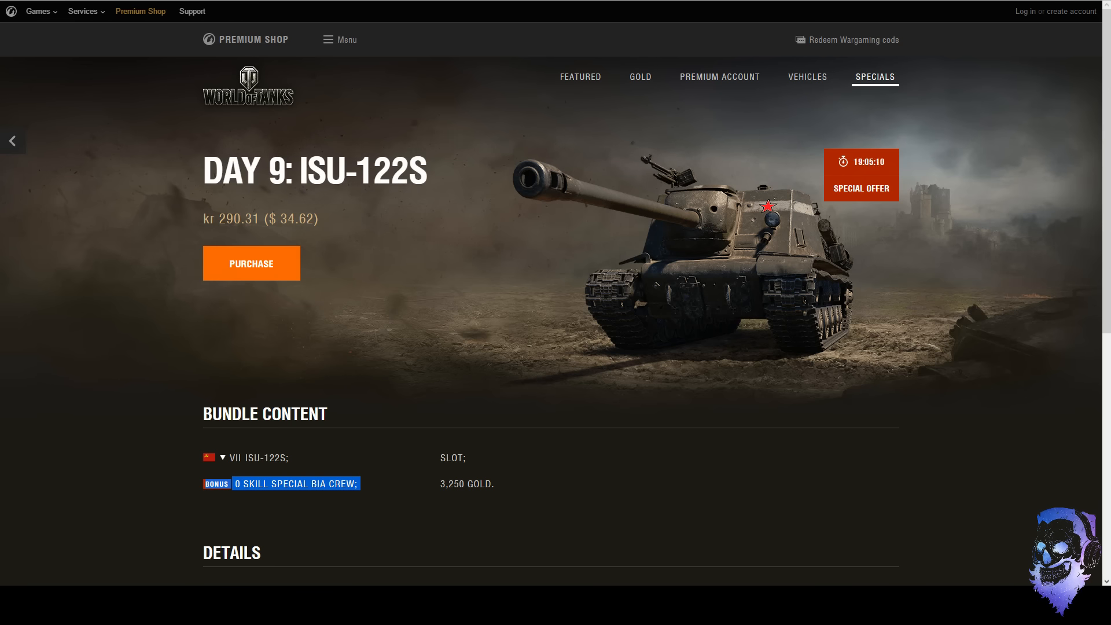
pyautogui.click(638, 77)
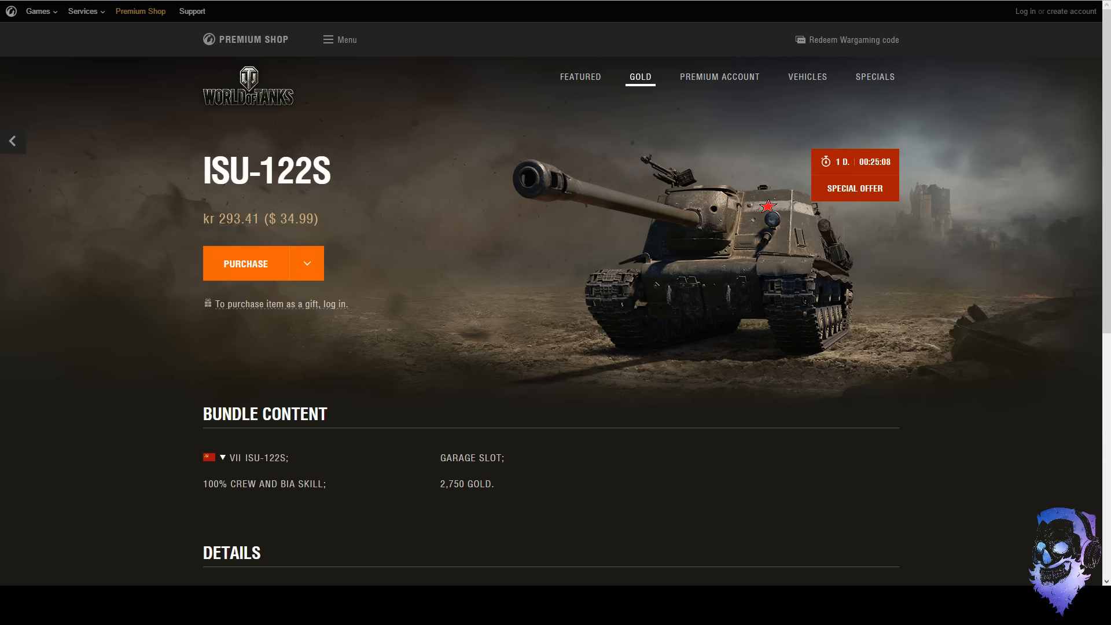
# Scroll through the Day 9 ISU-122S special's Bundle Content and Details description.
pyautogui.scroll(-3)
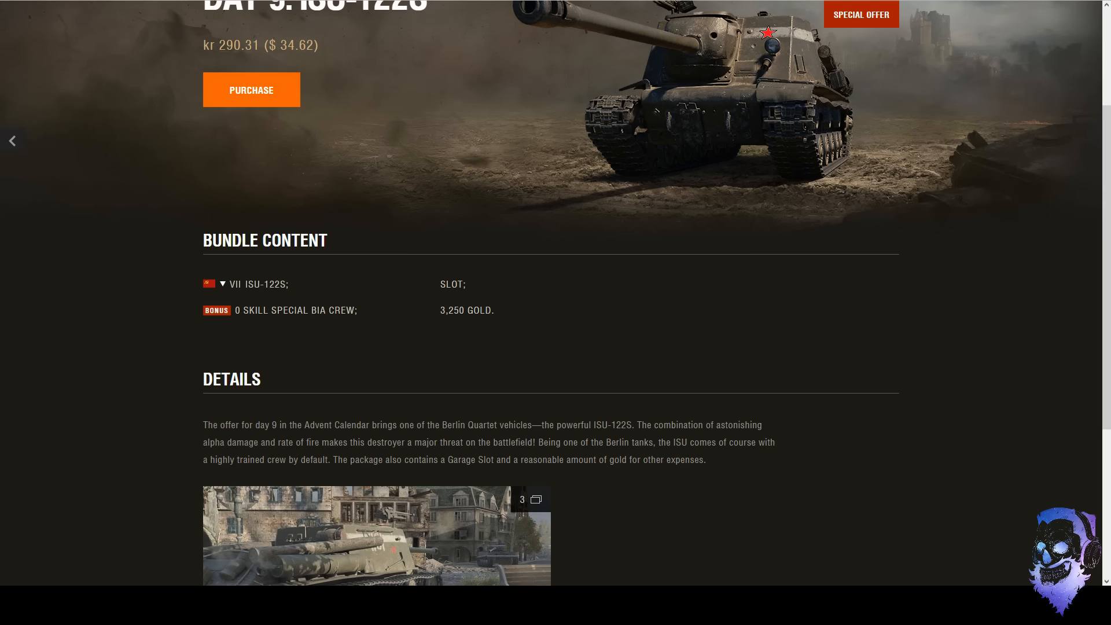
pyautogui.scroll(3)
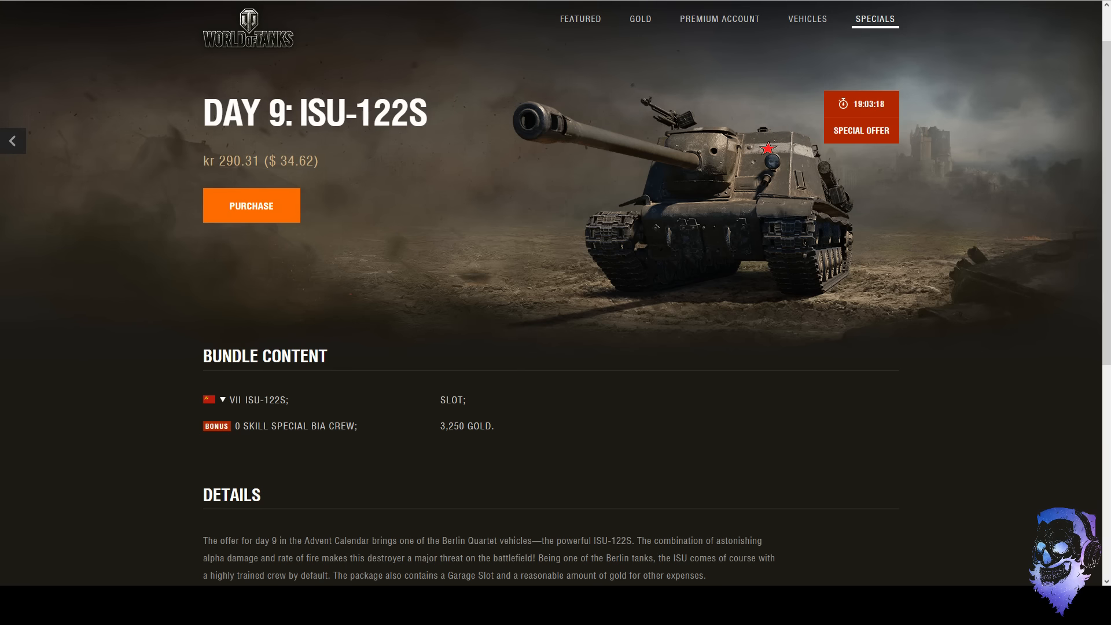
pyautogui.scroll(-3)
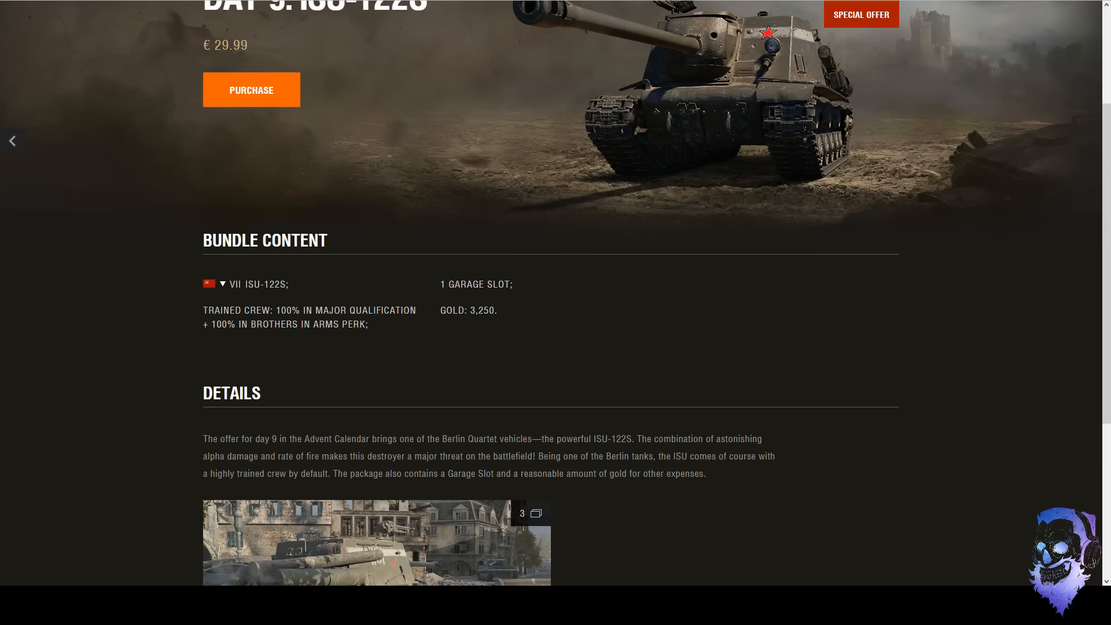
pyautogui.scroll(3)
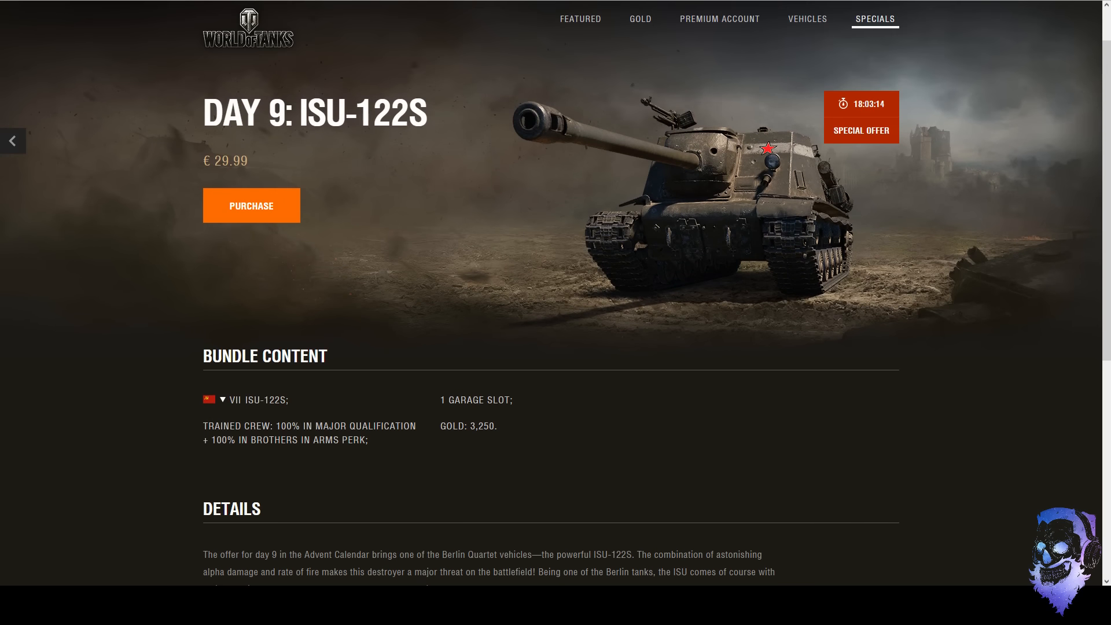
pyautogui.doubleClick(481, 426)
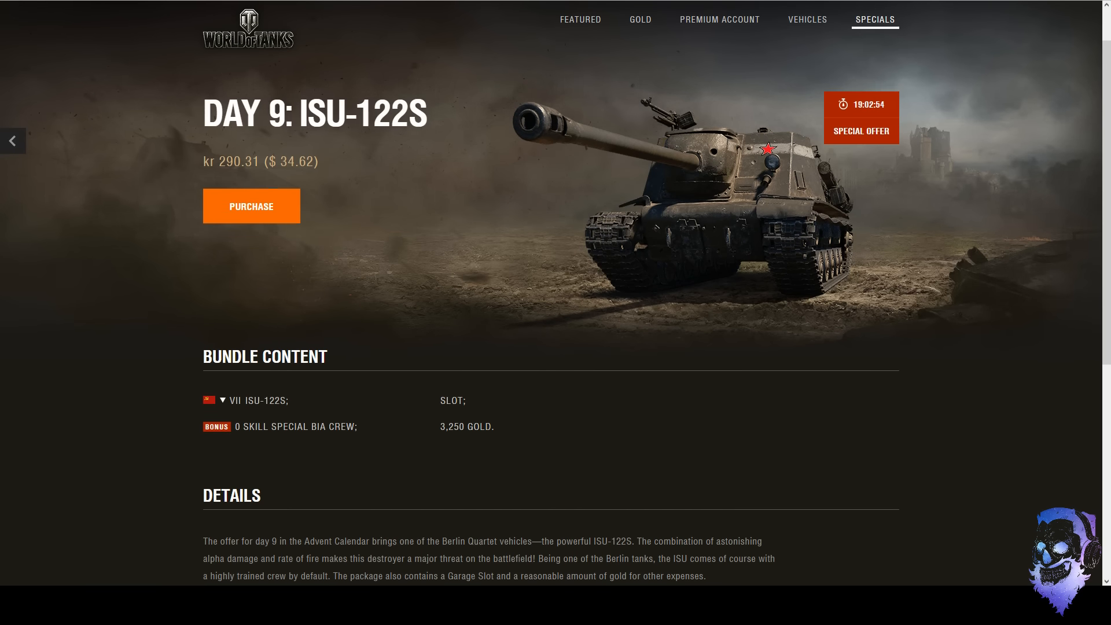
pyautogui.scroll(3)
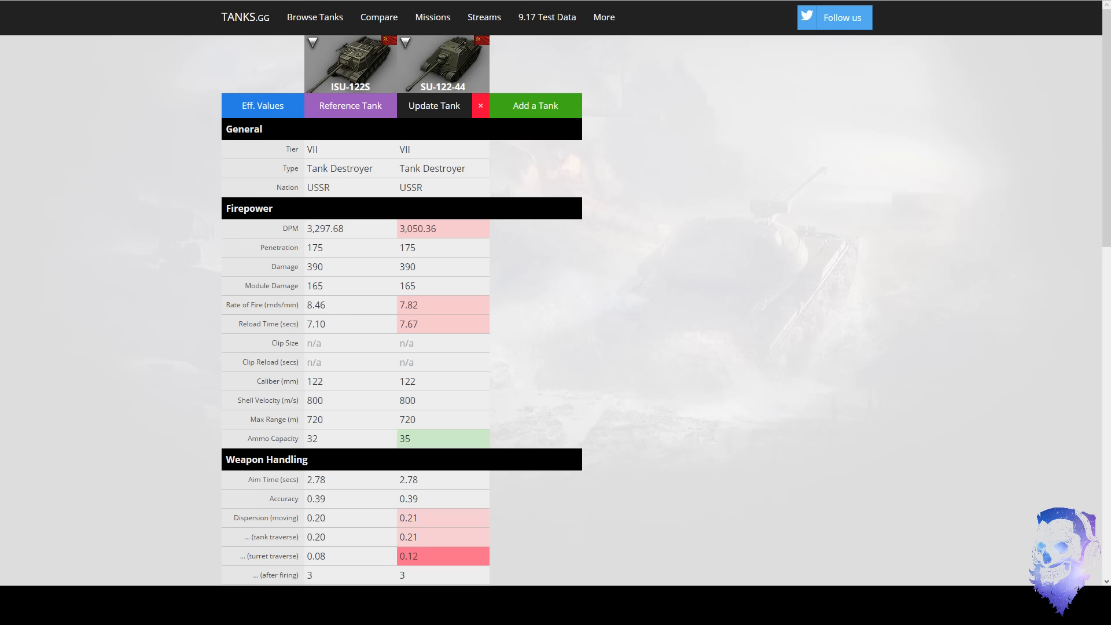
# Scroll the ISU-122S vs SU-122-44 table from firepower down to armour and back.
pyautogui.scroll(-3)
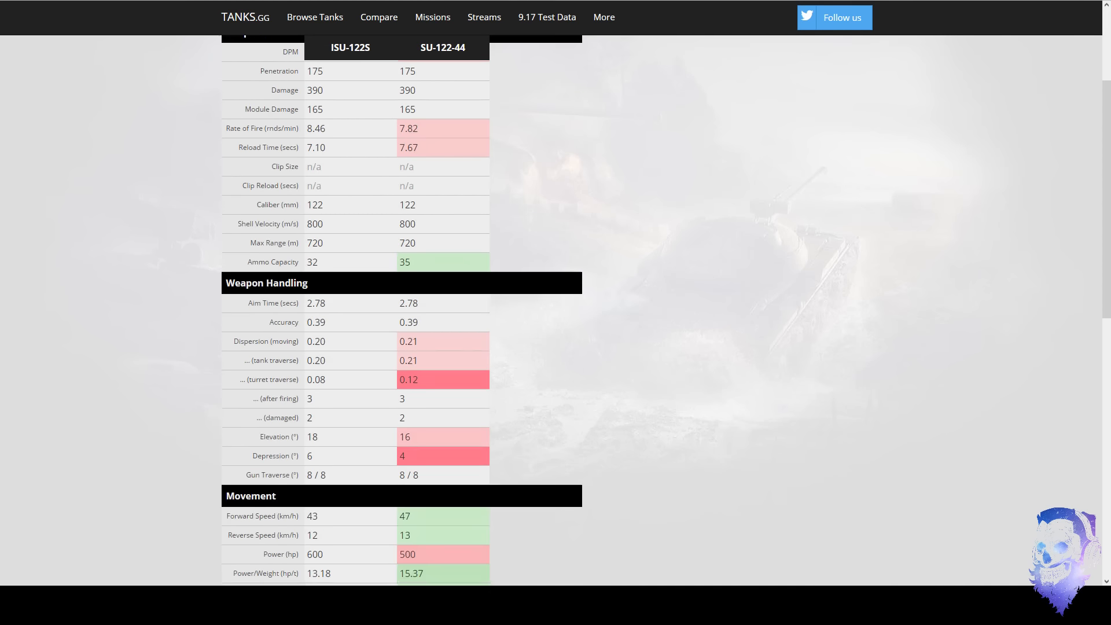
pyautogui.scroll(-3)
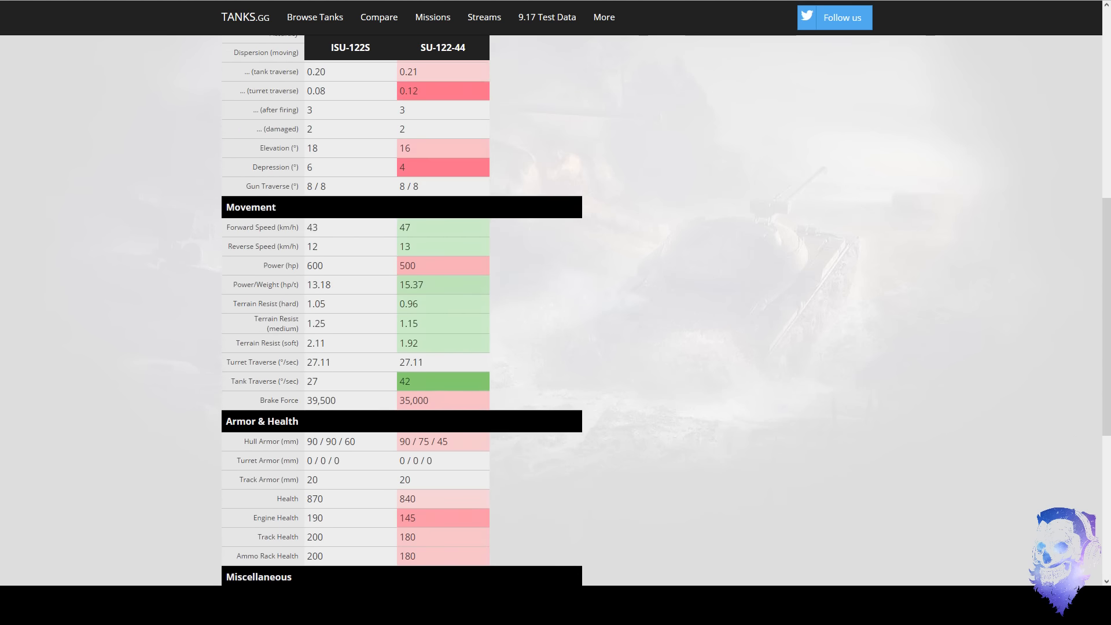
pyautogui.scroll(3)
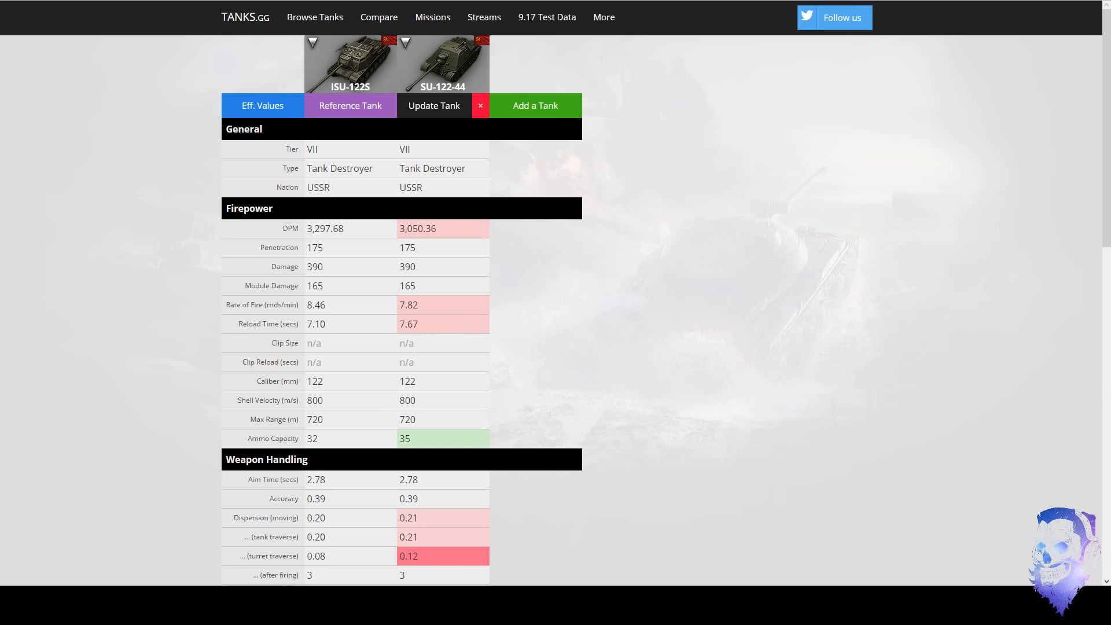
pyautogui.scroll(-3)
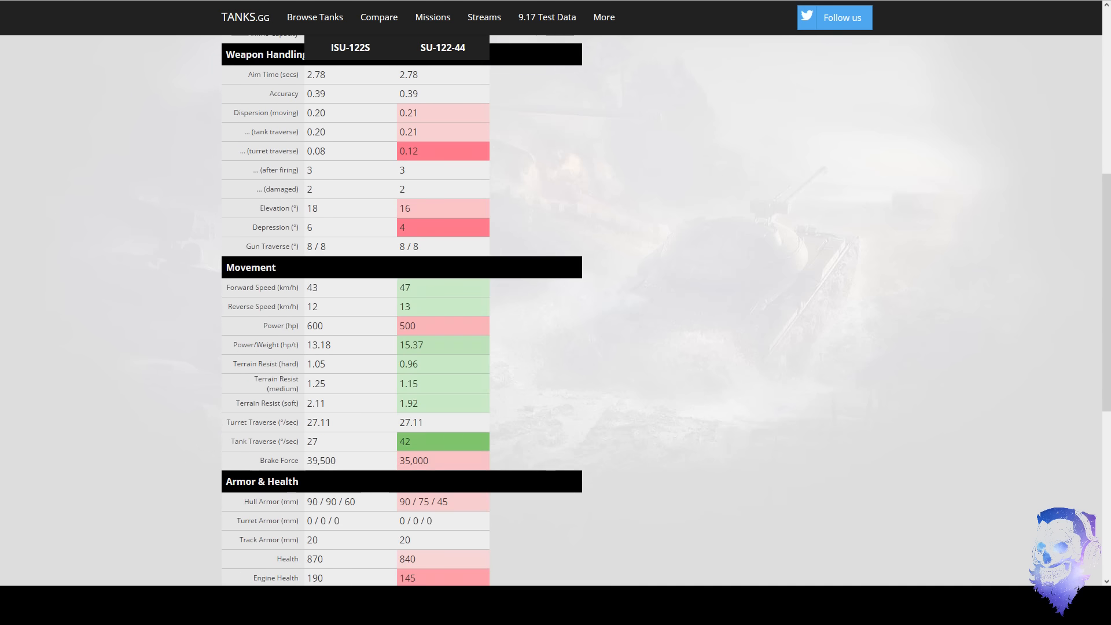
pyautogui.scroll(-3)
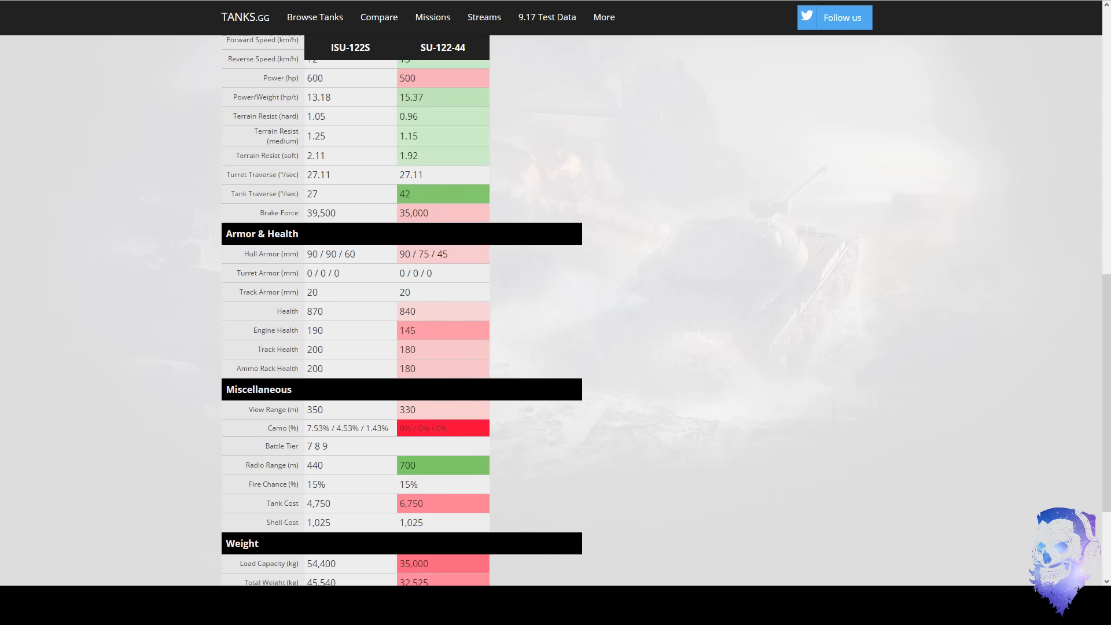
pyautogui.scroll(3)
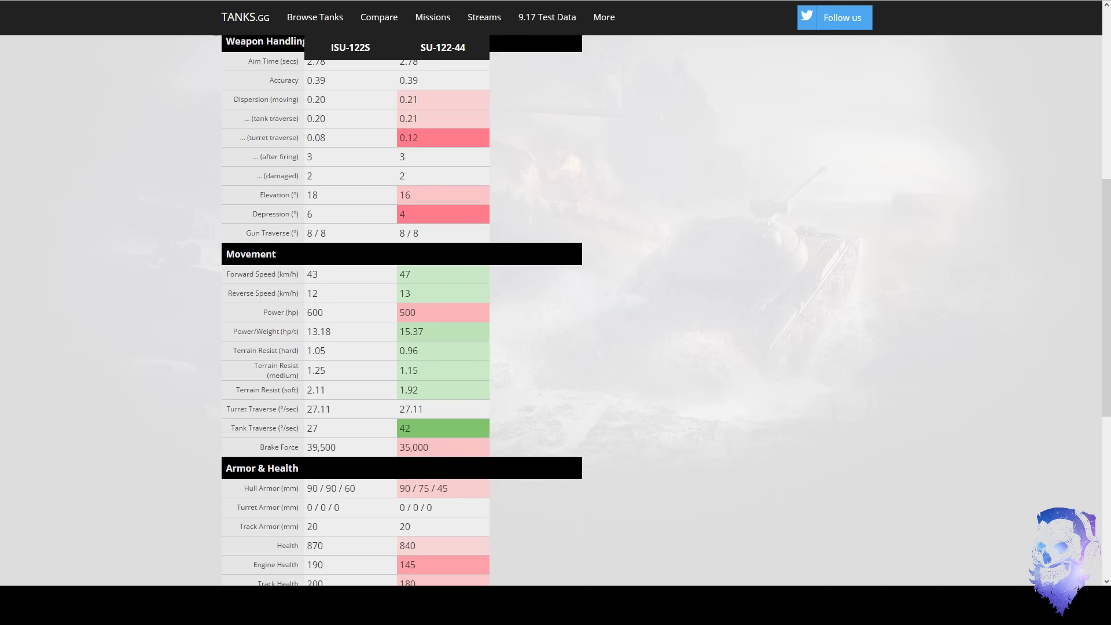
pyautogui.scroll(3)
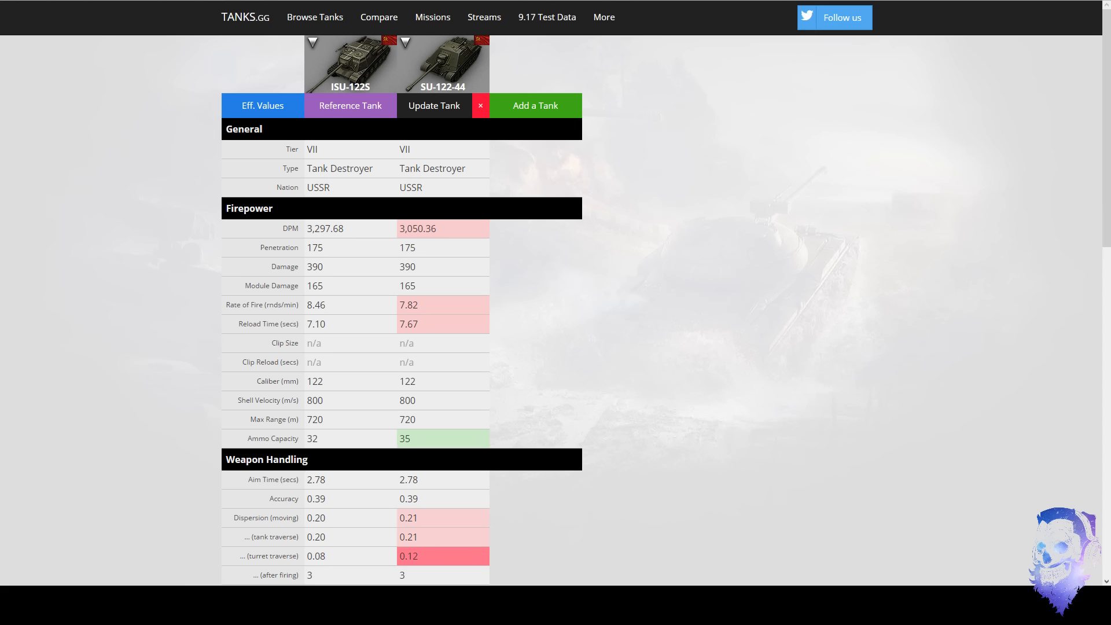
# Mark the ISU-122S DPM figure in the comparison table.
pyautogui.doubleClick(324, 228)
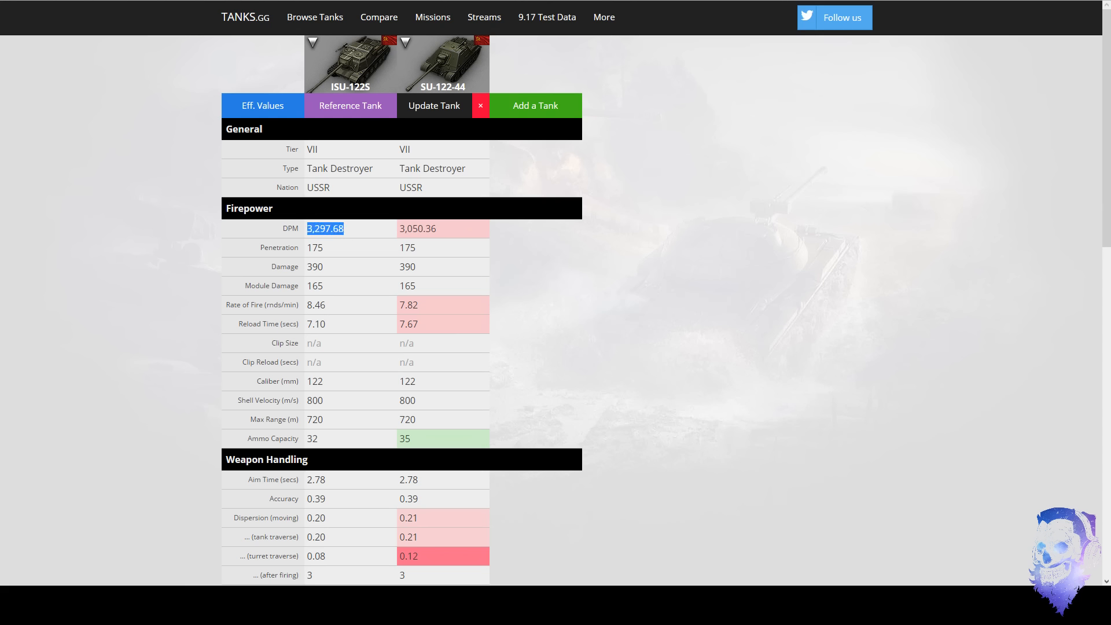
# Bring up options on the SU-122-44 DPM value and look over the firepower rows.
pyautogui.rightClick(324, 228)
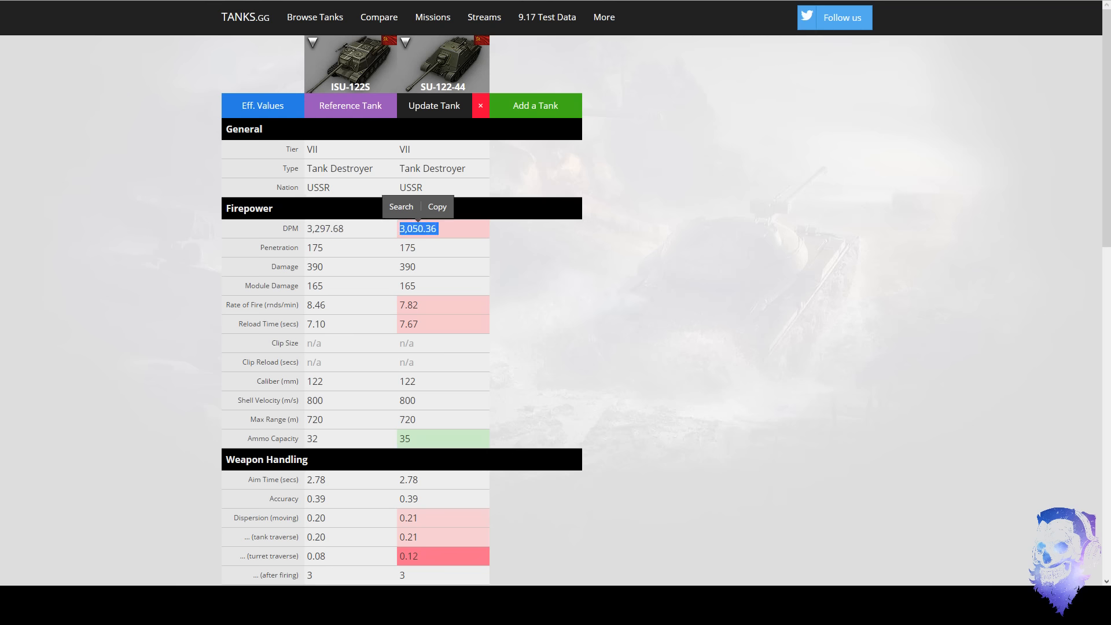
pyautogui.scroll(-3)
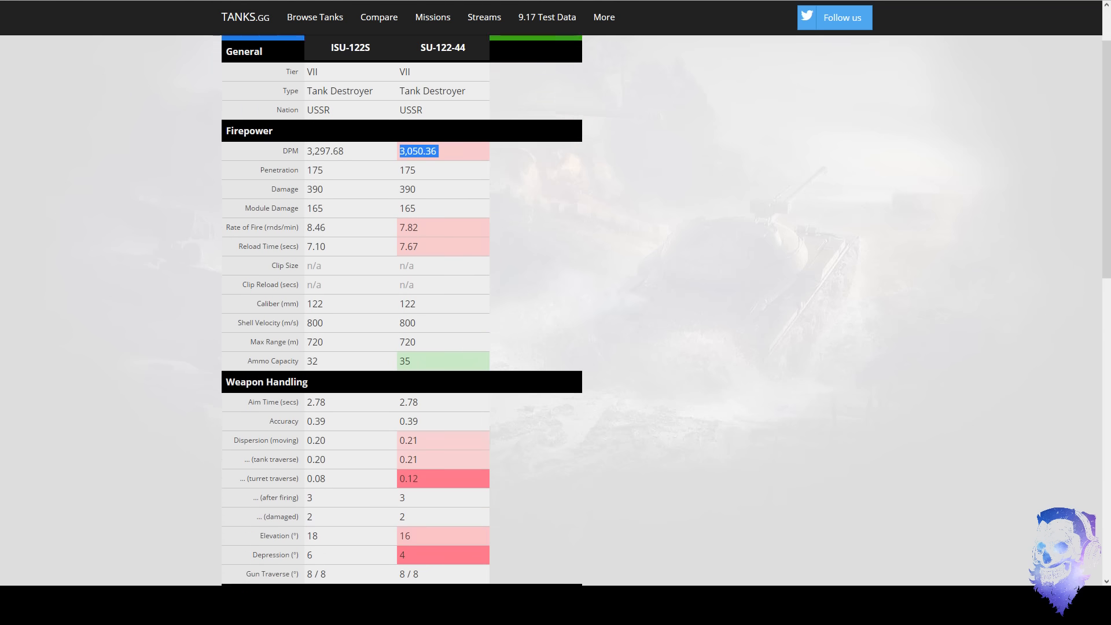
pyautogui.scroll(3)
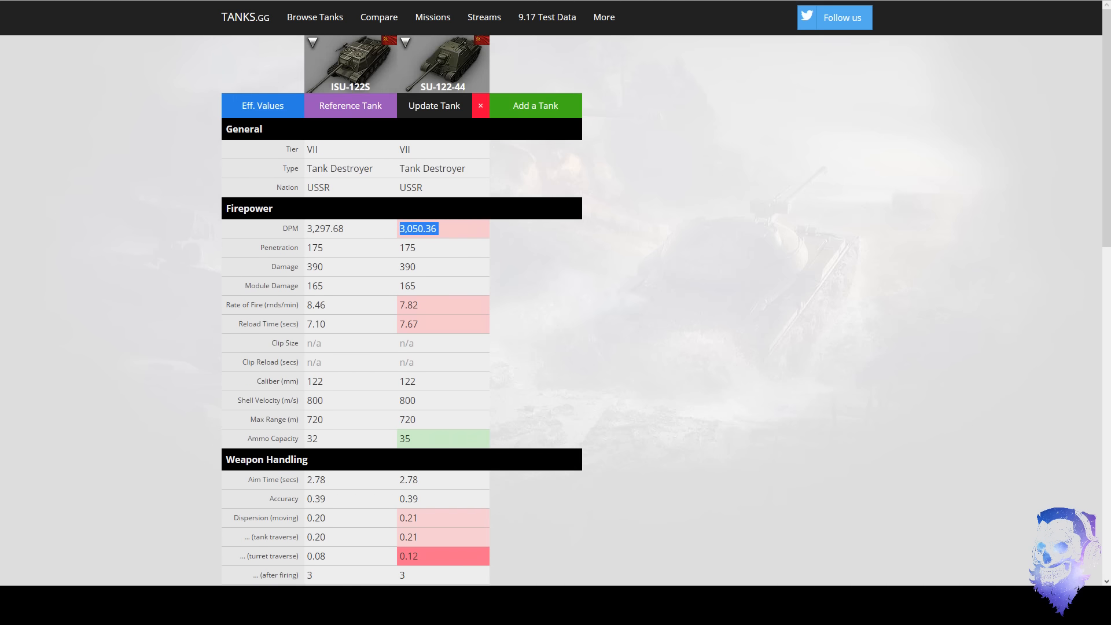
pyautogui.scroll(-3)
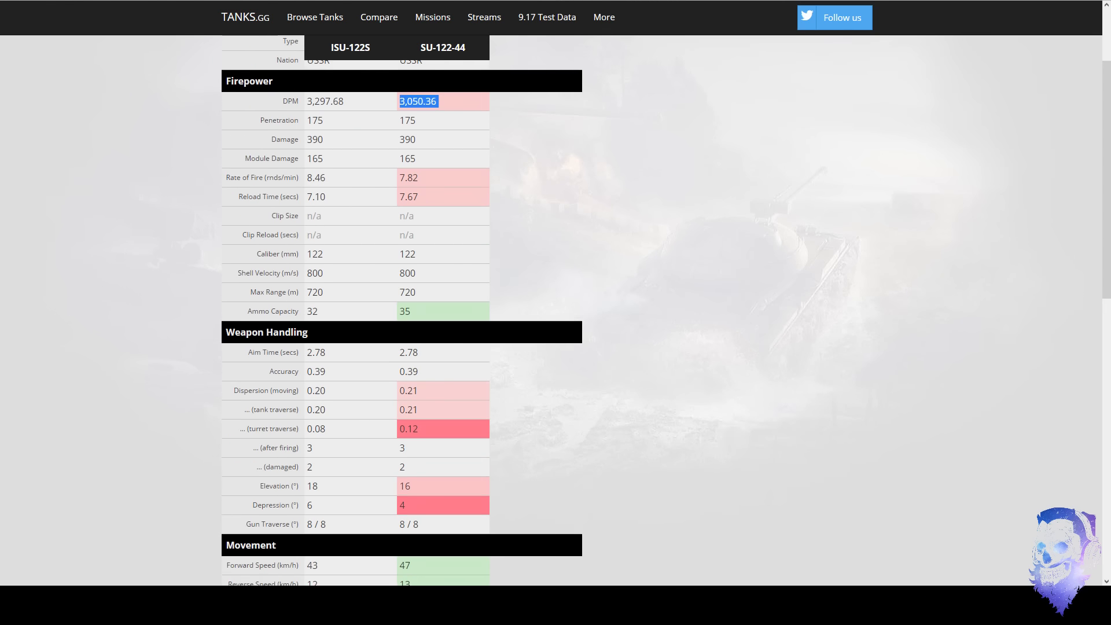
# Review the handling, movement and armour rows of the ISU-122S vs SU-122-44 table.
pyautogui.scroll(-3)
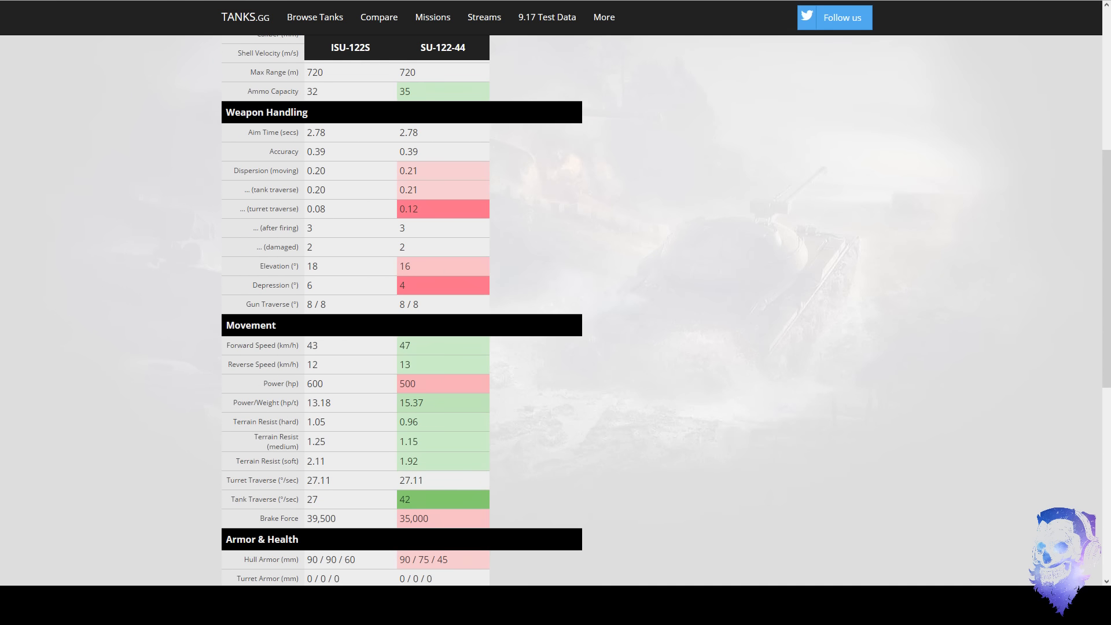
pyautogui.scroll(-3)
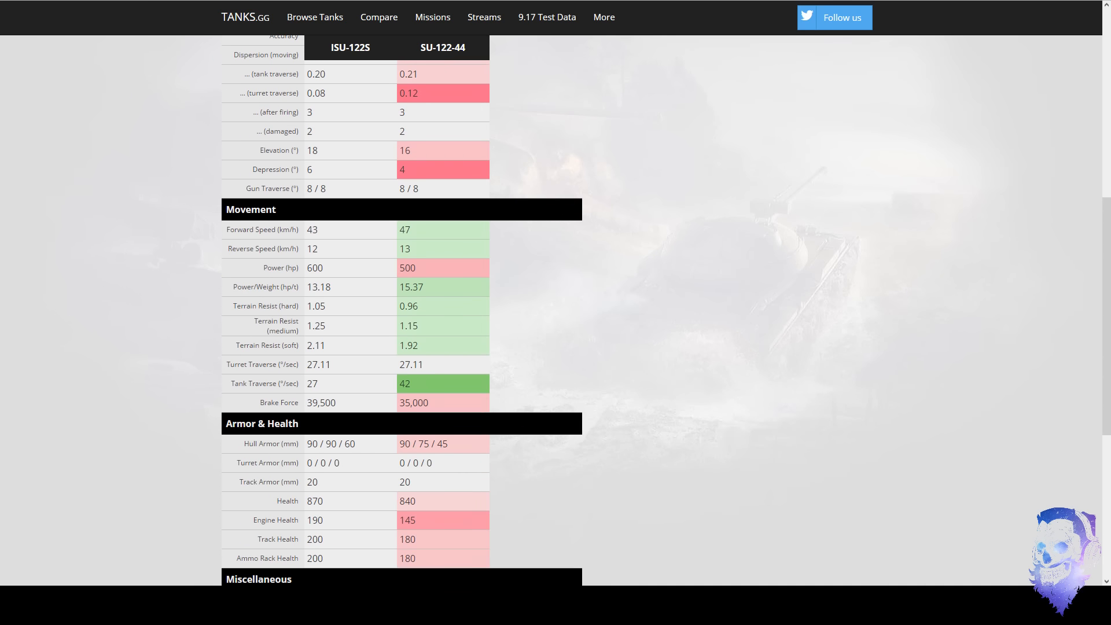
pyautogui.scroll(3)
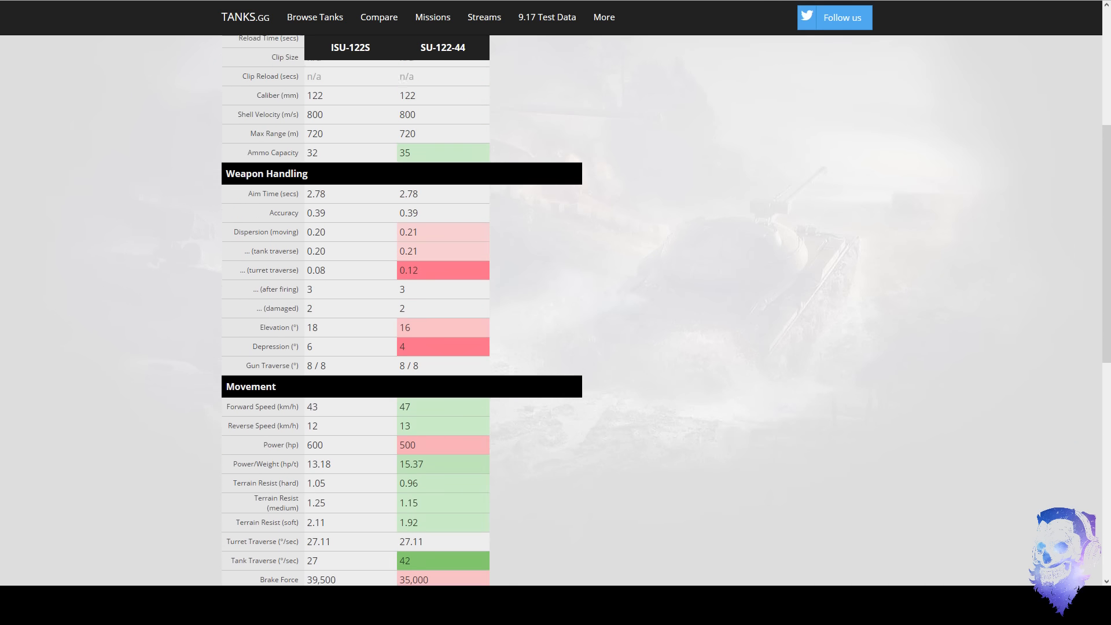
pyautogui.scroll(3)
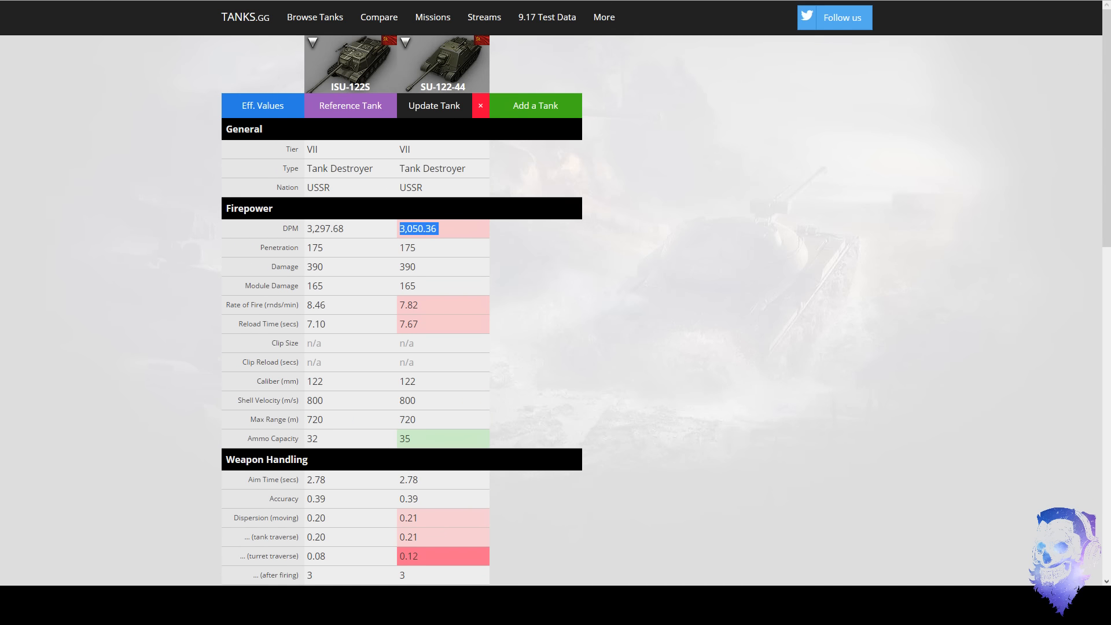
pyautogui.scroll(-3)
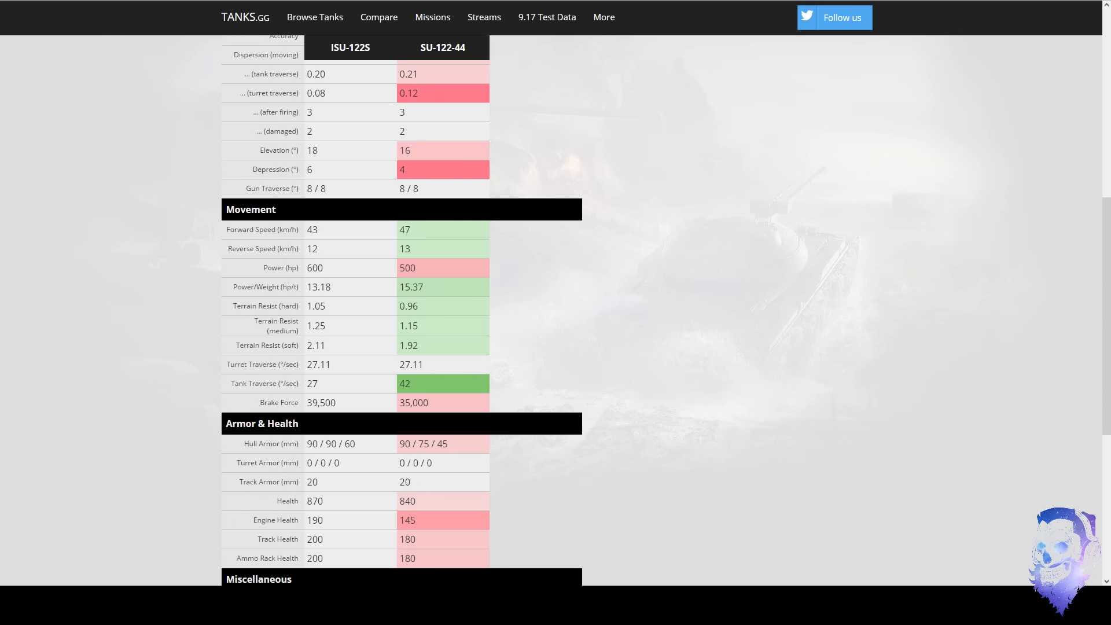
# Mark the SU-122-44 forward speed, terrain resistance and tank traverse 42 values.
pyautogui.doubleClick(404, 229)
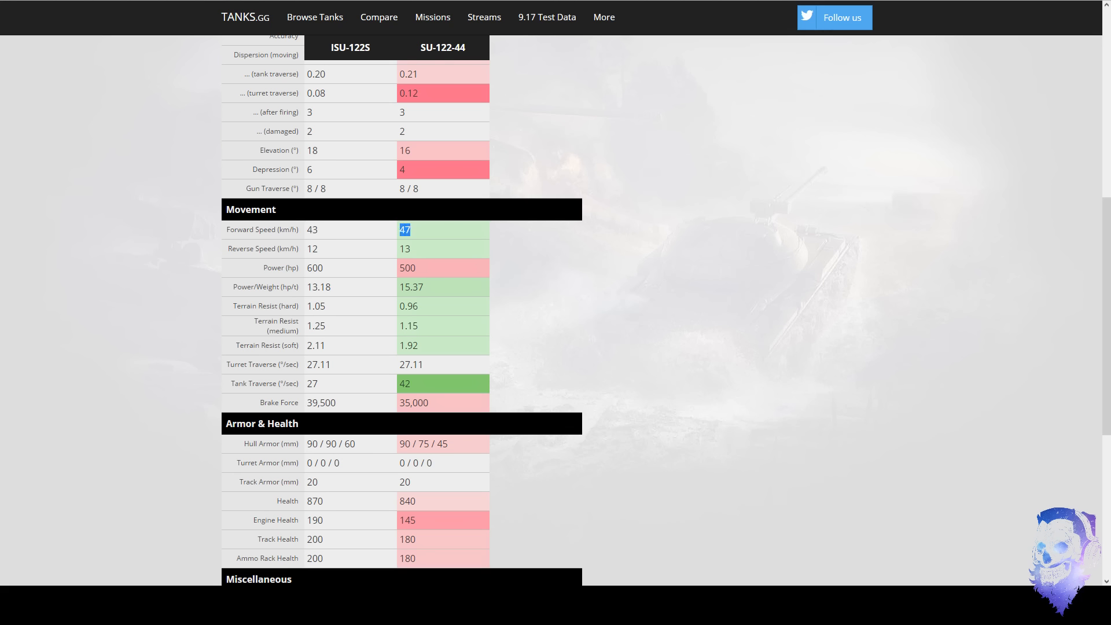
pyautogui.doubleClick(311, 229)
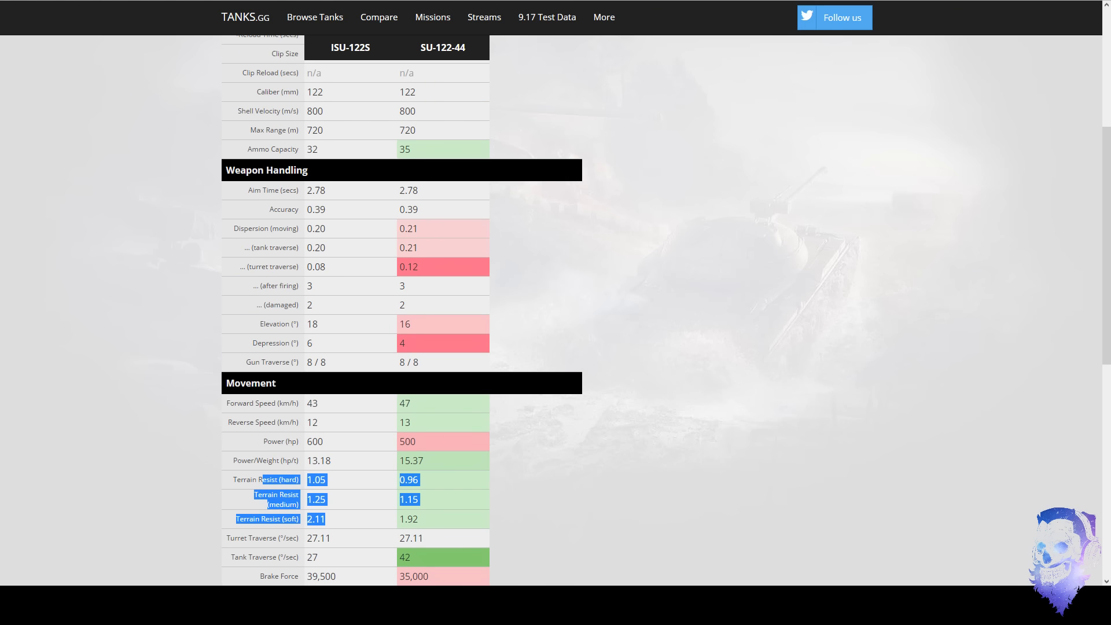
pyautogui.scroll(-3)
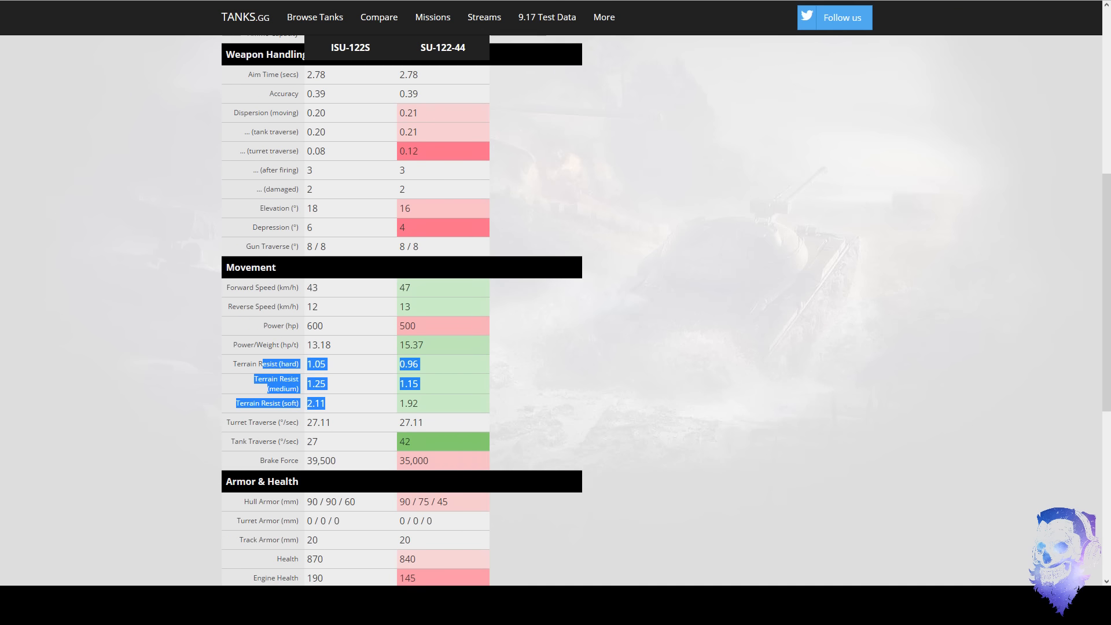
pyautogui.scroll(-3)
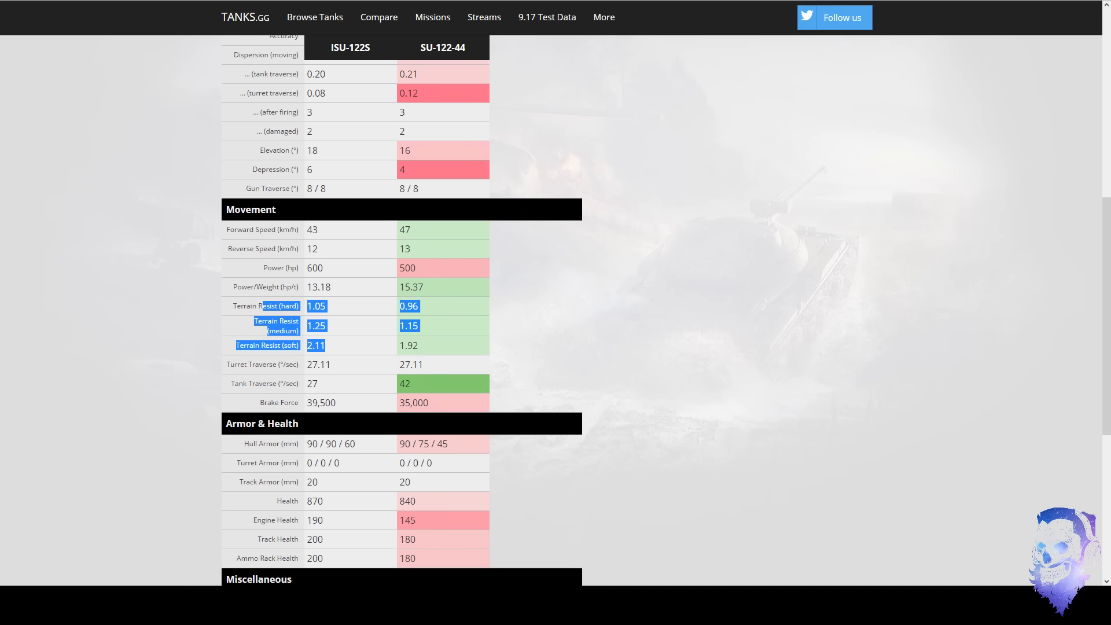
pyautogui.doubleClick(311, 383)
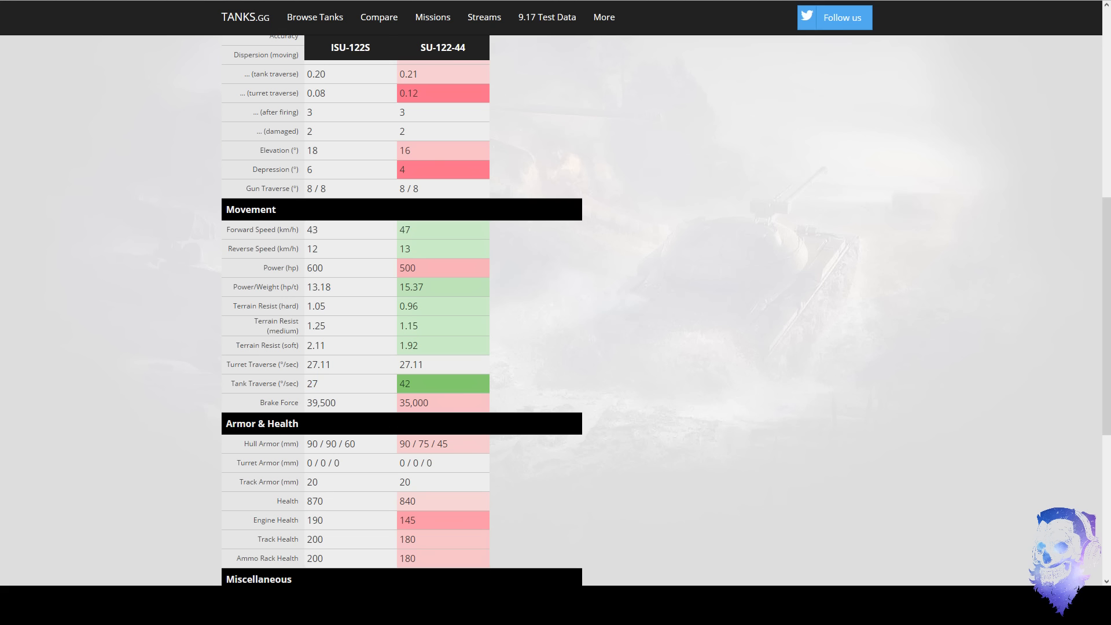
pyautogui.doubleClick(405, 383)
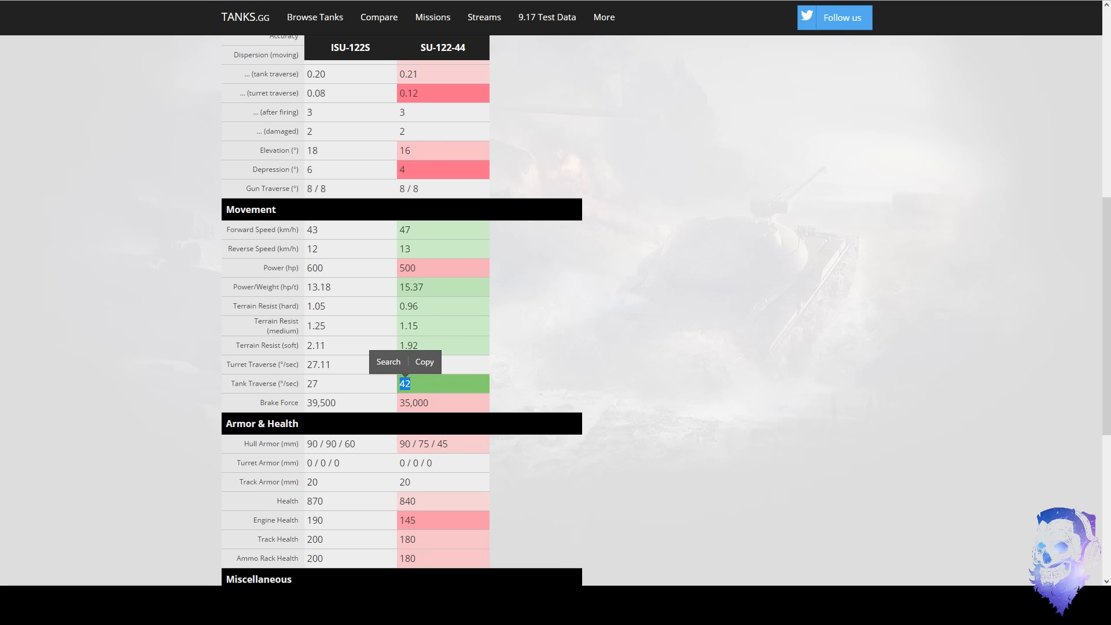
# Clear the marked dispersion value and scroll down to the Miscellaneous rows.
pyautogui.scroll(3)
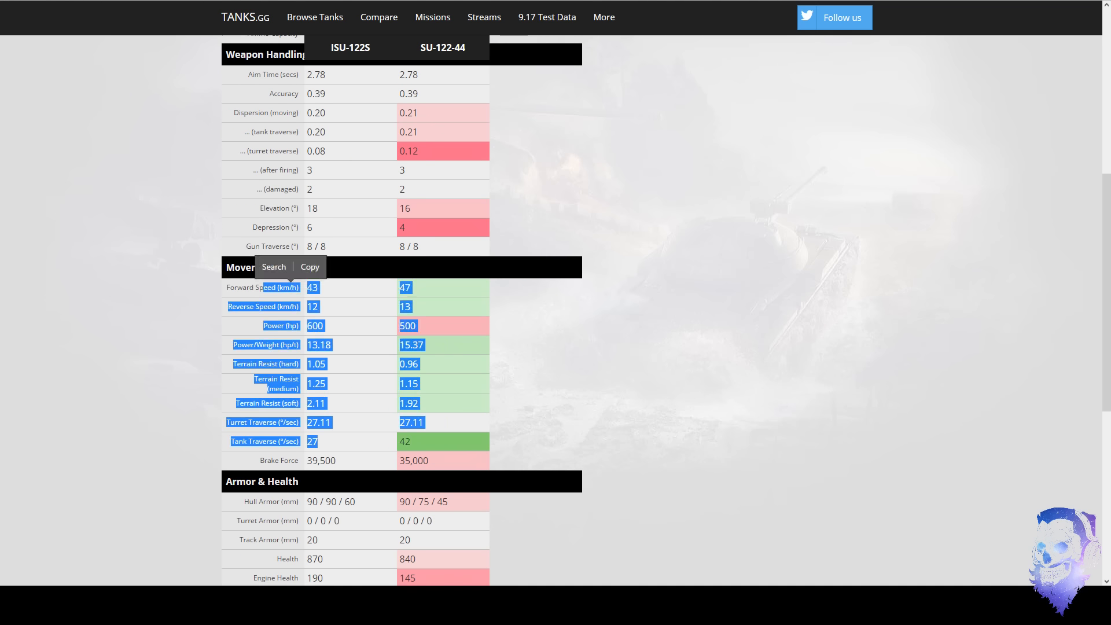
pyautogui.scroll(3)
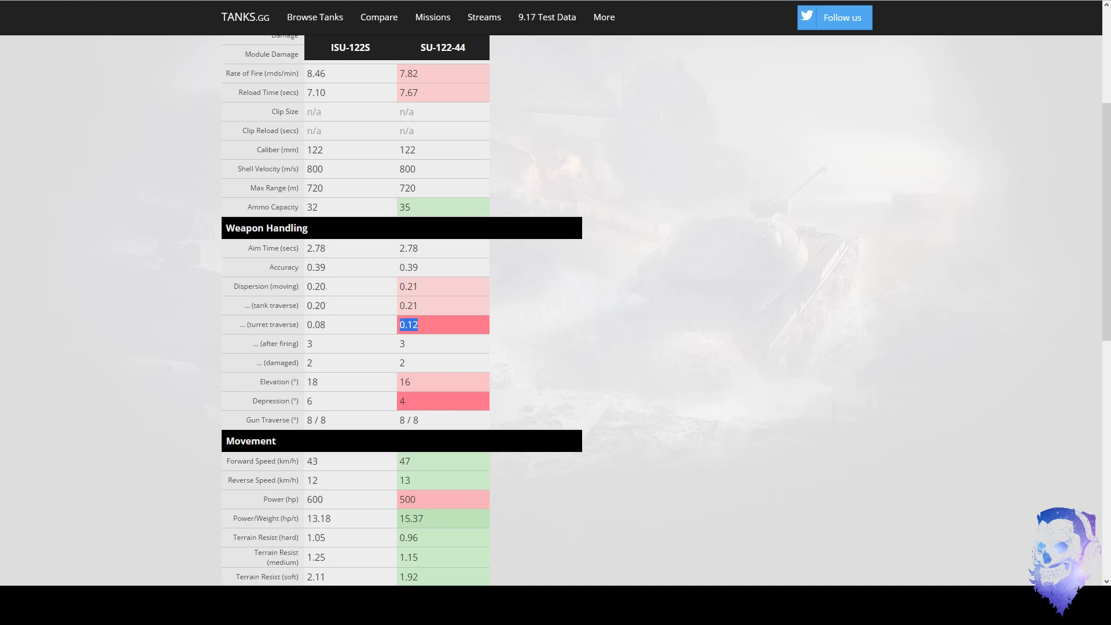
pyautogui.click(316, 324)
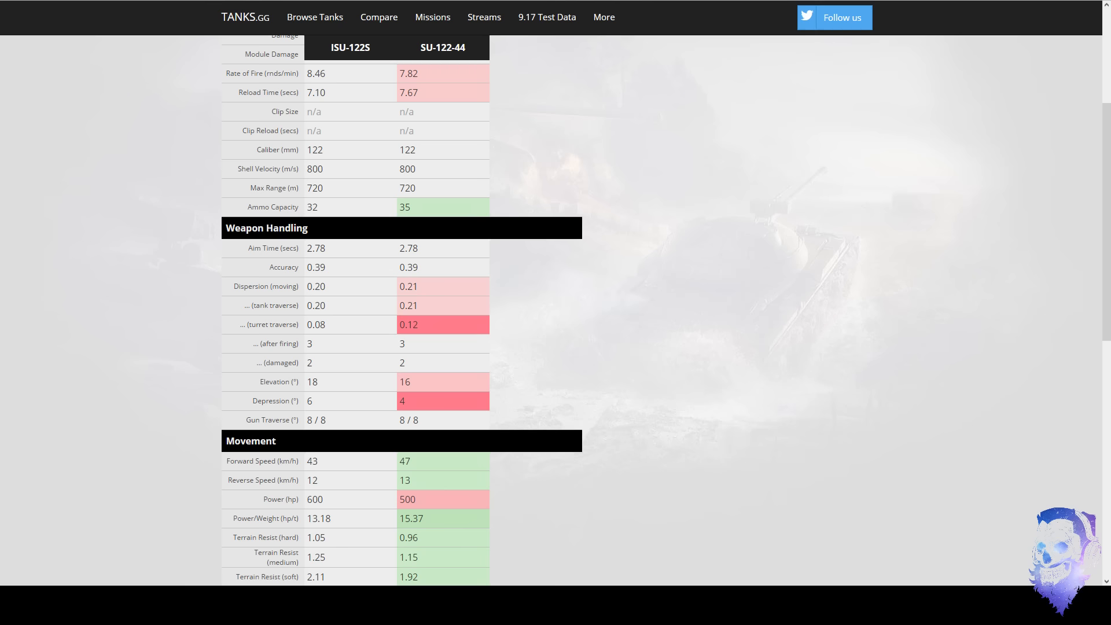
pyautogui.scroll(-3)
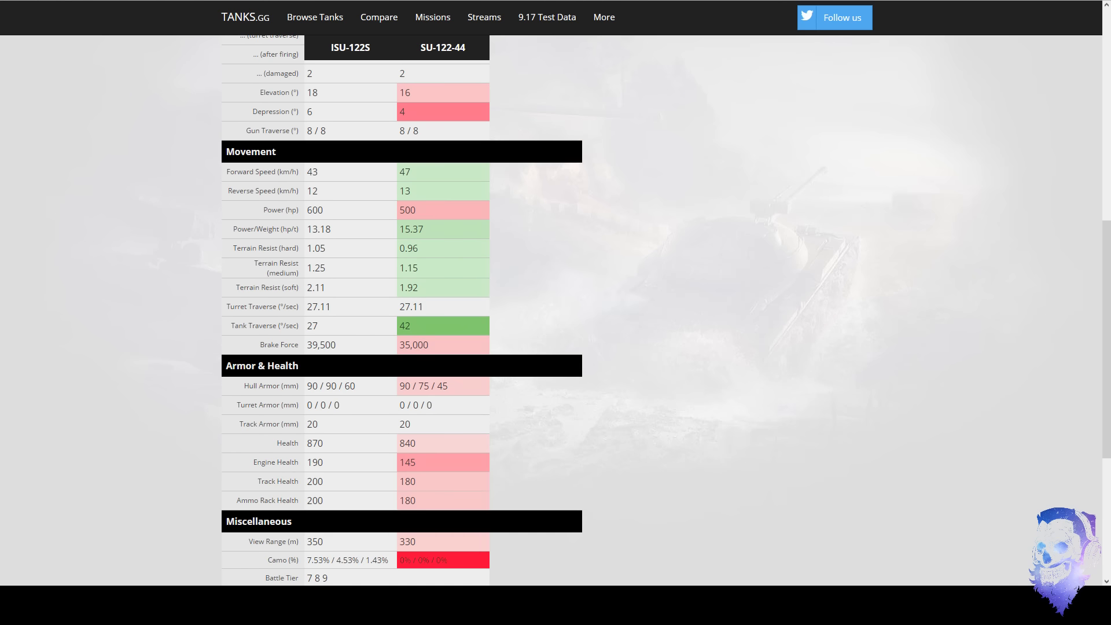
pyautogui.scroll(-3)
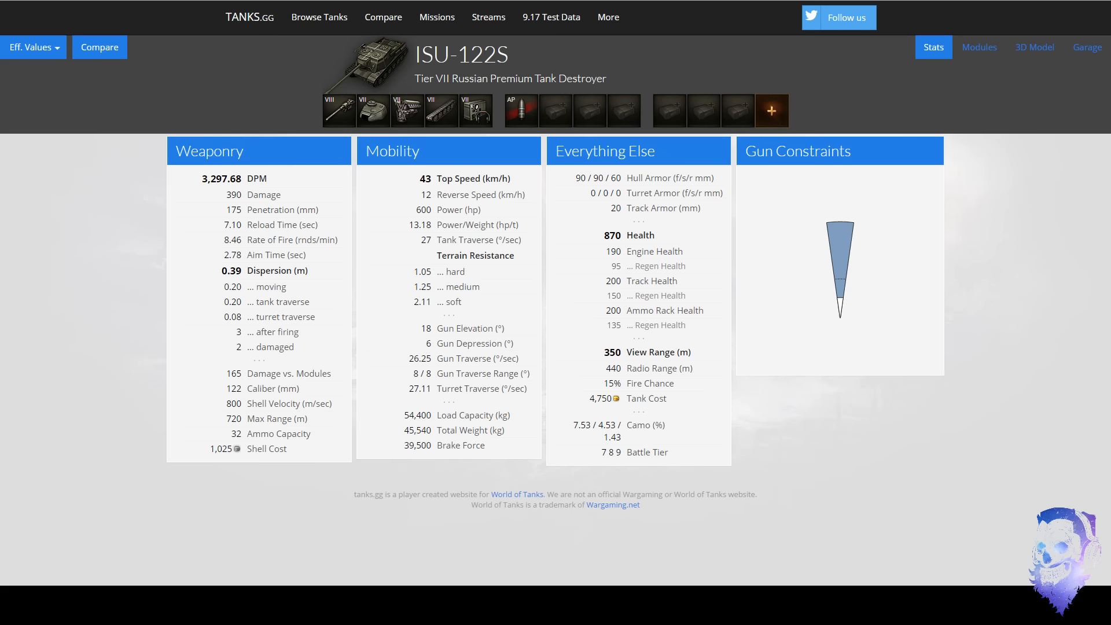
# Show the ISU-122S armour as a 3D model with collision colour coding.
pyautogui.click(1033, 46)
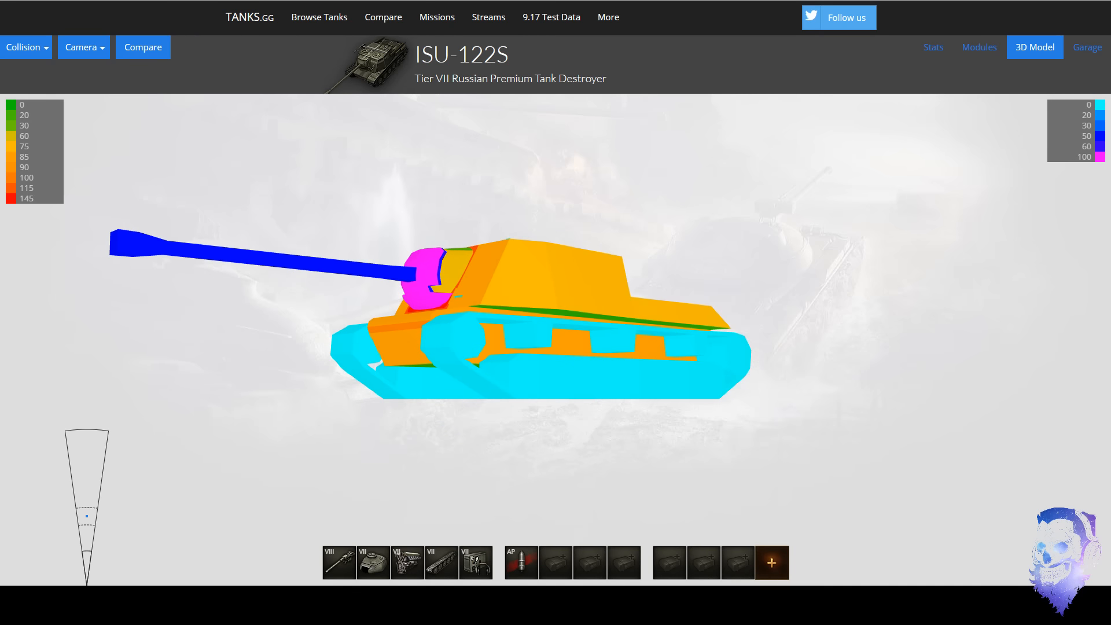
pyautogui.moveTo(320, 16)
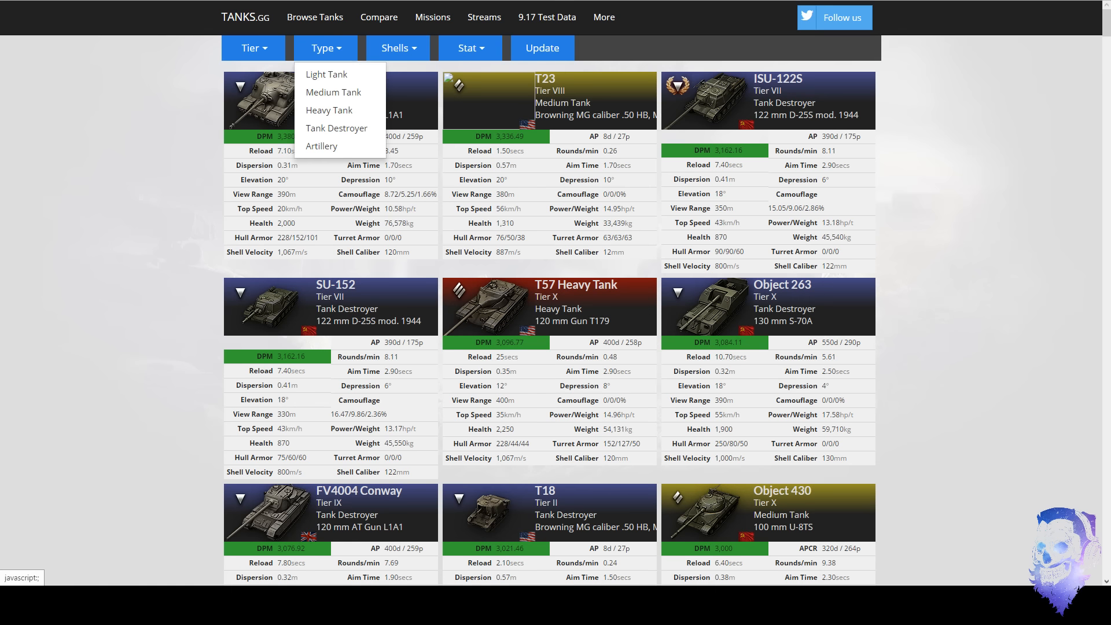
# Filter the tank list to tank destroyers and rotate the SU-122-44 armour model.
pyautogui.click(253, 47)
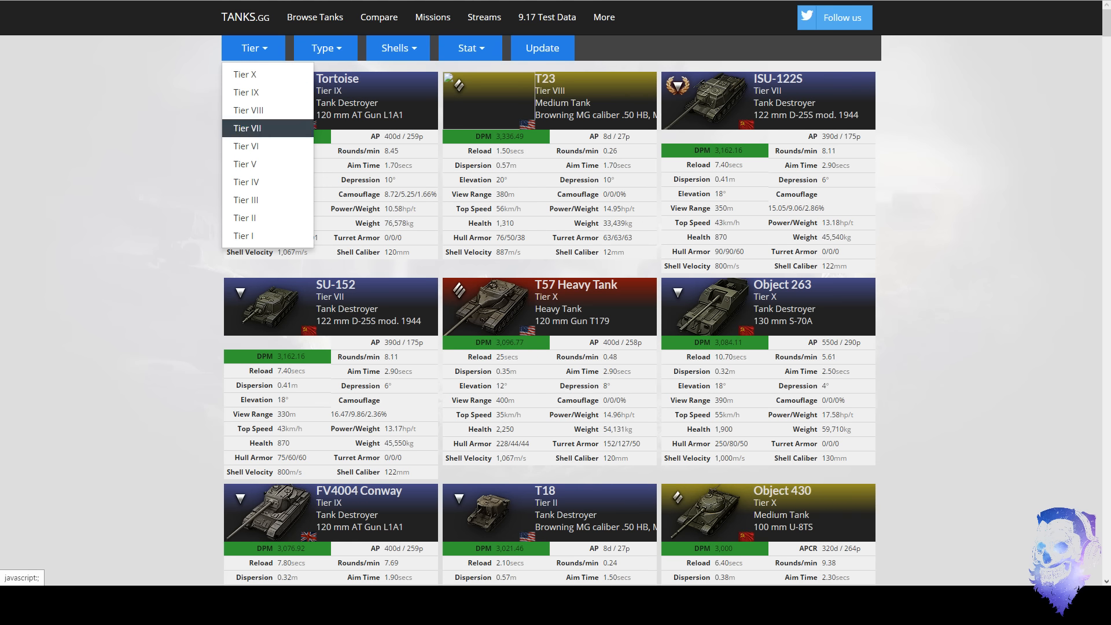
pyautogui.click(325, 47)
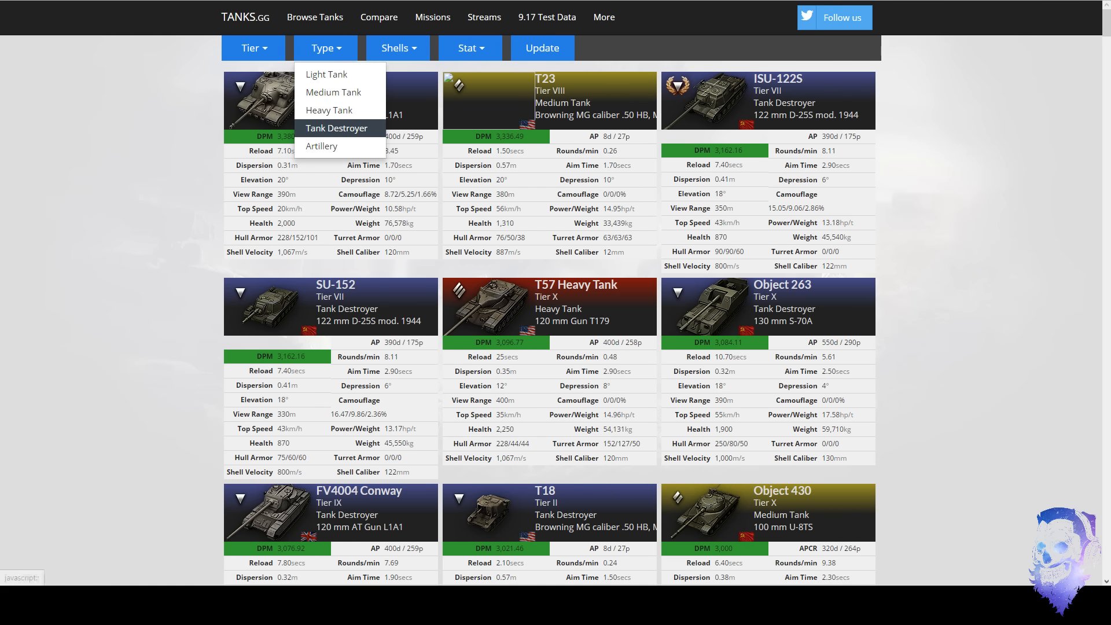
pyautogui.click(336, 129)
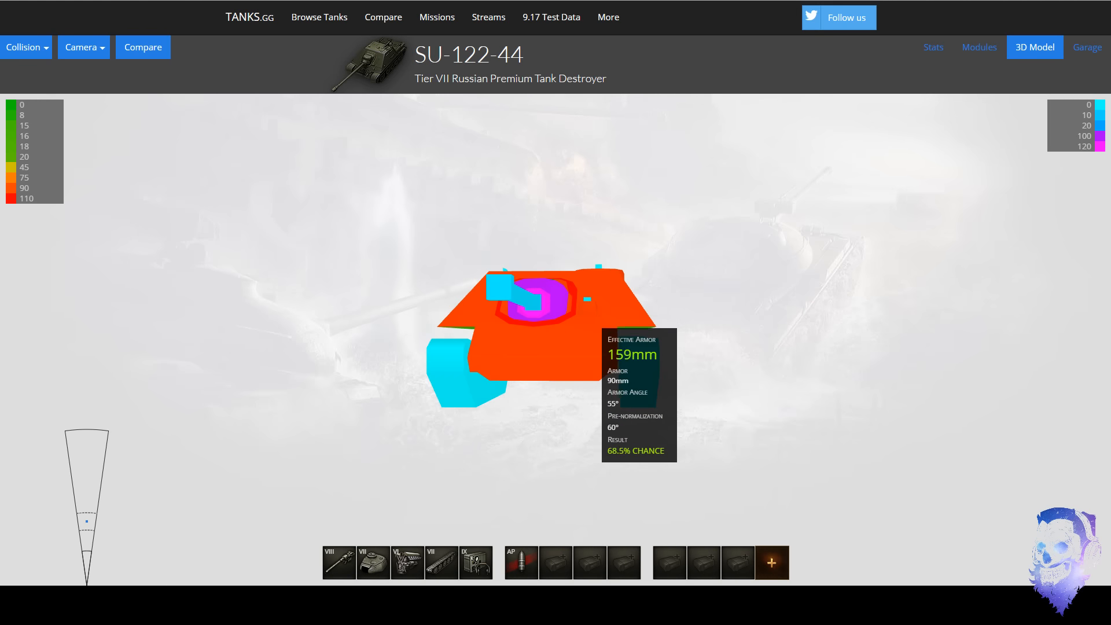
pyautogui.moveTo(560, 304)
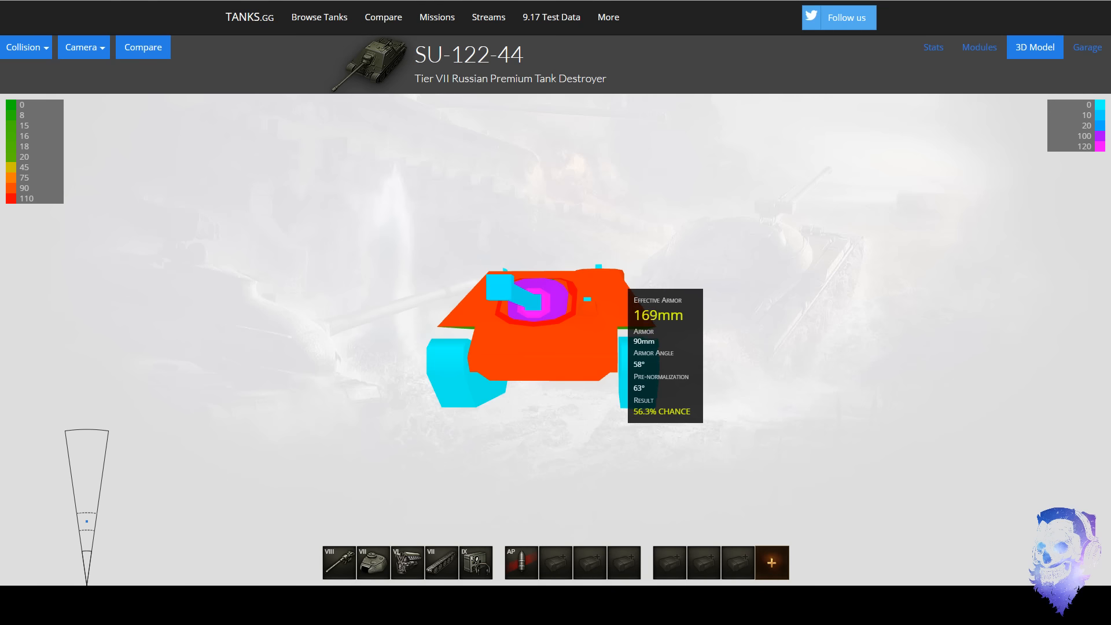
pyautogui.moveTo(553, 319); pyautogui.dragTo(510, 333)
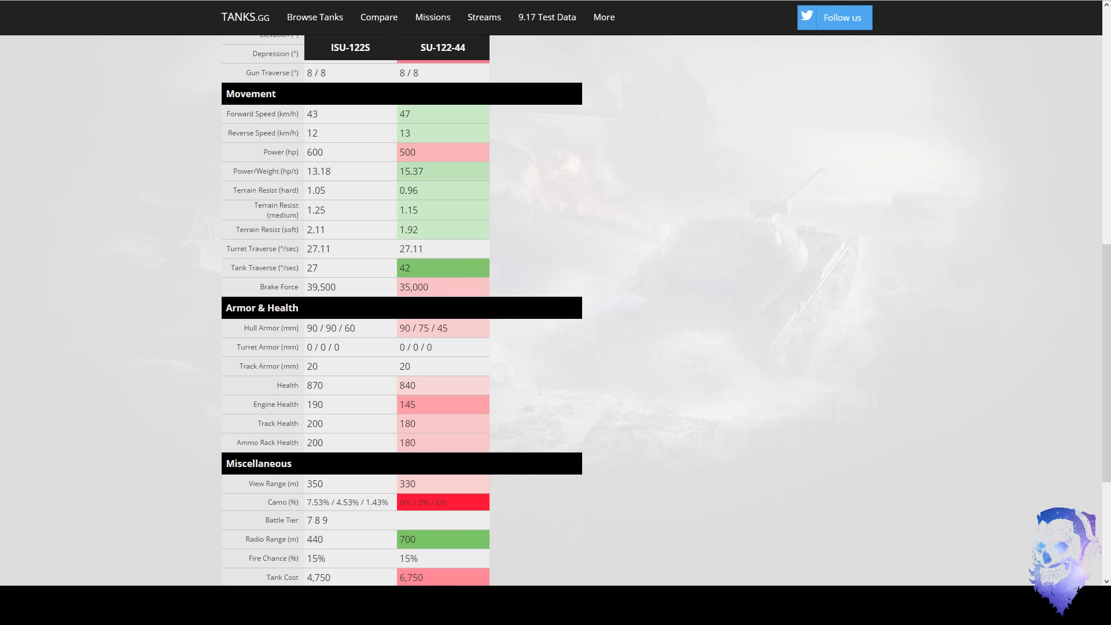
# Scroll the comparison from the top down to the Weight figures for both tanks.
pyautogui.scroll(3)
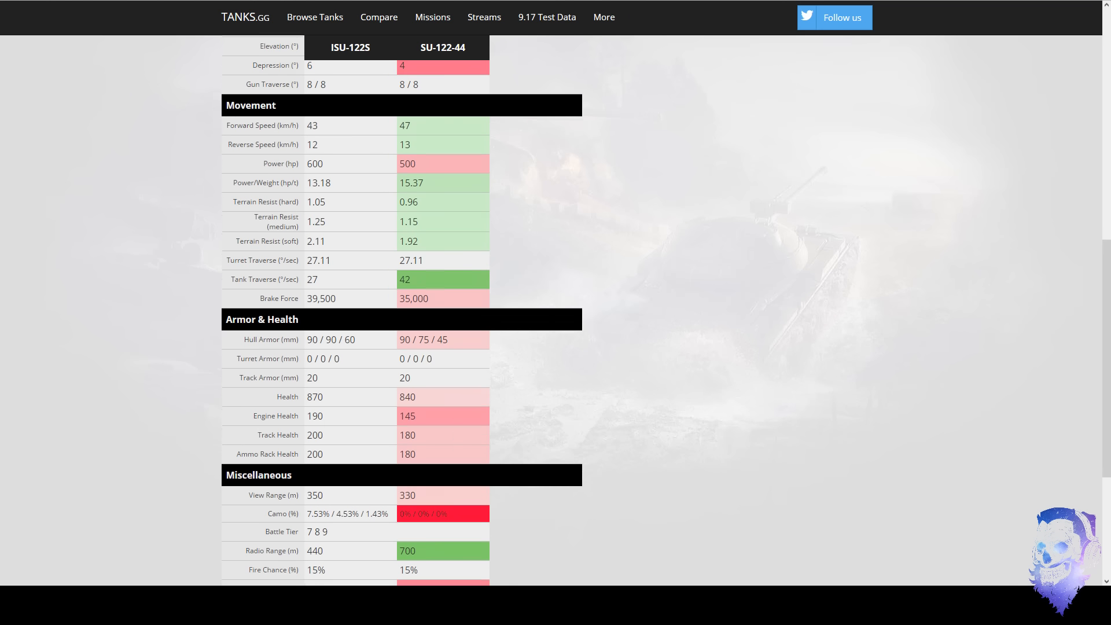
pyautogui.scroll(3)
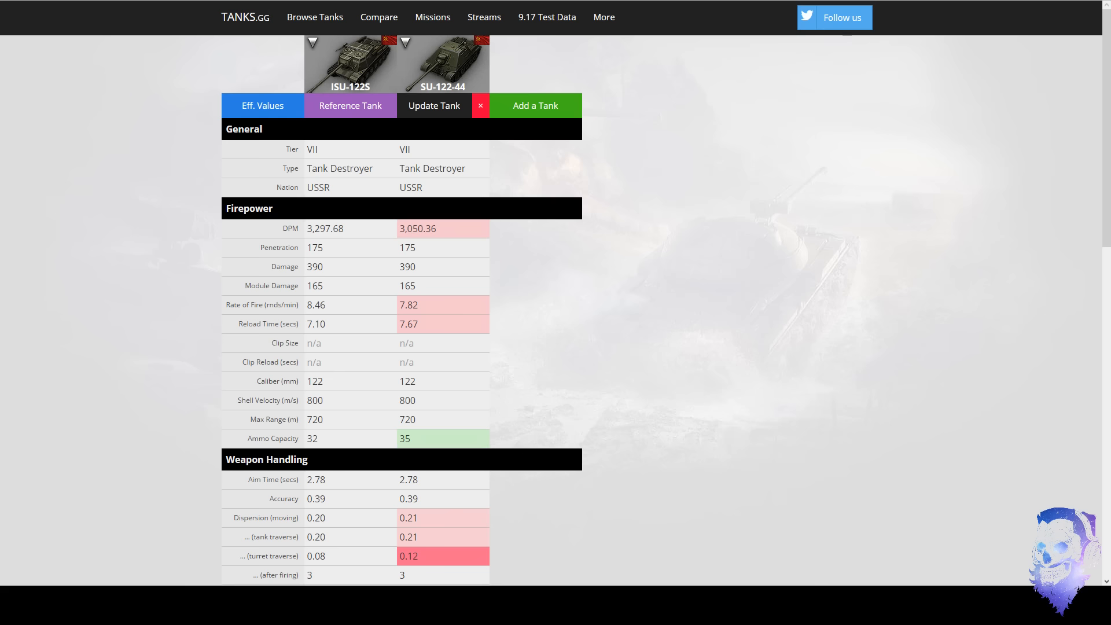
pyautogui.moveTo(483, 17)
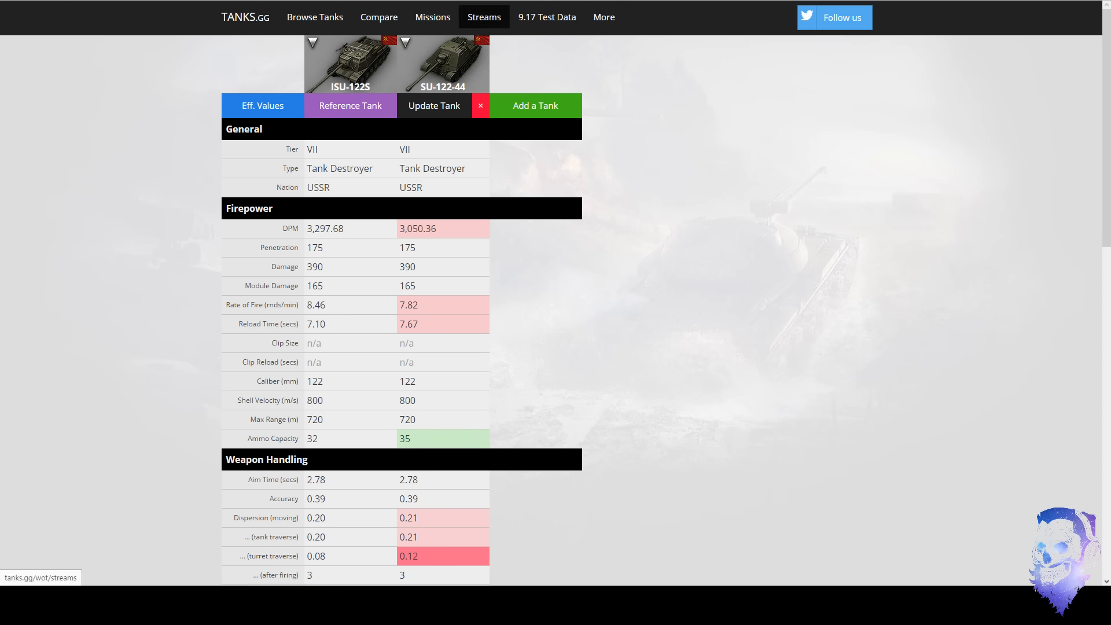
pyautogui.scroll(-3)
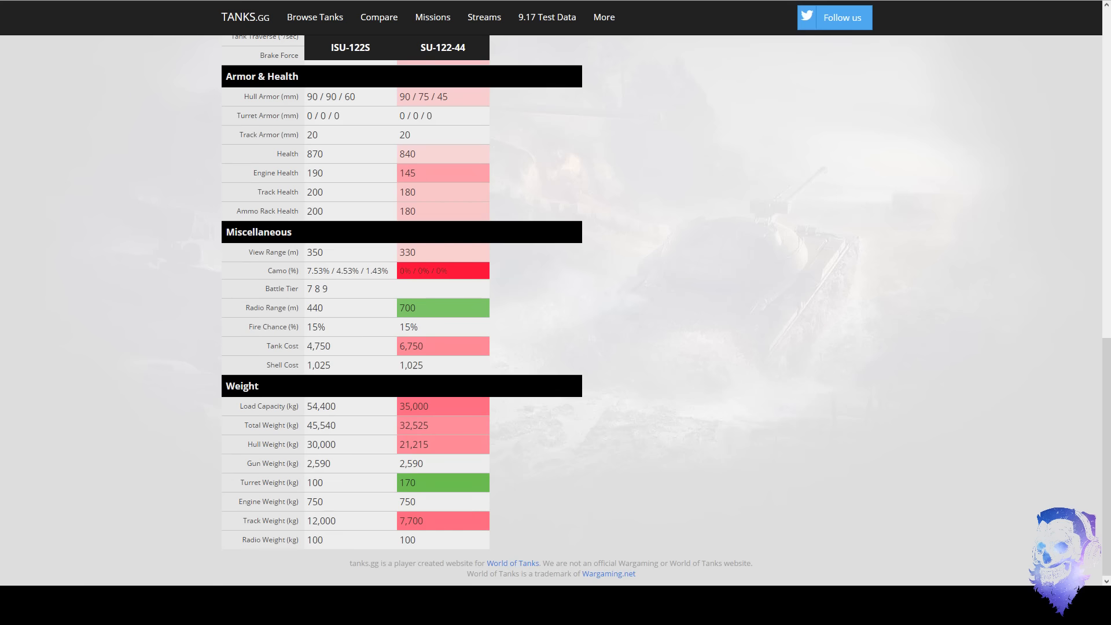
pyautogui.scroll(3)
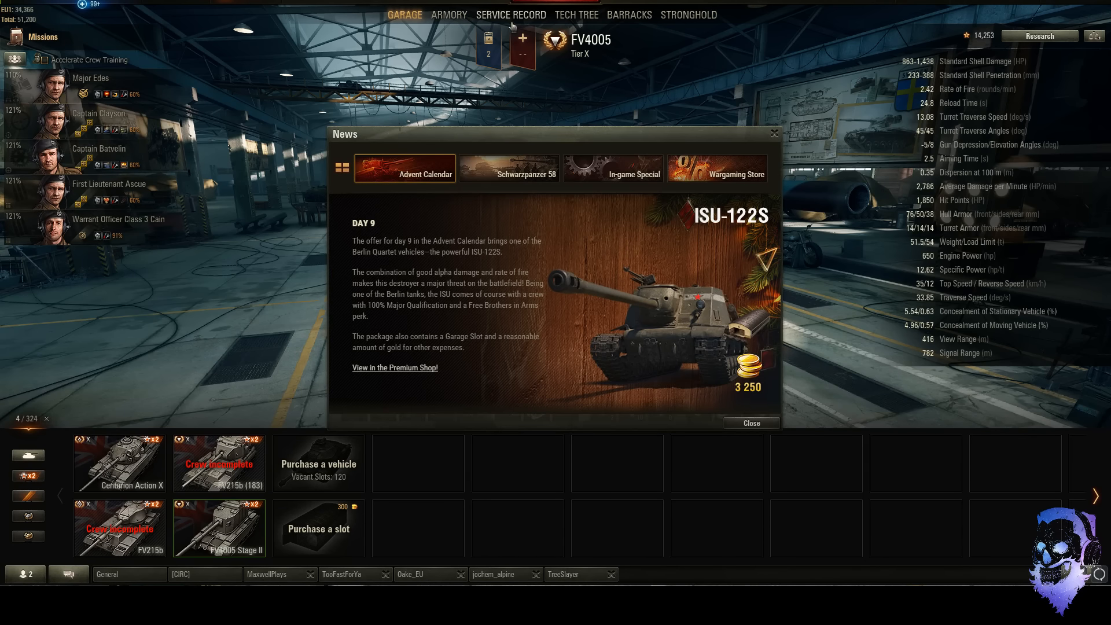
pyautogui.moveTo(574, 24)
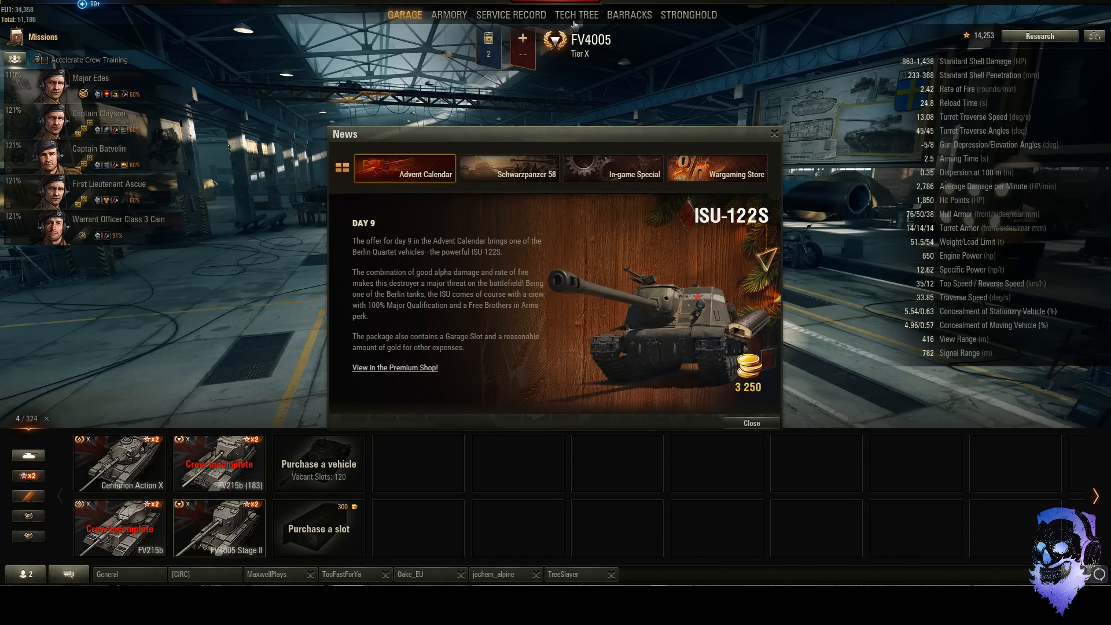
# Switch the World of Tanks tech tree to another nation's branch.
pyautogui.click(576, 14)
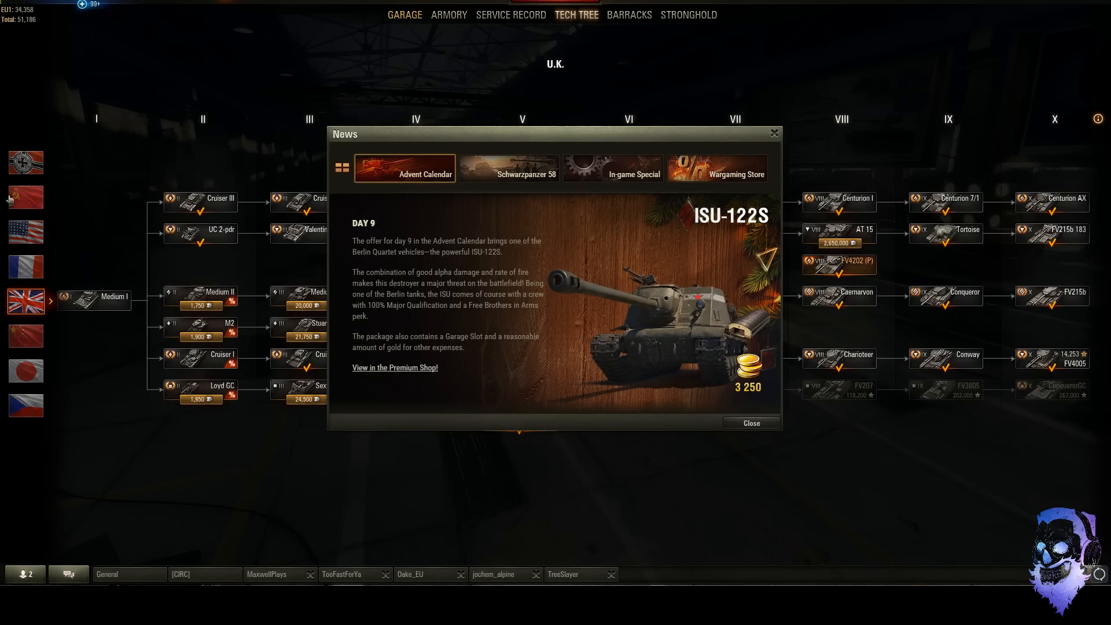
pyautogui.click(25, 196)
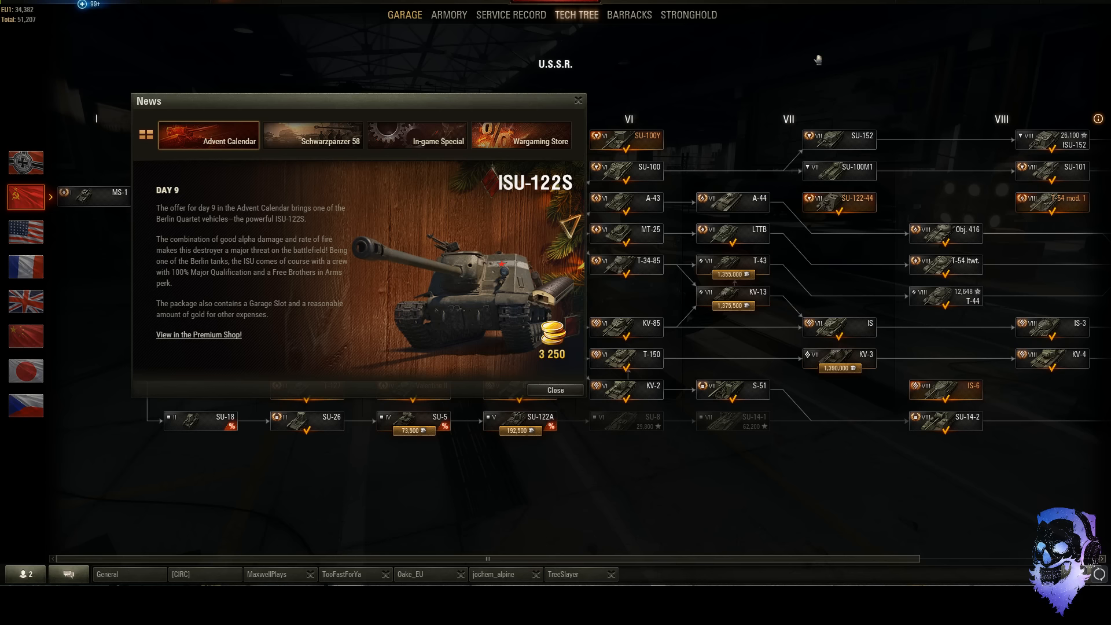
pyautogui.moveTo(537, 139)
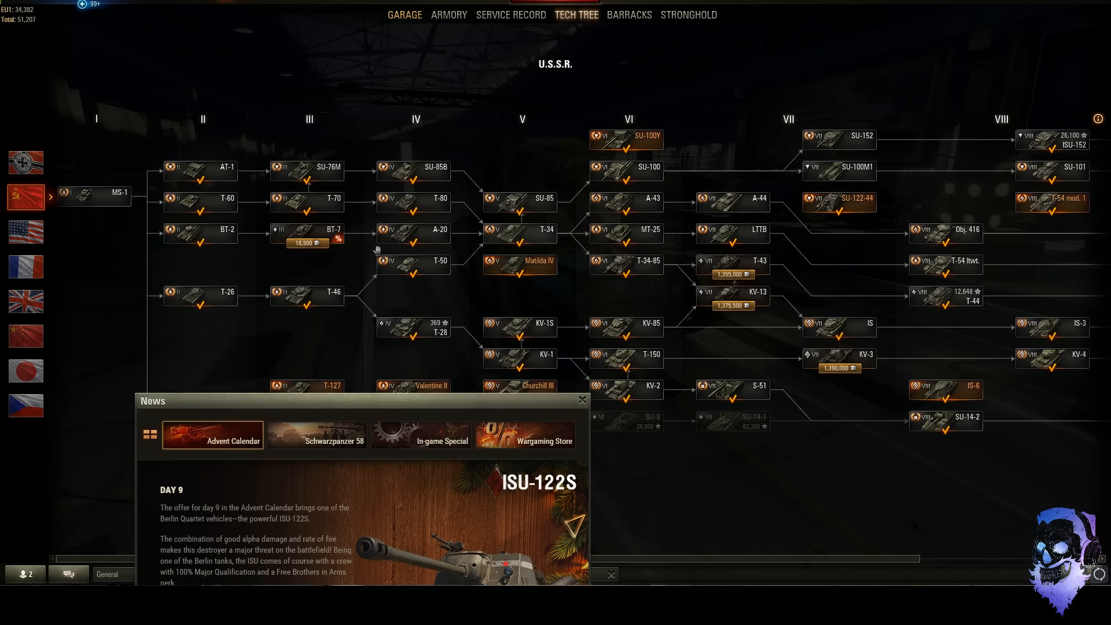
pyautogui.moveTo(585, 93)
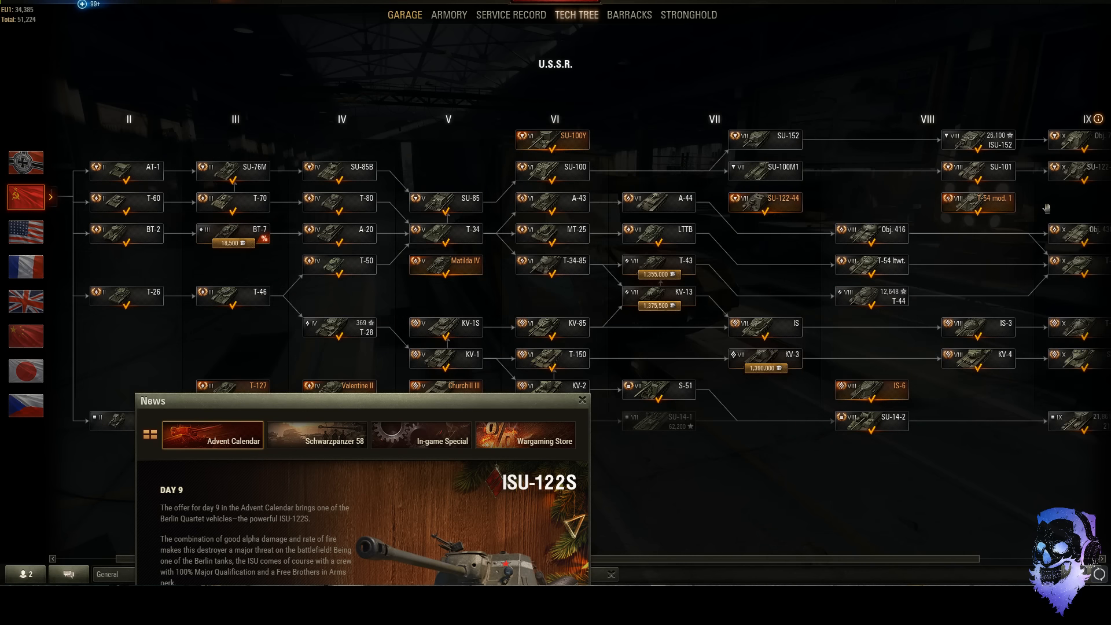
pyautogui.moveTo(765, 201)
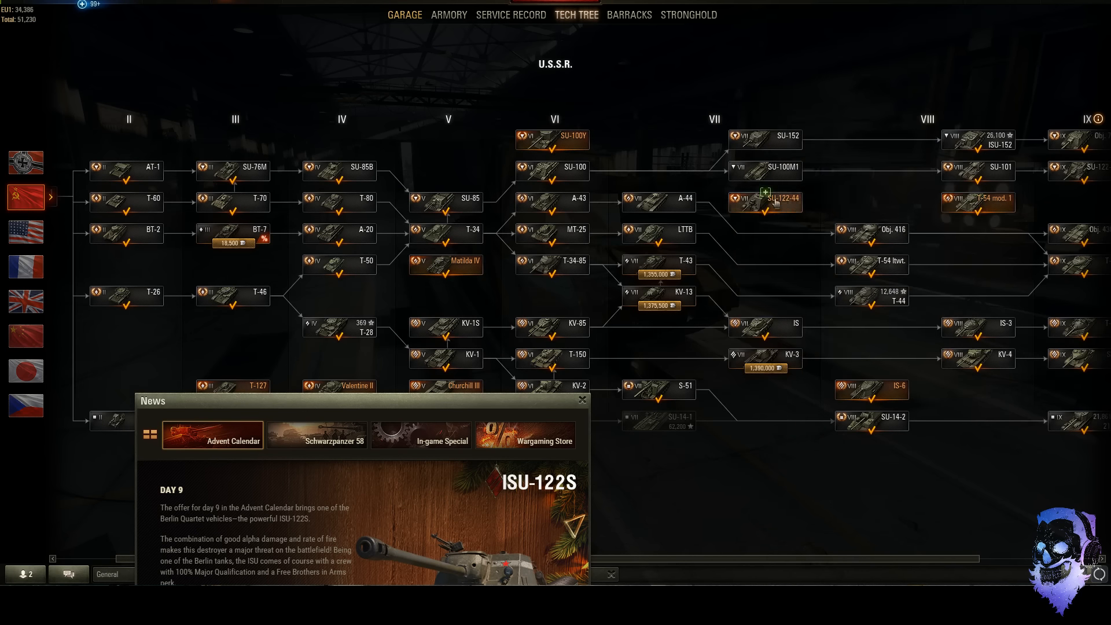
pyautogui.moveTo(769, 216)
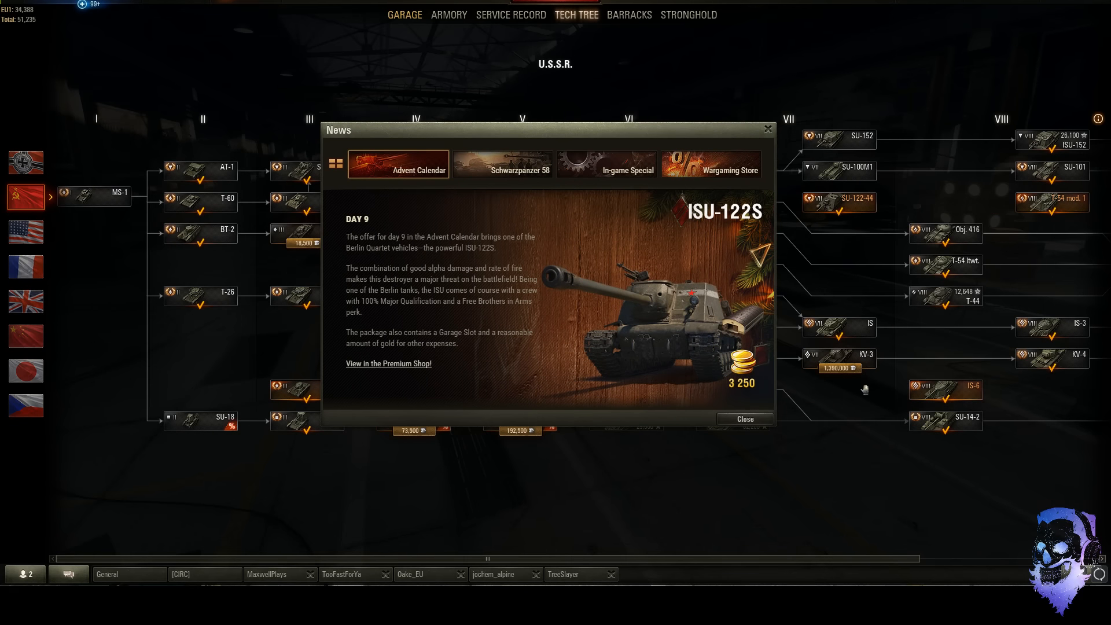
pyautogui.moveTo(592, 196)
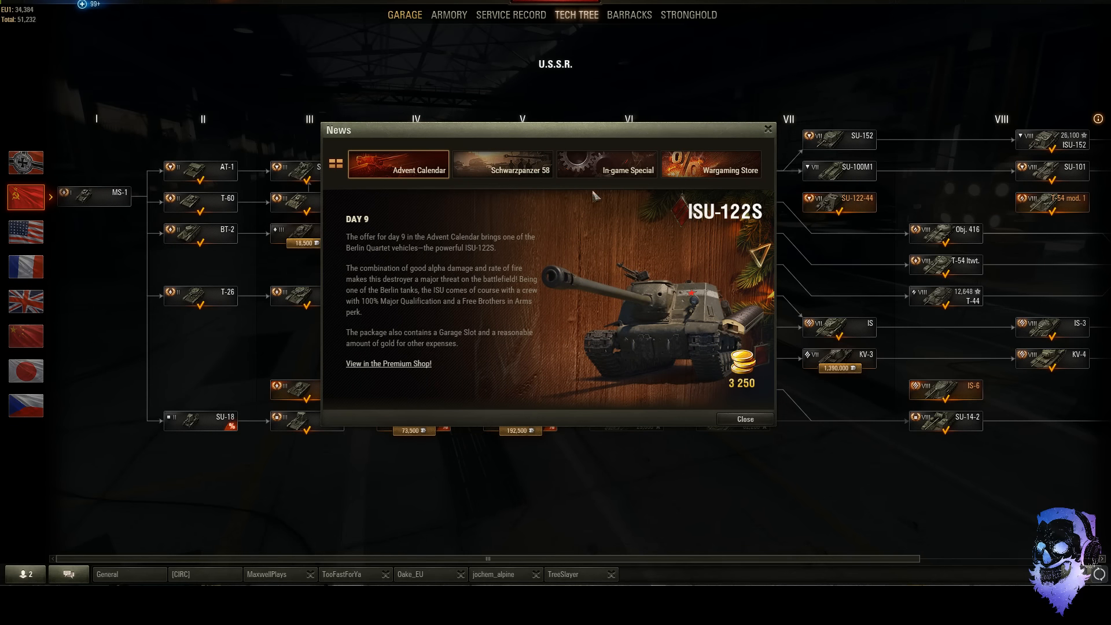
pyautogui.moveTo(447, 317)
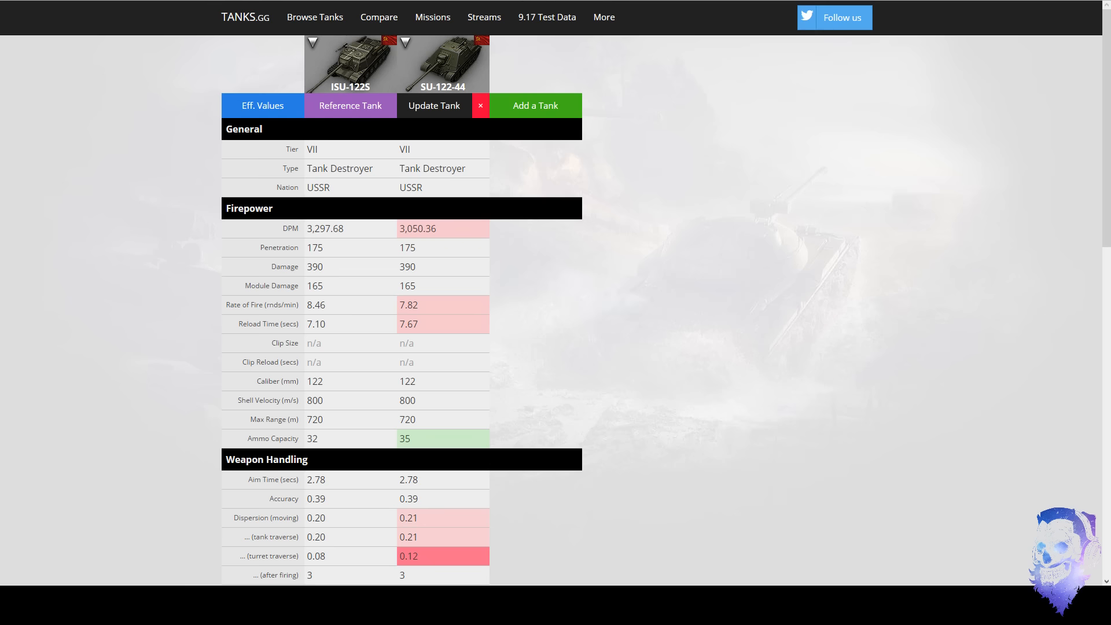
# Scroll through every stat of the ISU-122S vs SU-122-44 table down to Weight.
pyautogui.scroll(-3)
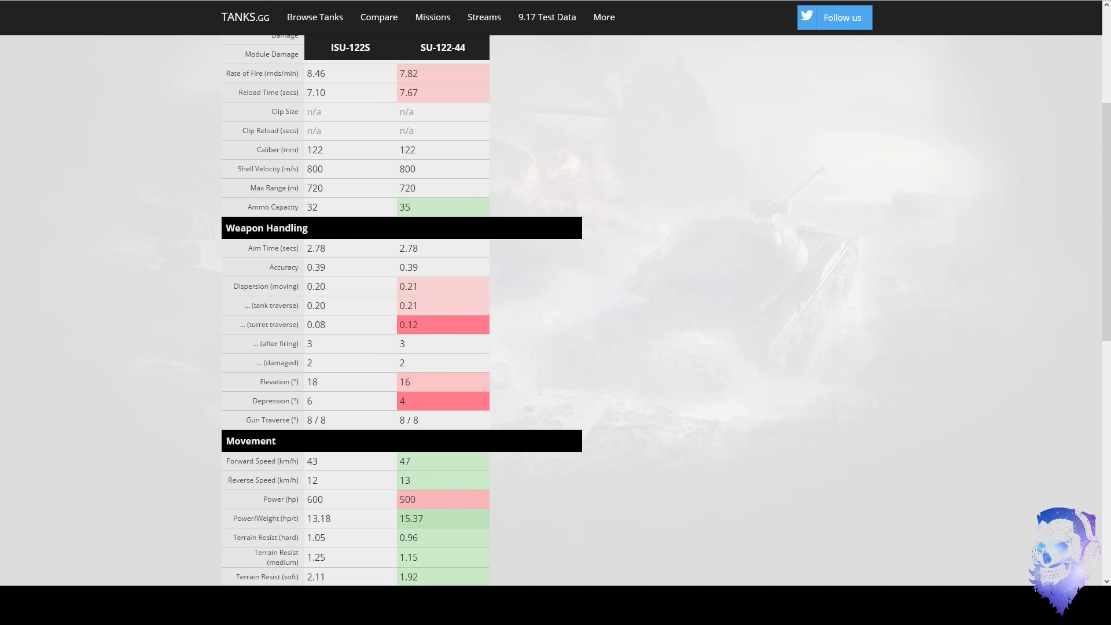
pyautogui.scroll(3)
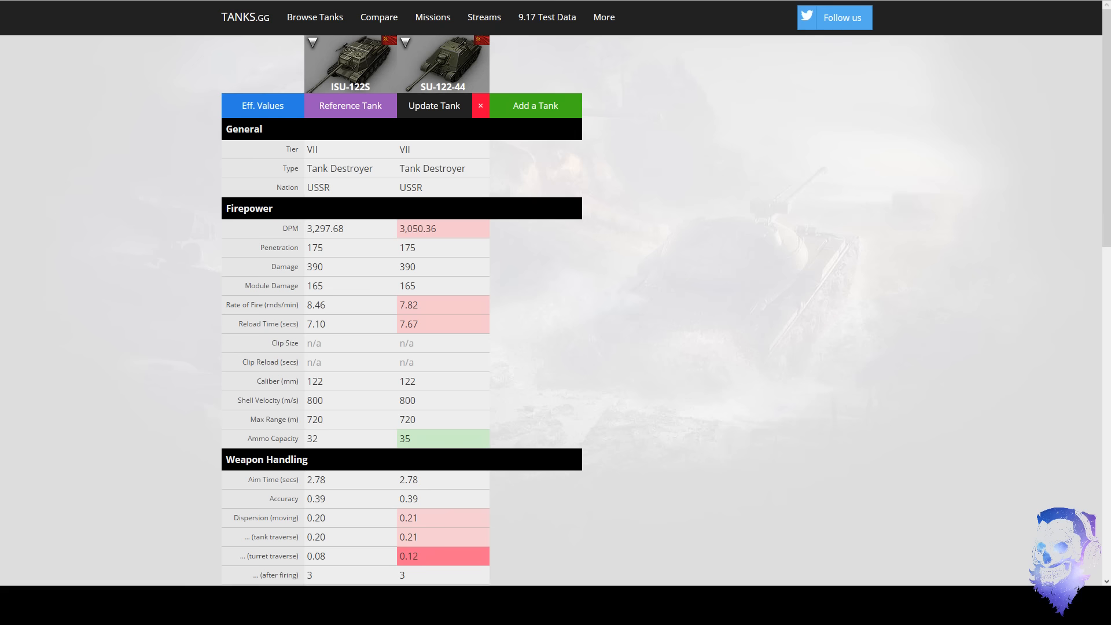
pyautogui.scroll(-3)
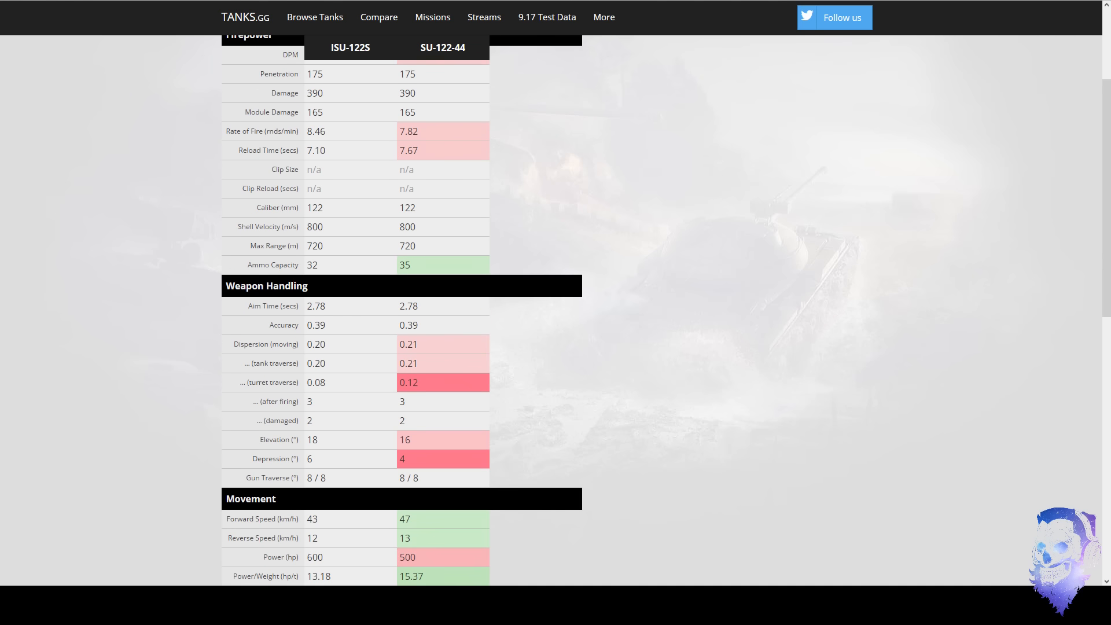
pyautogui.scroll(-3)
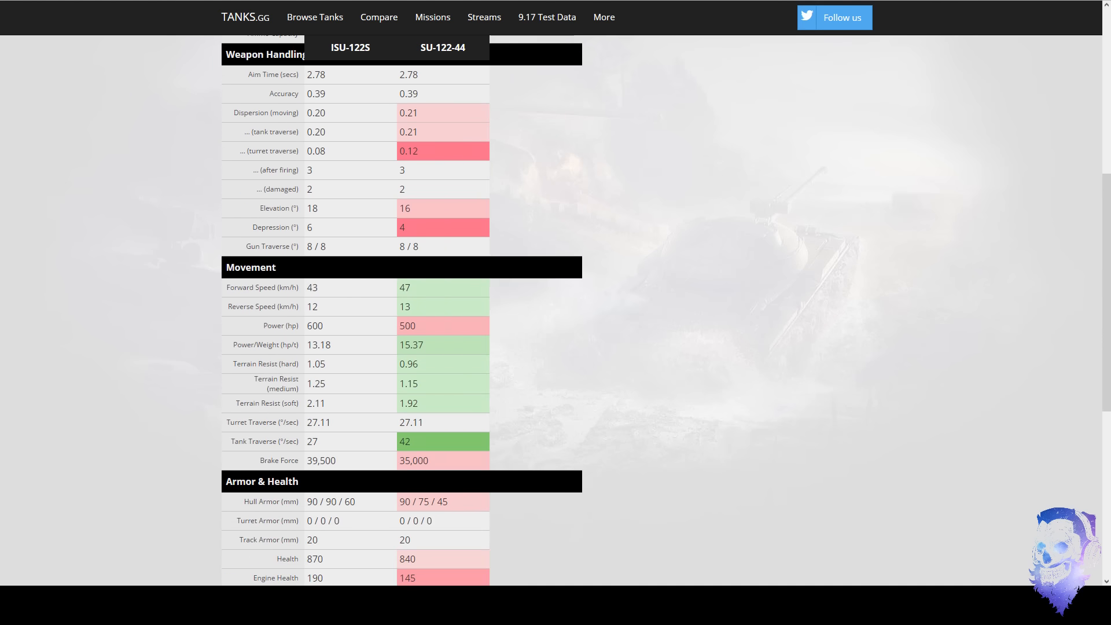
pyautogui.scroll(3)
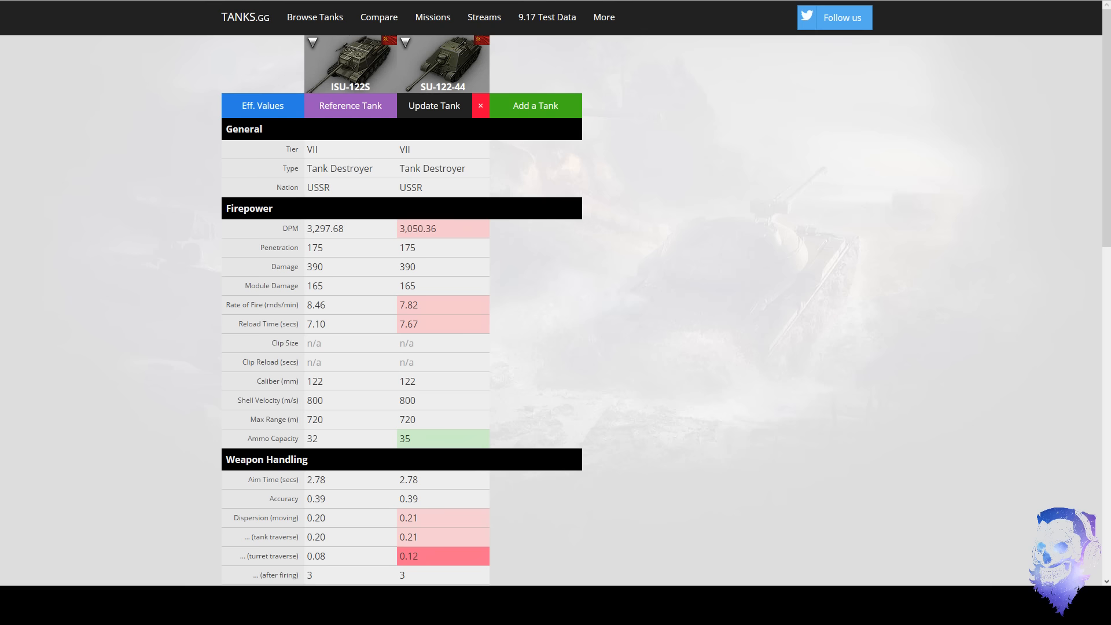
pyautogui.scroll(-3)
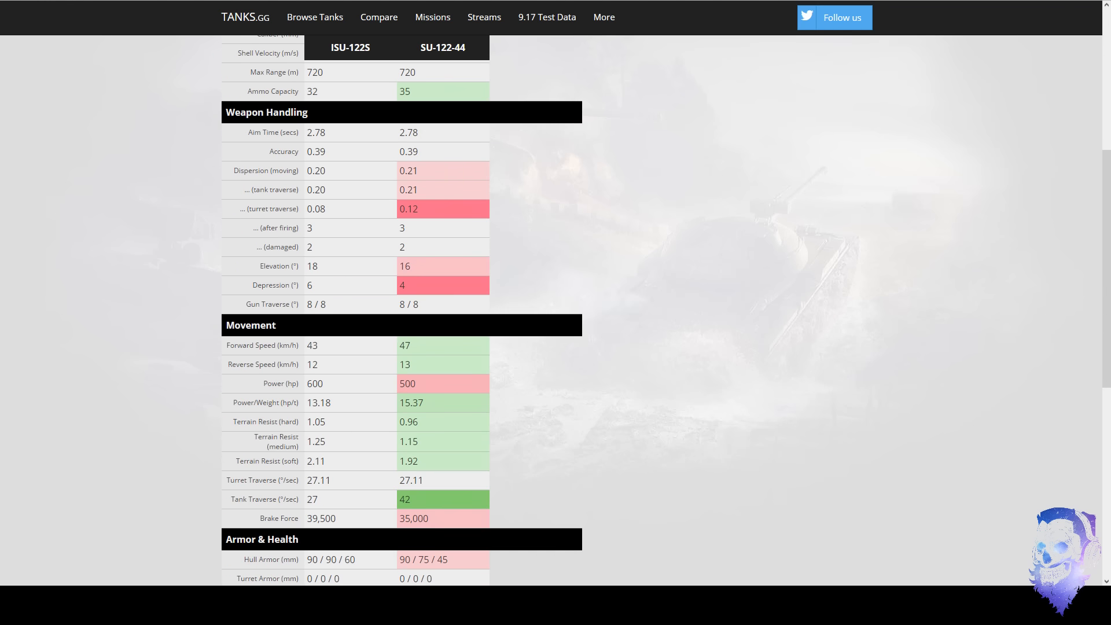
pyautogui.scroll(-3)
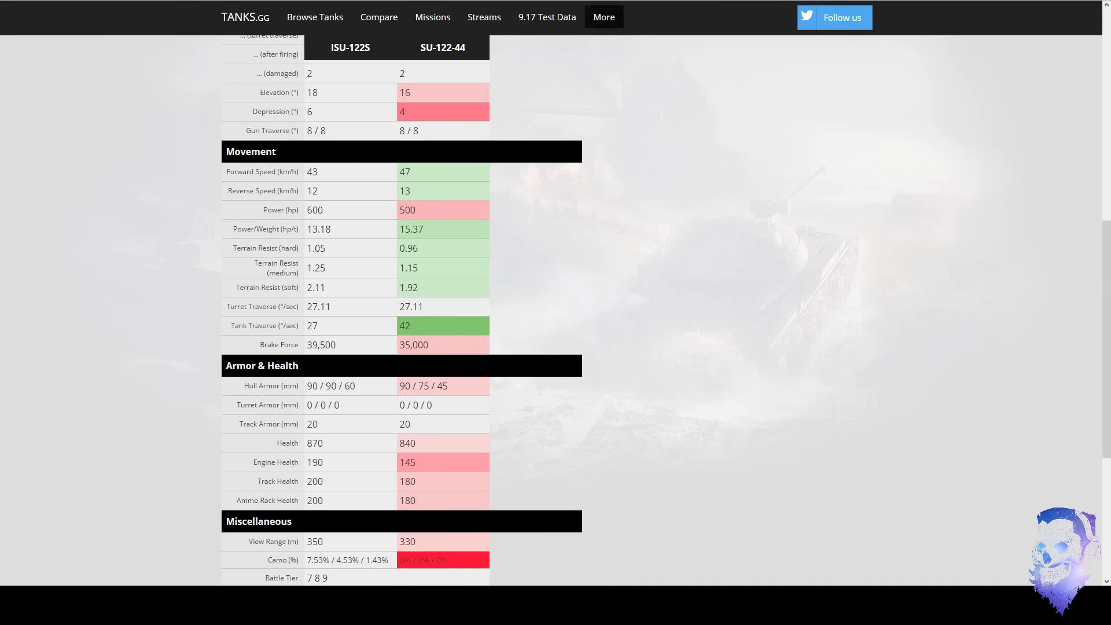
pyautogui.scroll(3)
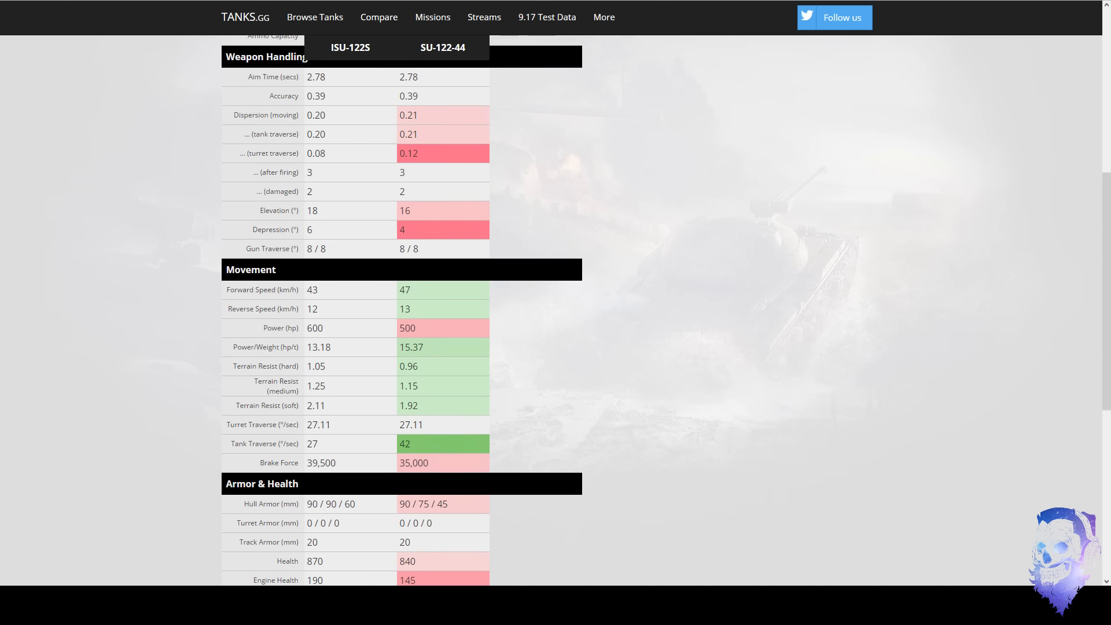
pyautogui.scroll(-3)
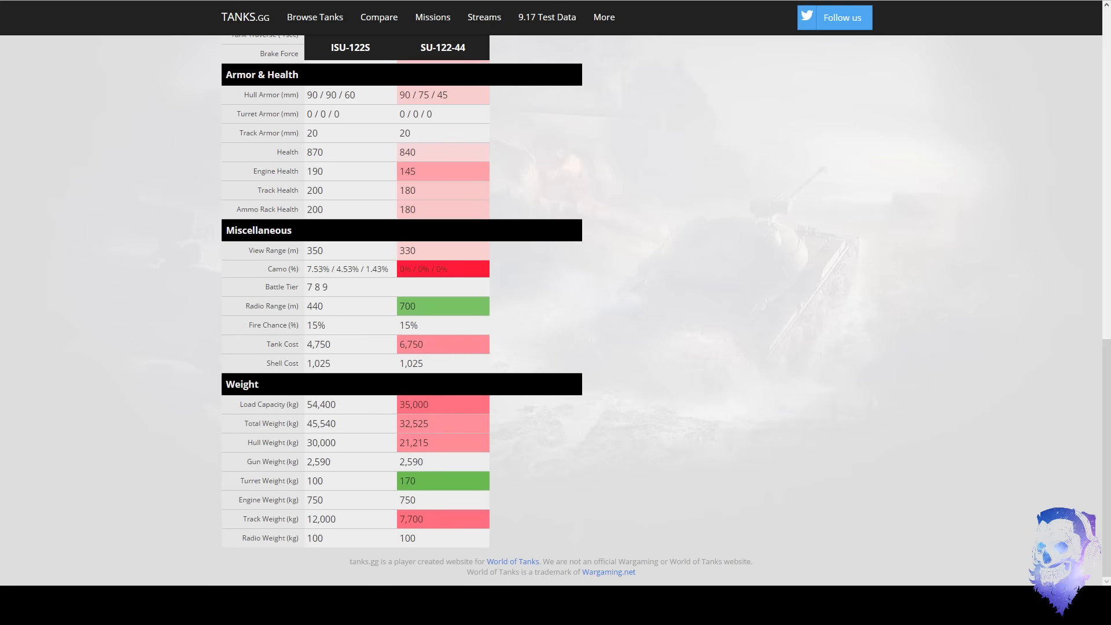
# Highlight the ISU-122S view range value 350 and scroll back to the top.
pyautogui.doubleClick(406, 250)
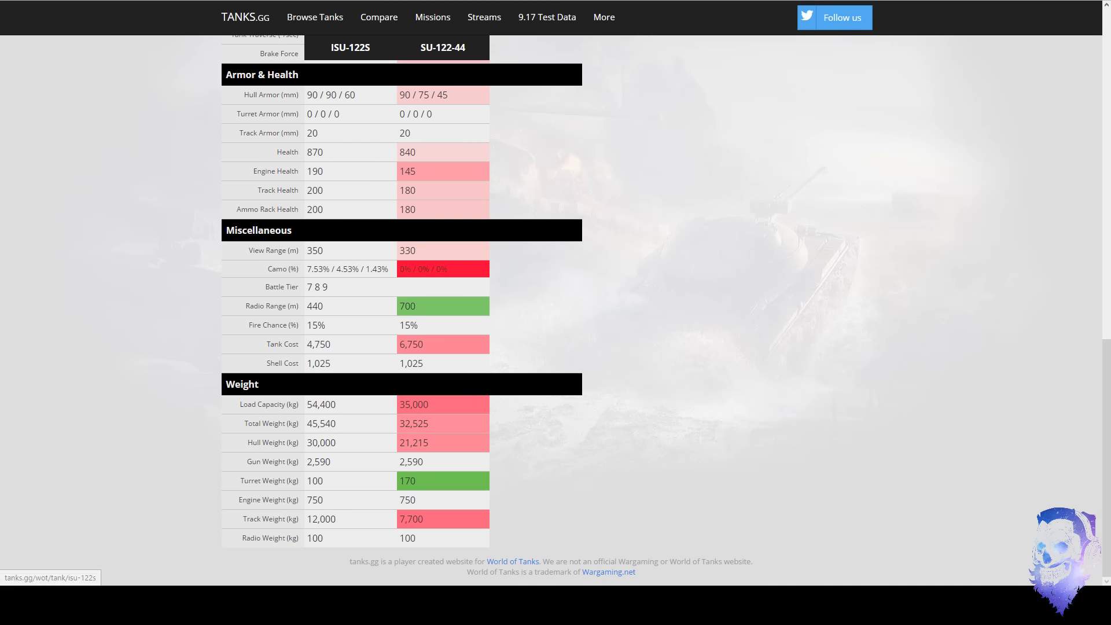
pyautogui.doubleClick(313, 249)
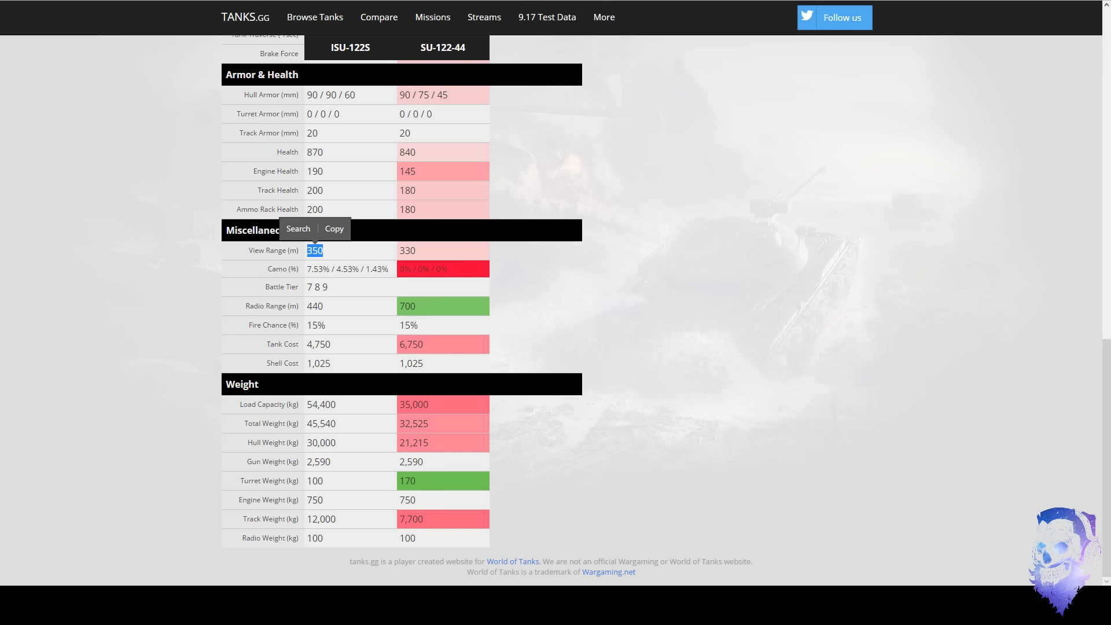
pyautogui.scroll(3)
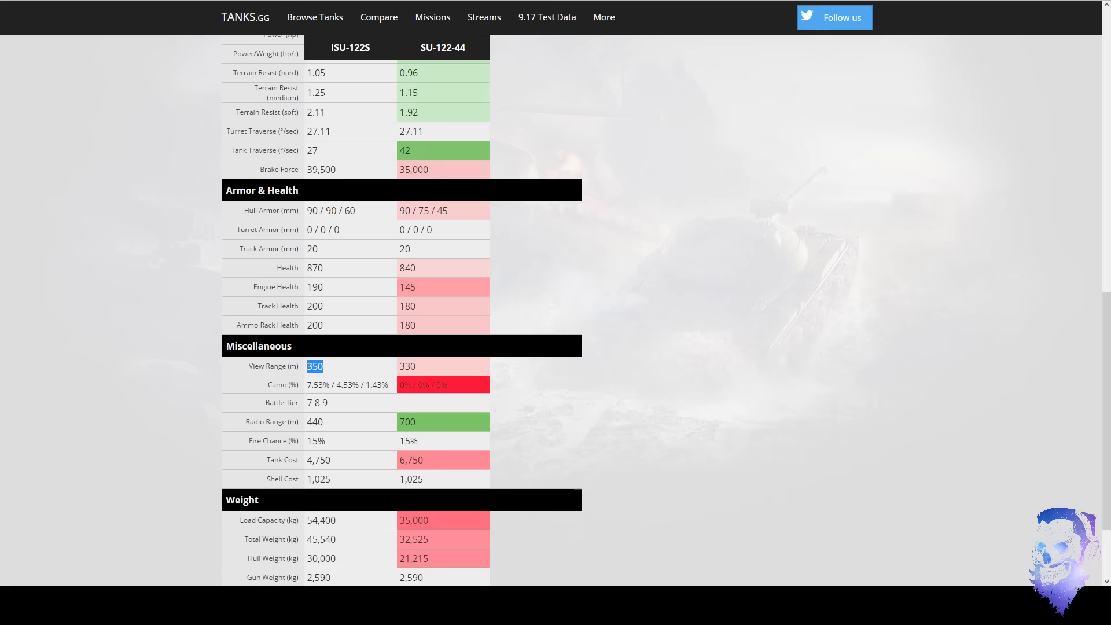
pyautogui.scroll(3)
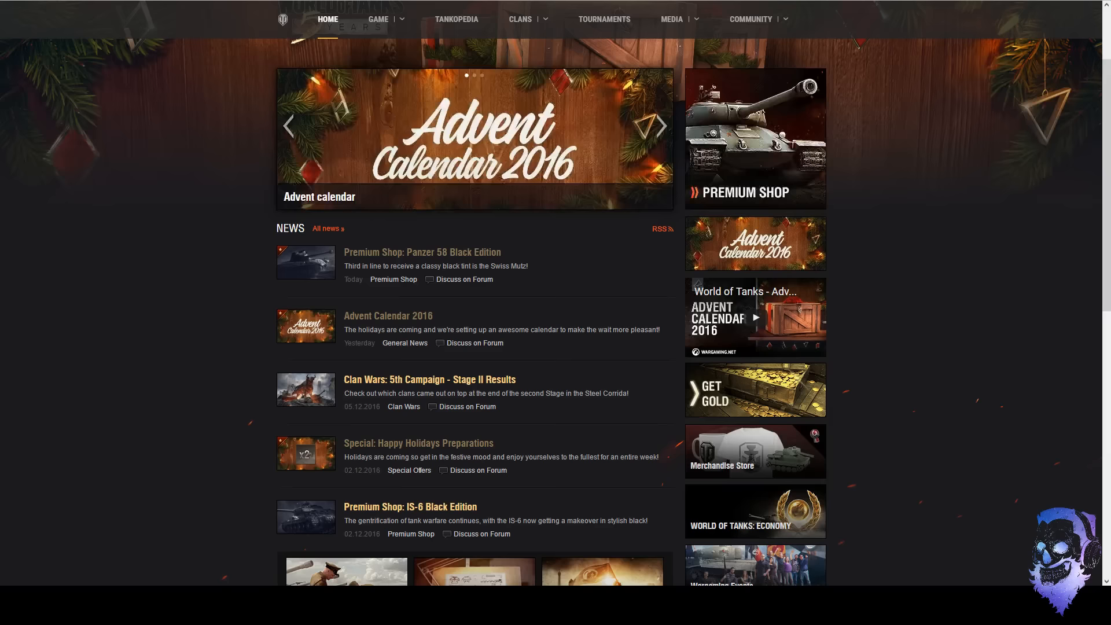
# Scroll the home page news and go to the Premium Shop offers banner.
pyautogui.scroll(-3)
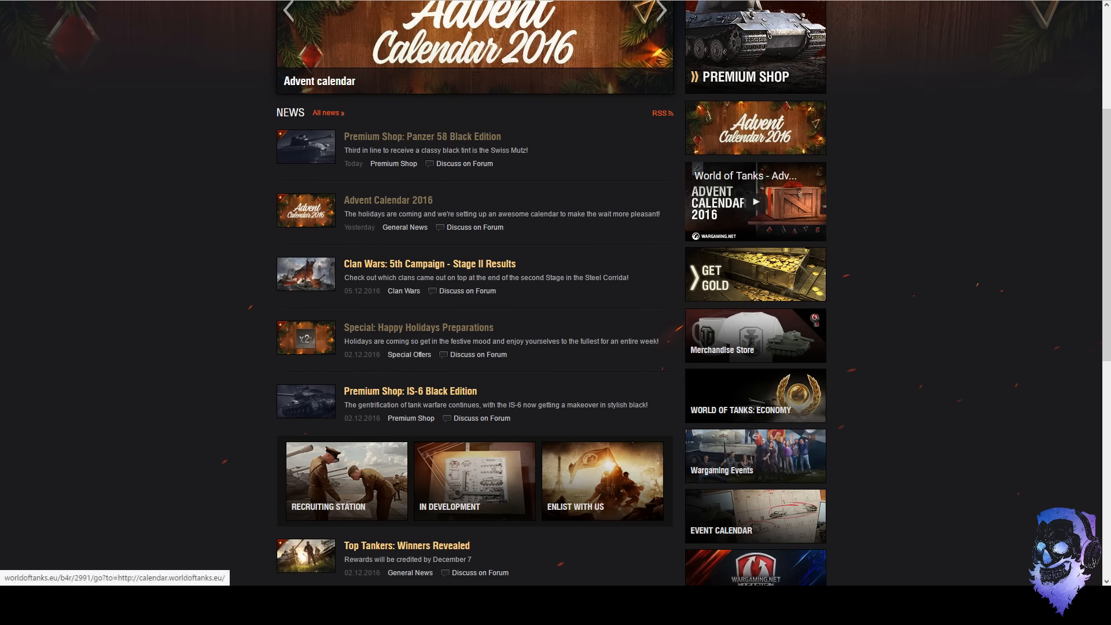
pyautogui.click(423, 137)
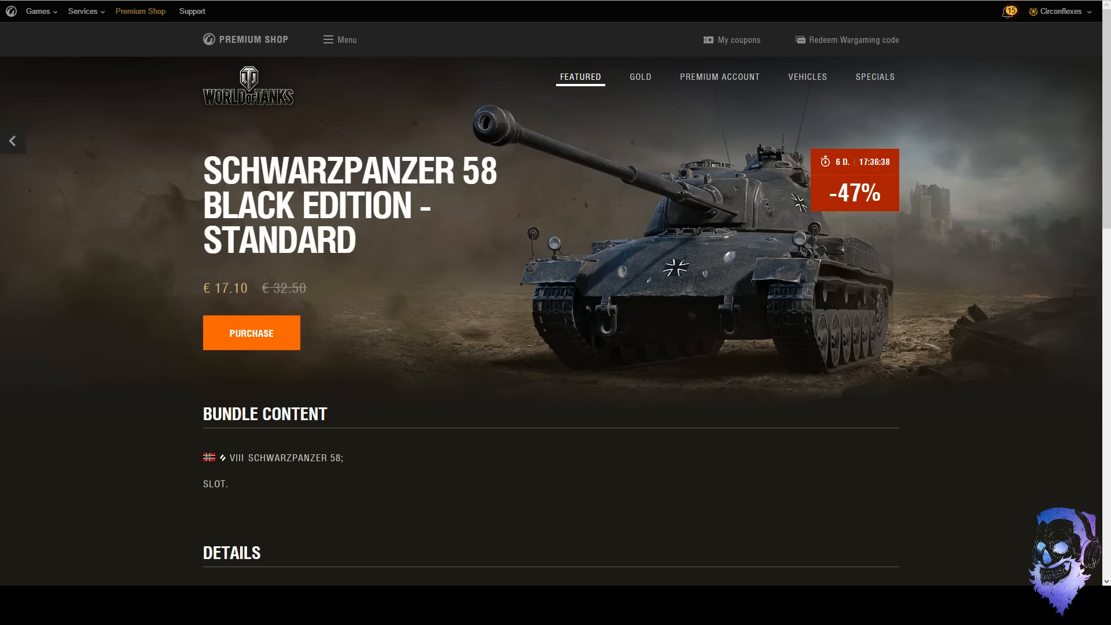
# Browse the Specials tiles and select the Schwarzpanzer 58 Black Edition - Standard bundle.
pyautogui.scroll(-3)
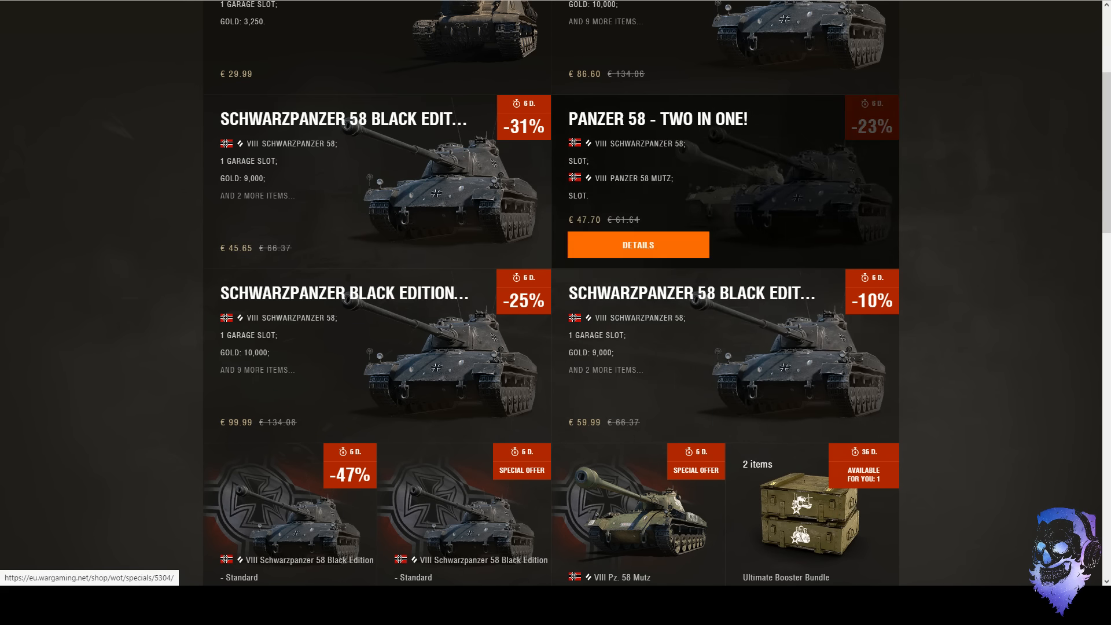
pyautogui.scroll(-3)
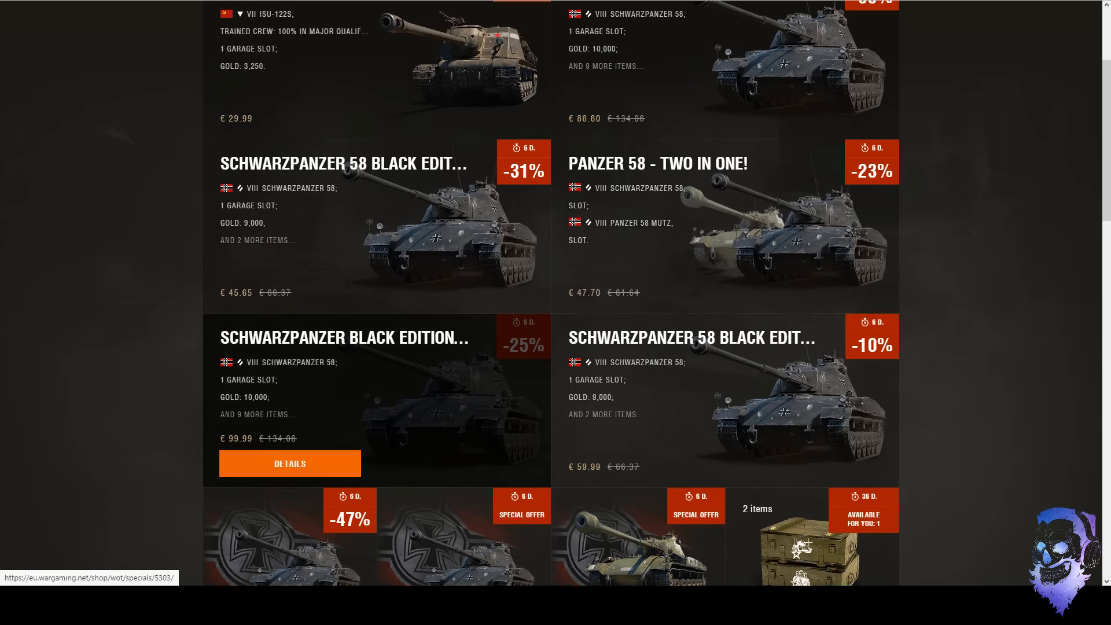
pyautogui.scroll(-3)
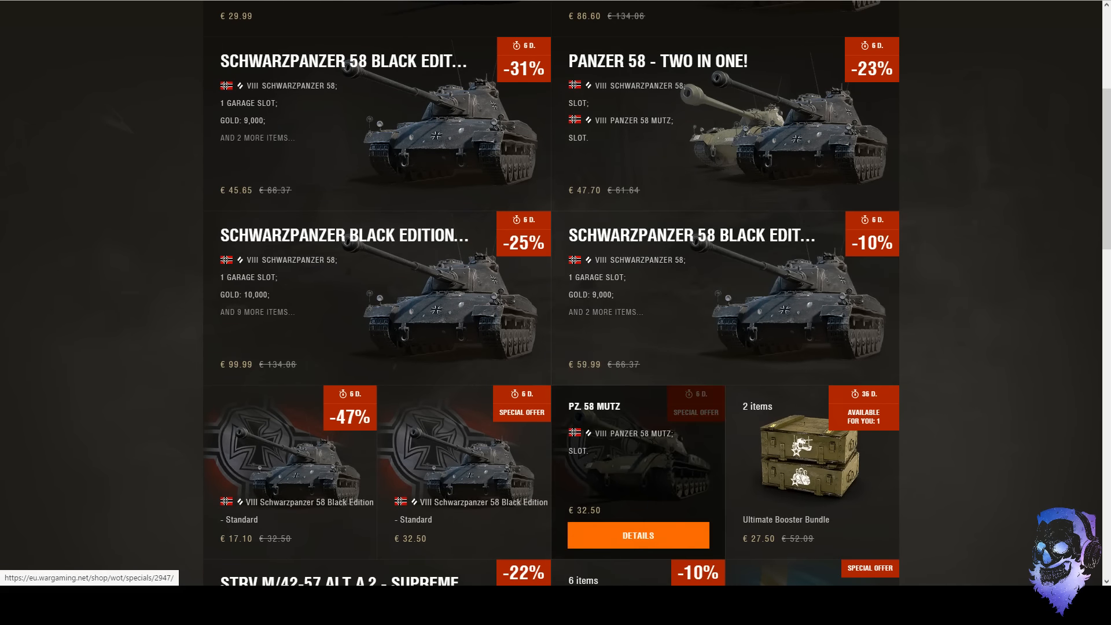
pyautogui.click(290, 454)
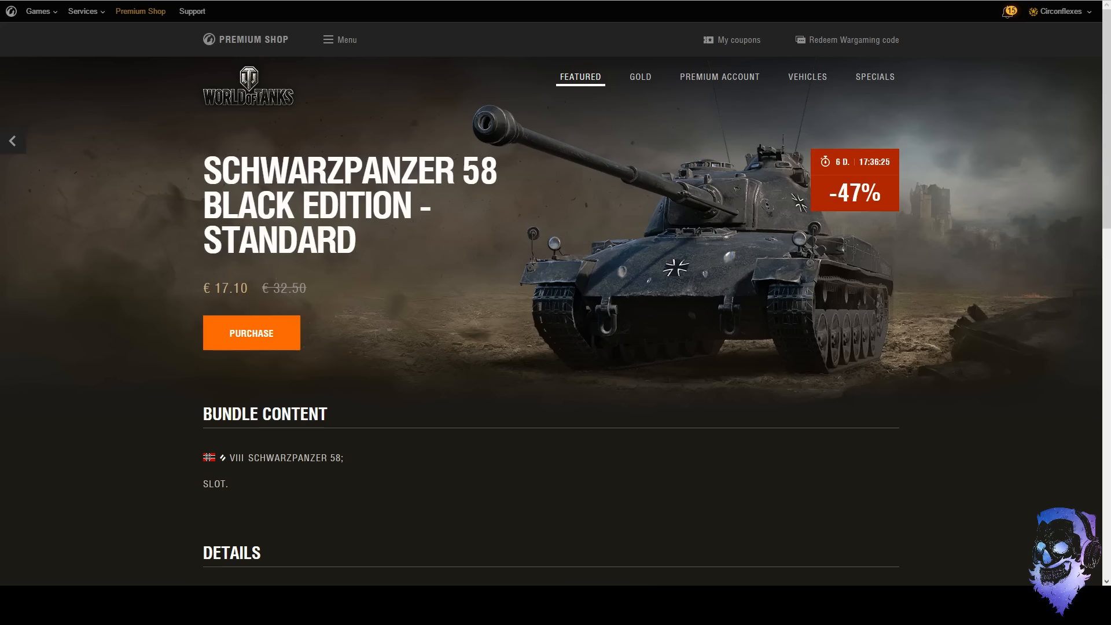
pyautogui.moveTo(804, 209)
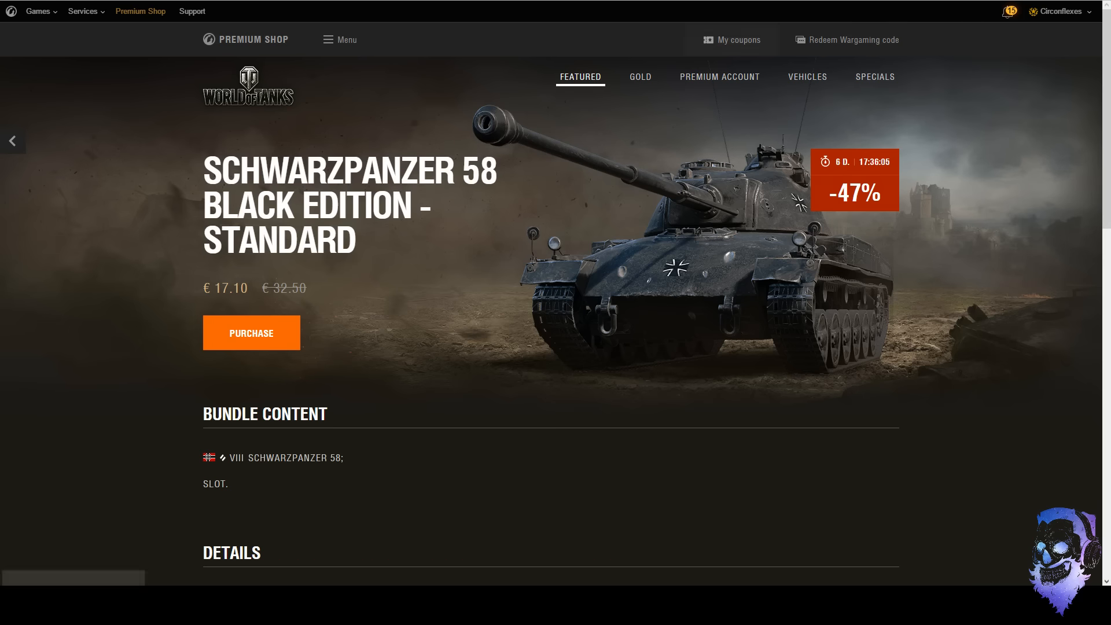
# Scroll through the Schwarzpanzer 58 bundle details and the ISU-122S day offer.
pyautogui.scroll(-3)
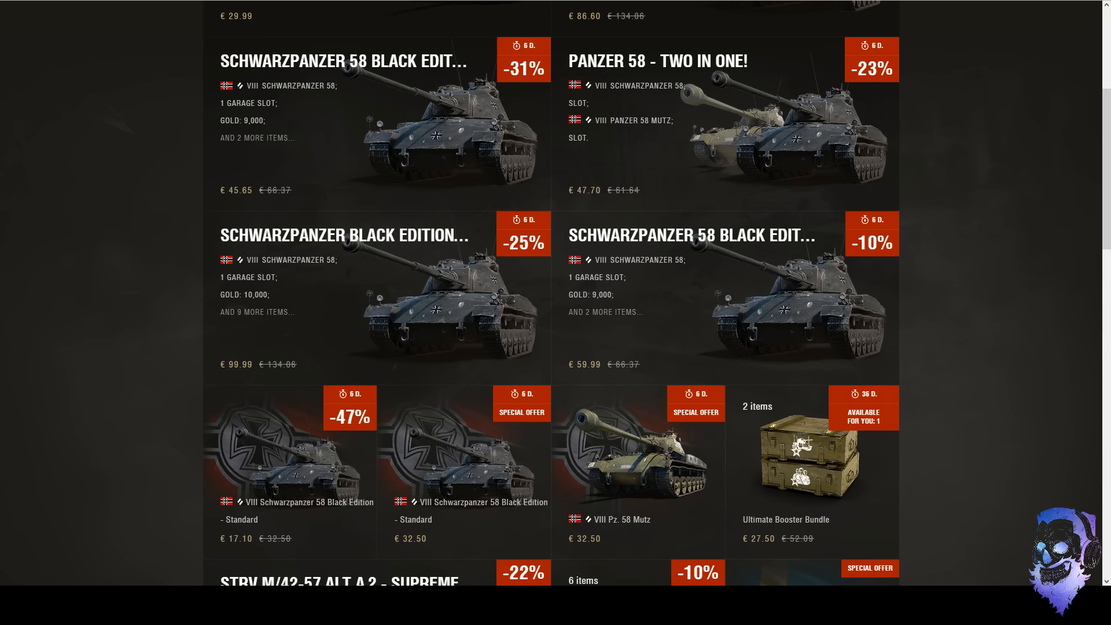
pyautogui.scroll(3)
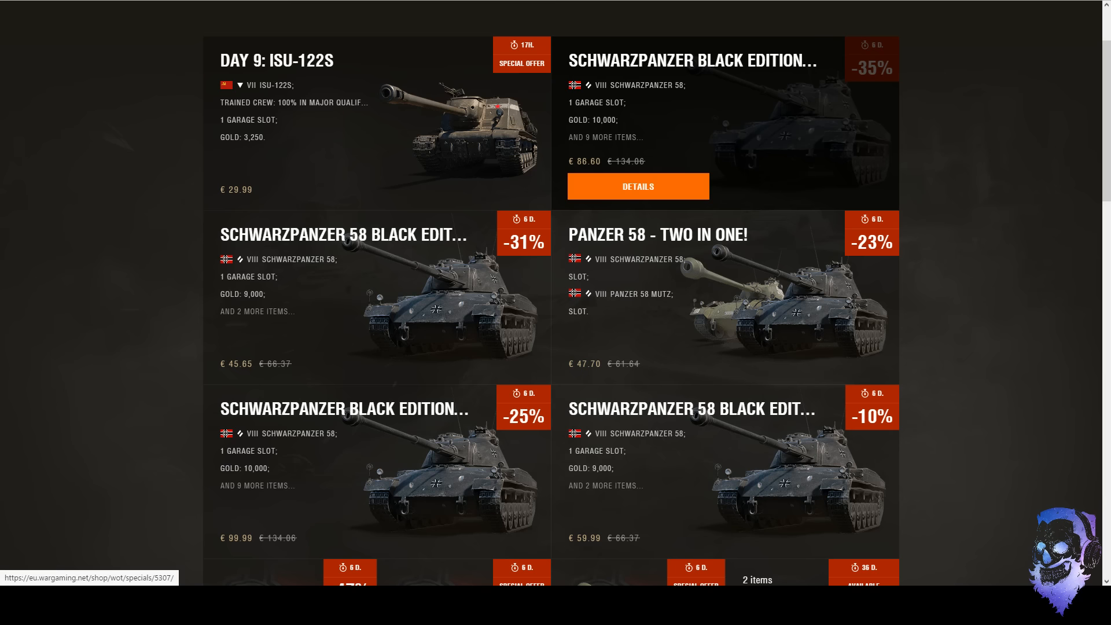
pyautogui.scroll(-3)
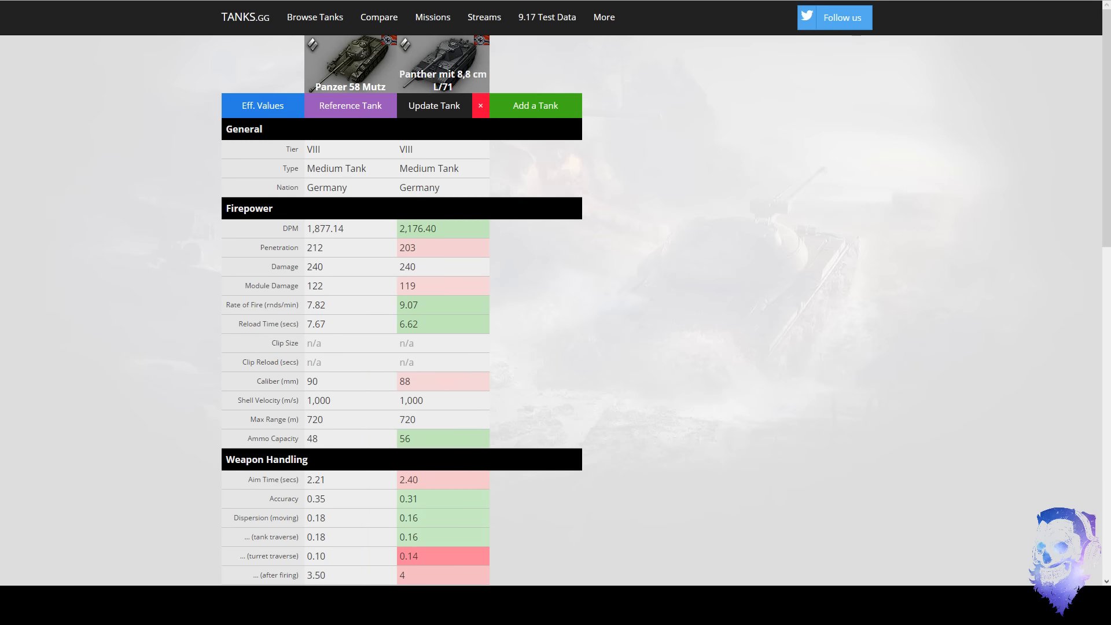
pyautogui.scroll(-3)
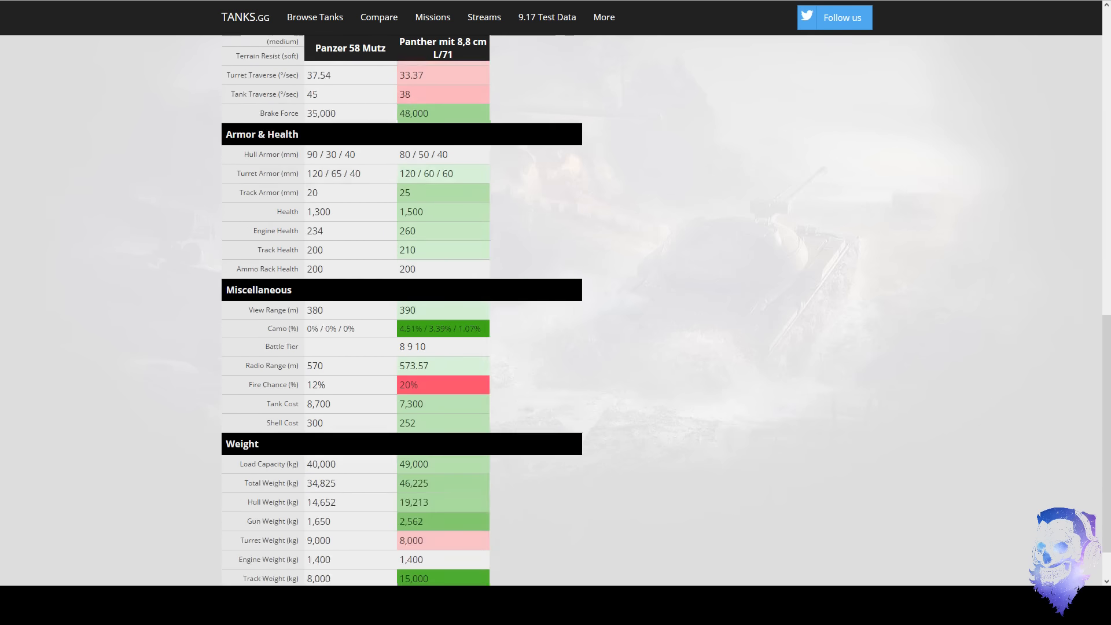
pyautogui.scroll(3)
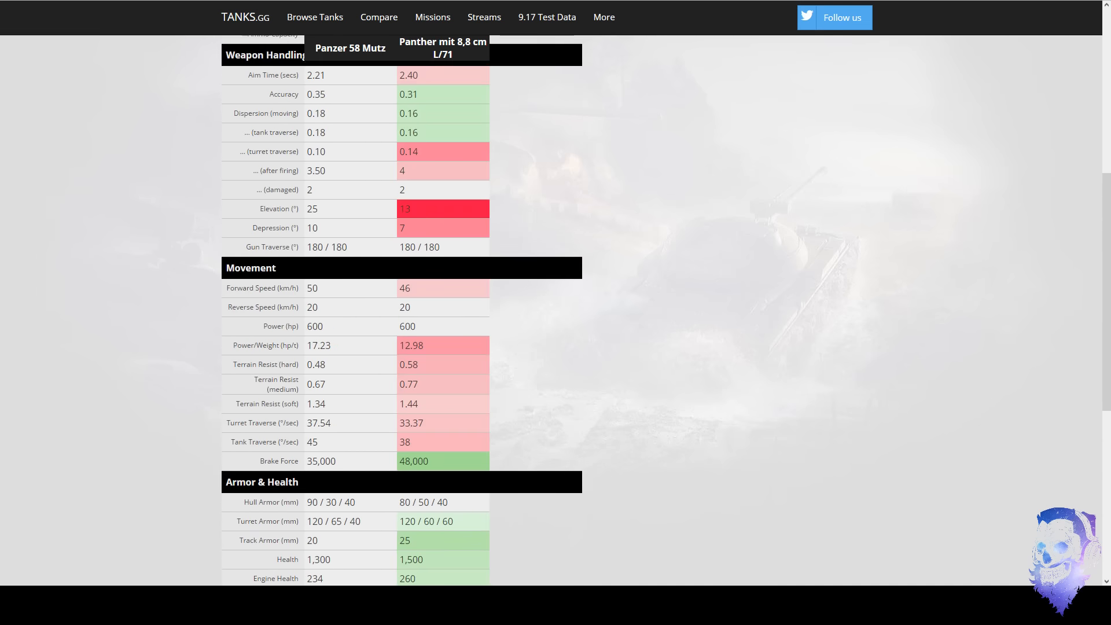
pyautogui.scroll(3)
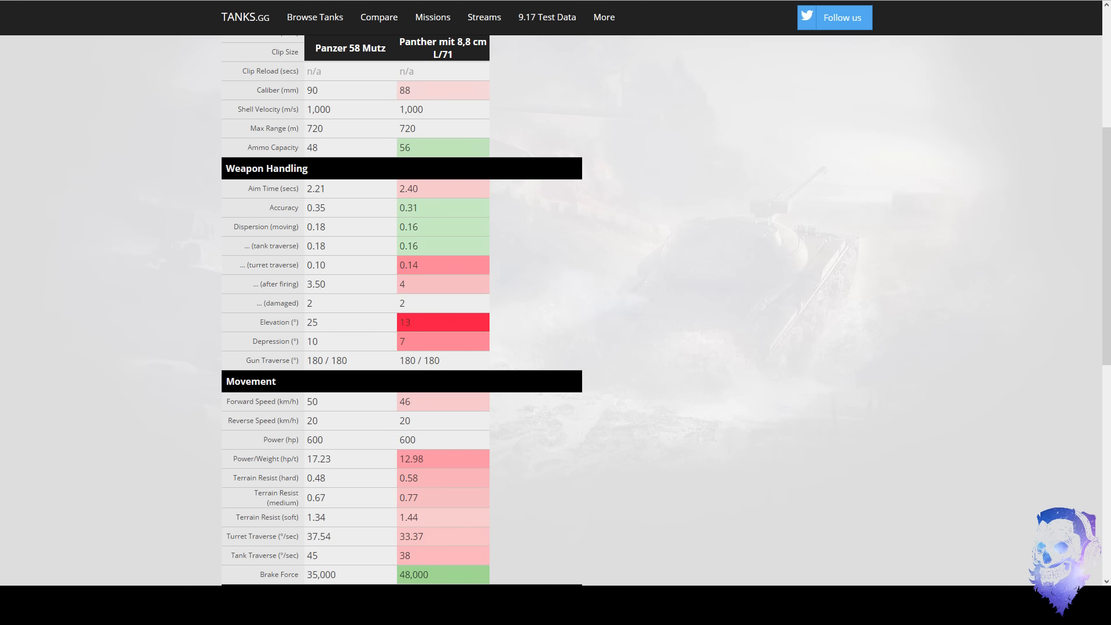
pyautogui.scroll(3)
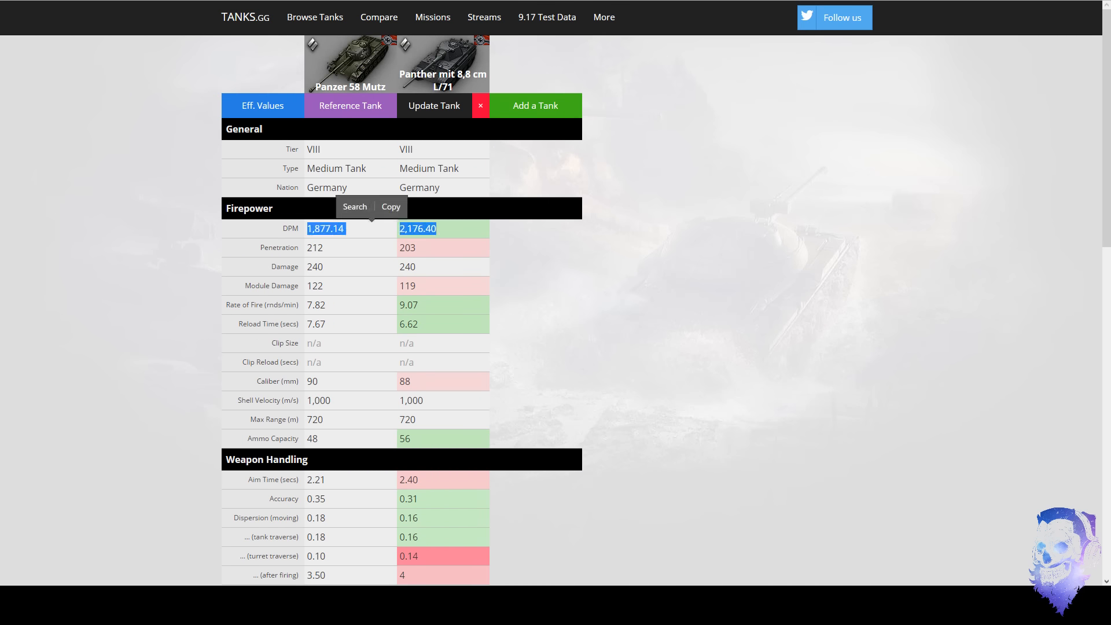
pyautogui.scroll(-3)
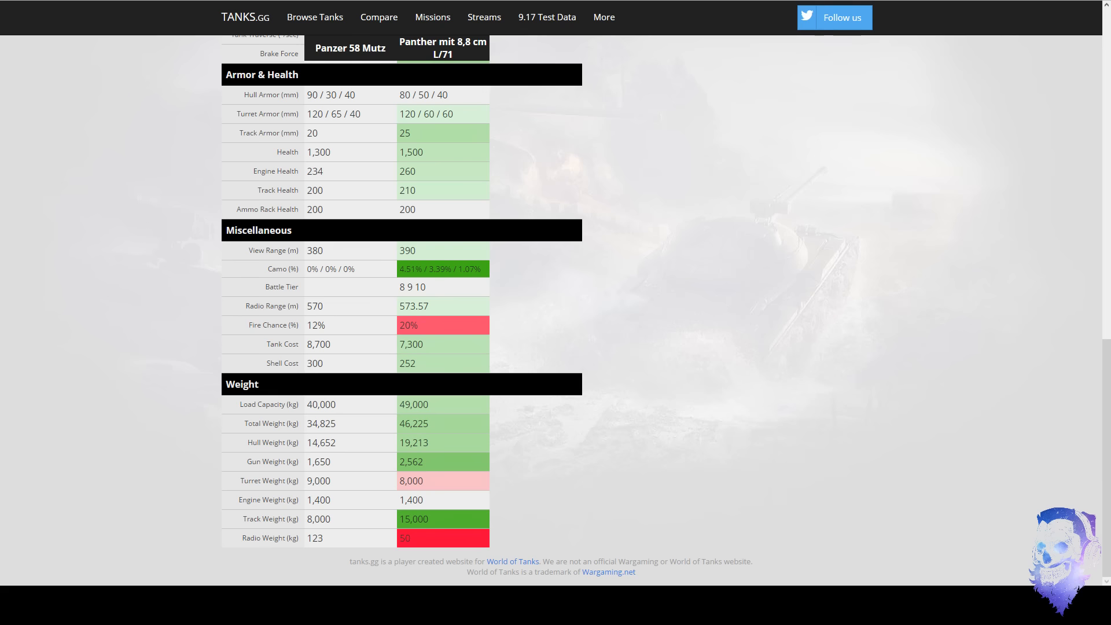
pyautogui.scroll(3)
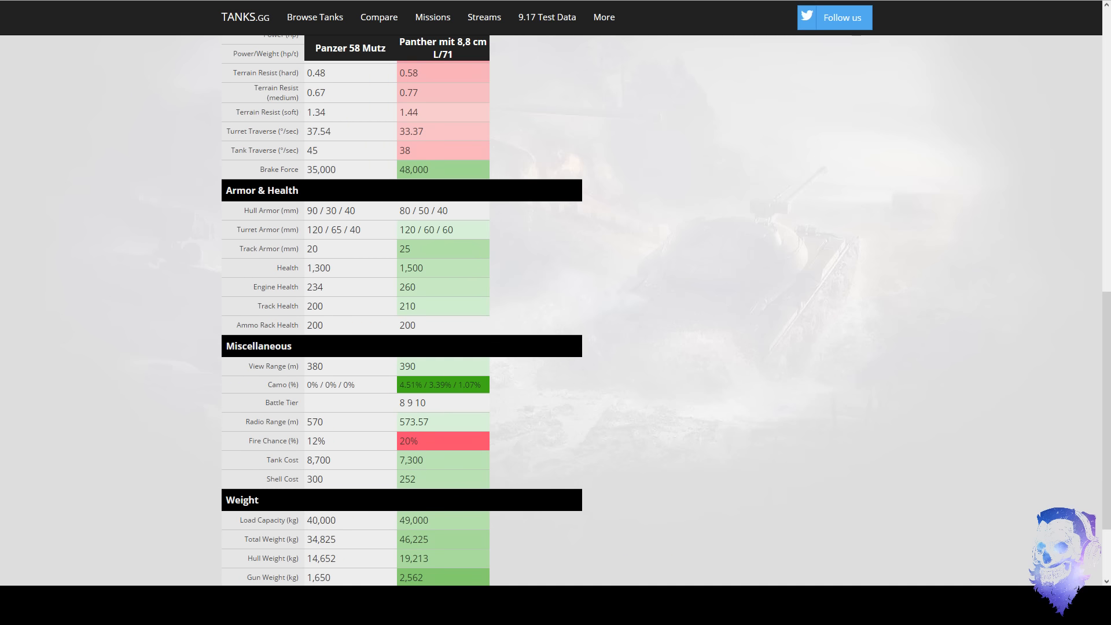
pyautogui.scroll(3)
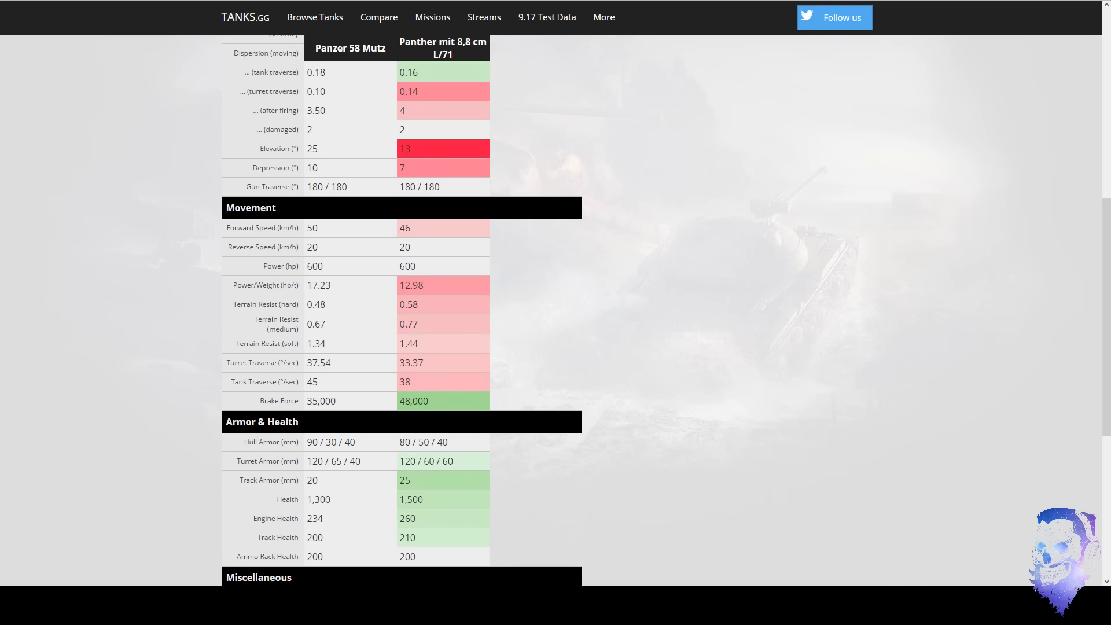
pyautogui.scroll(3)
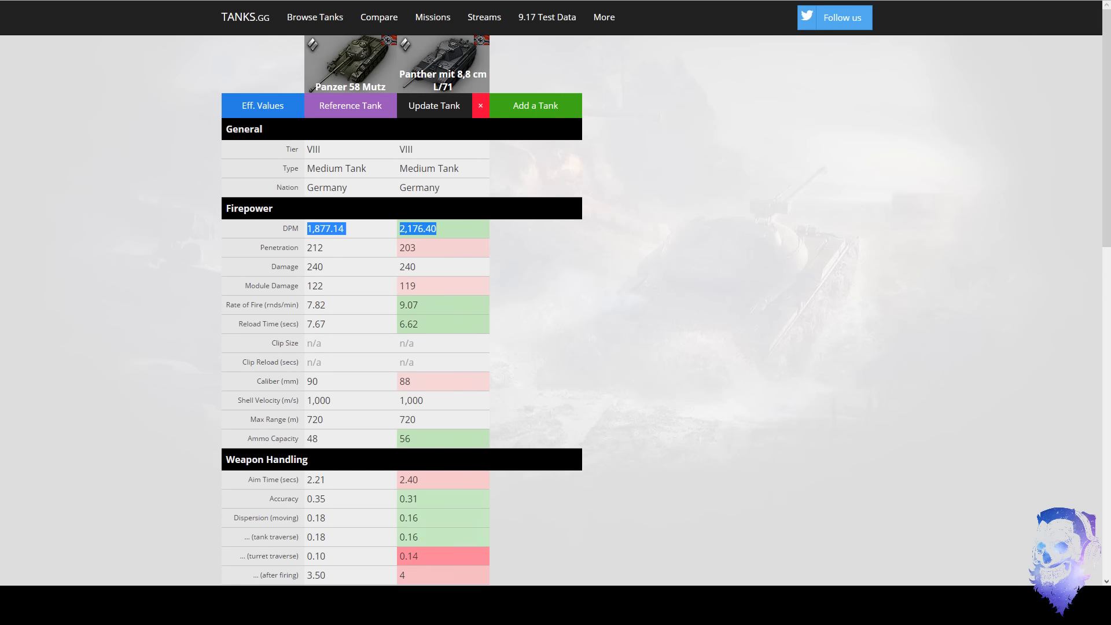
pyautogui.scroll(-3)
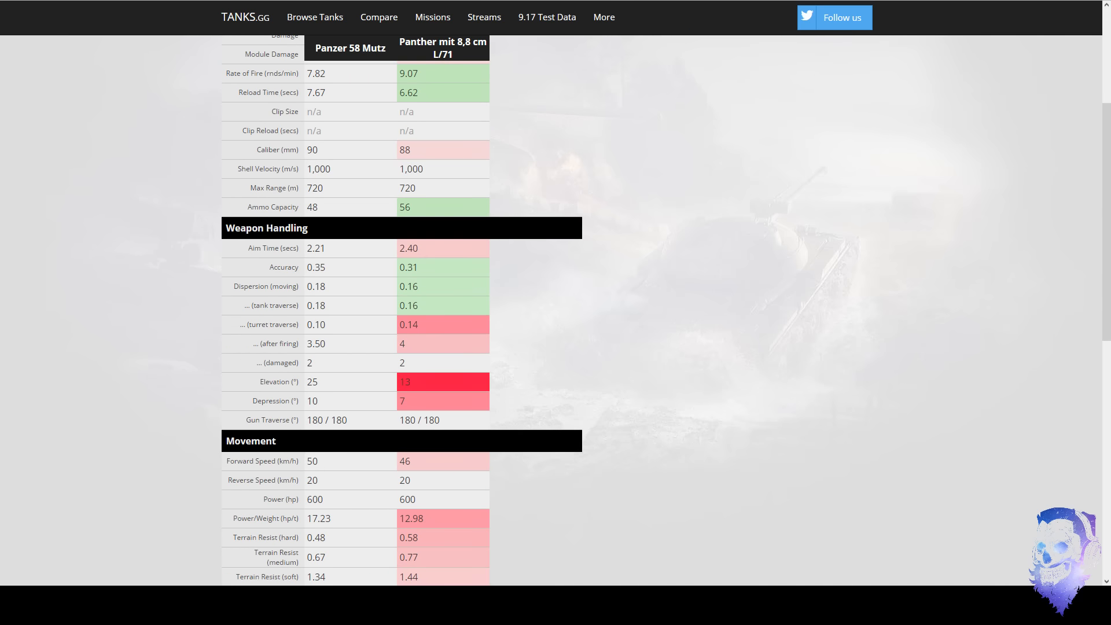
pyautogui.scroll(3)
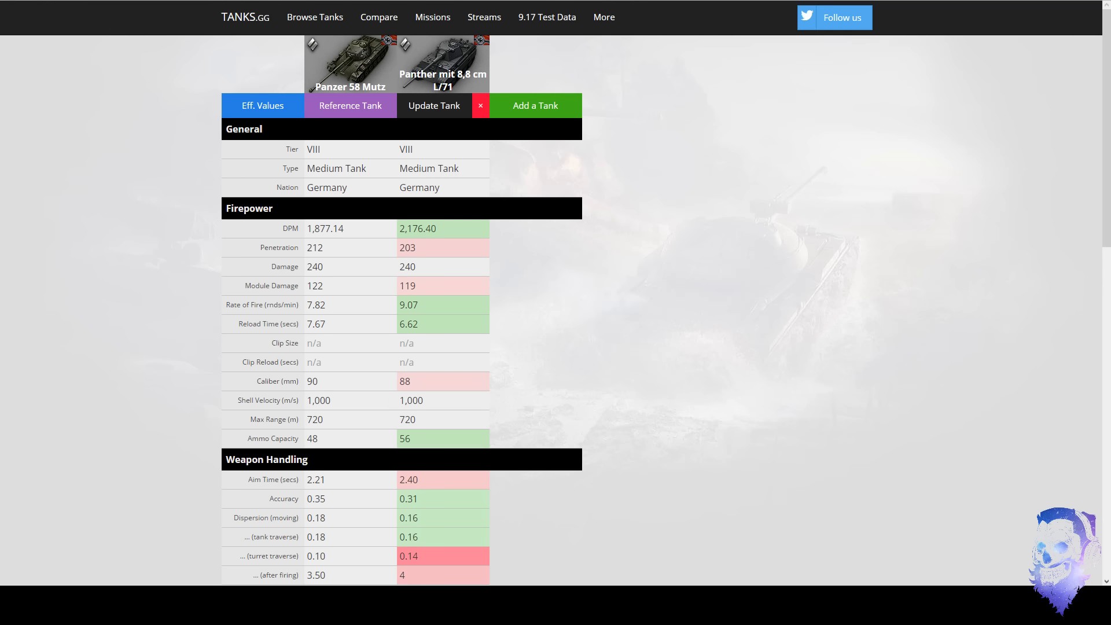
pyautogui.scroll(-3)
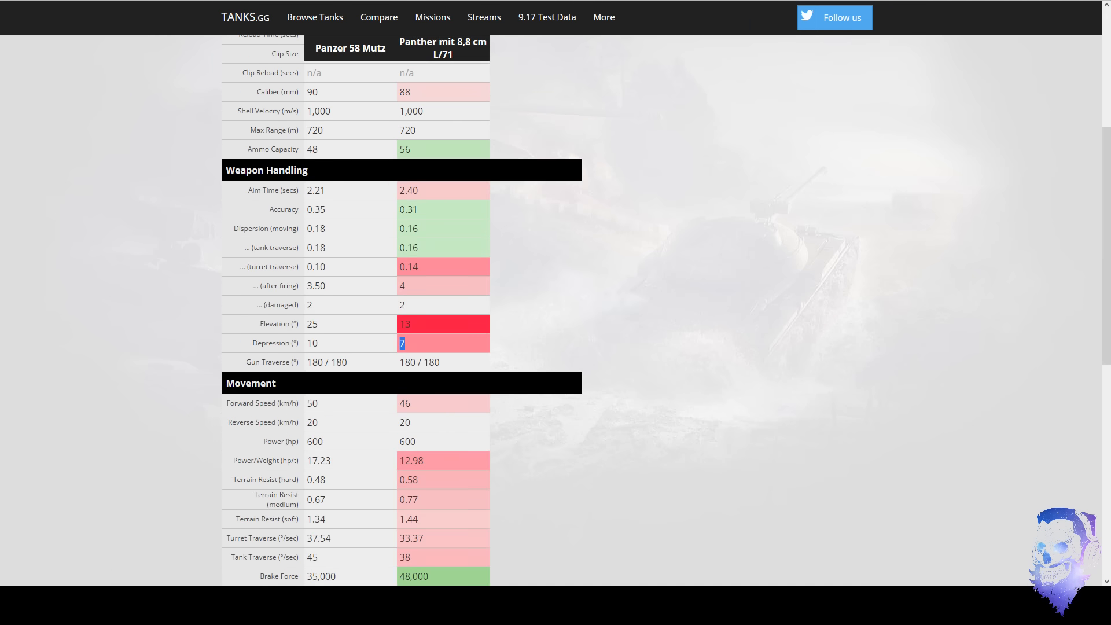
pyautogui.scroll(-3)
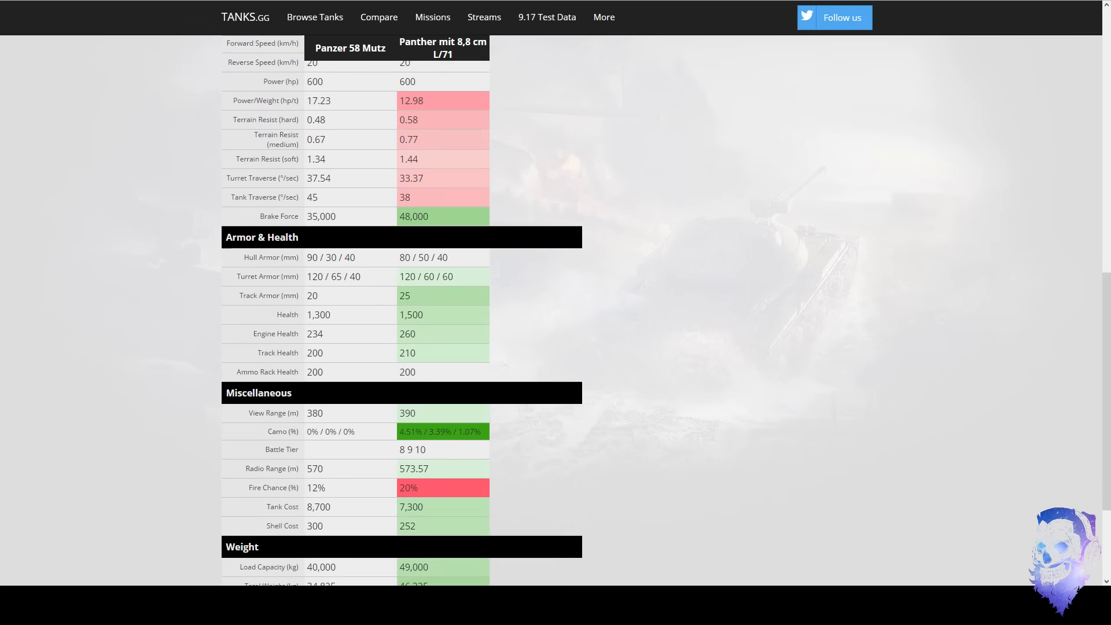
pyautogui.scroll(3)
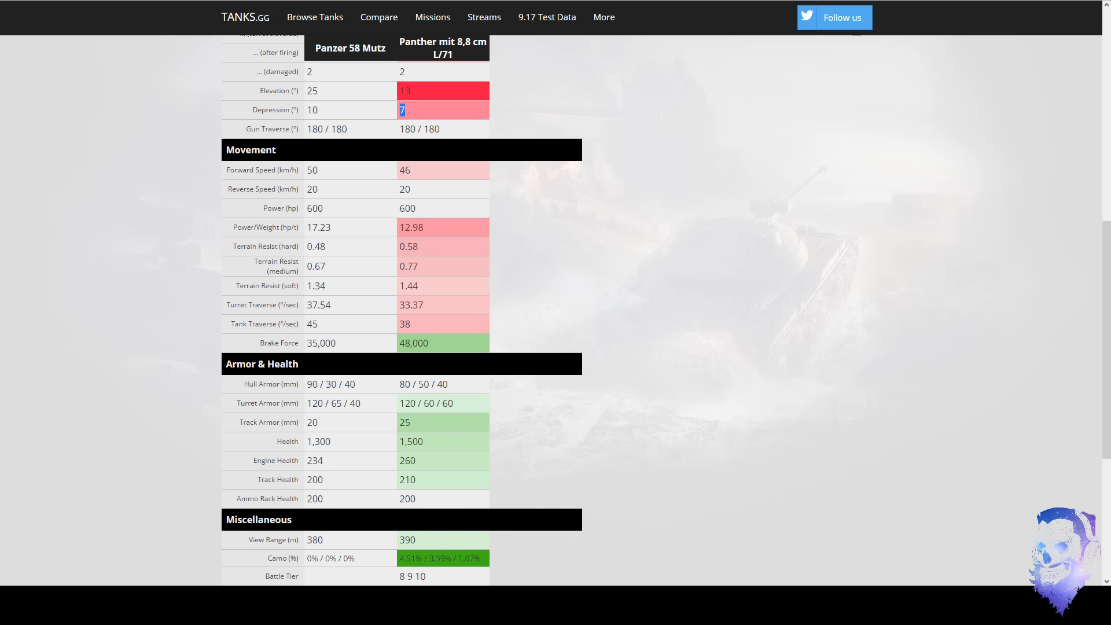
pyautogui.scroll(3)
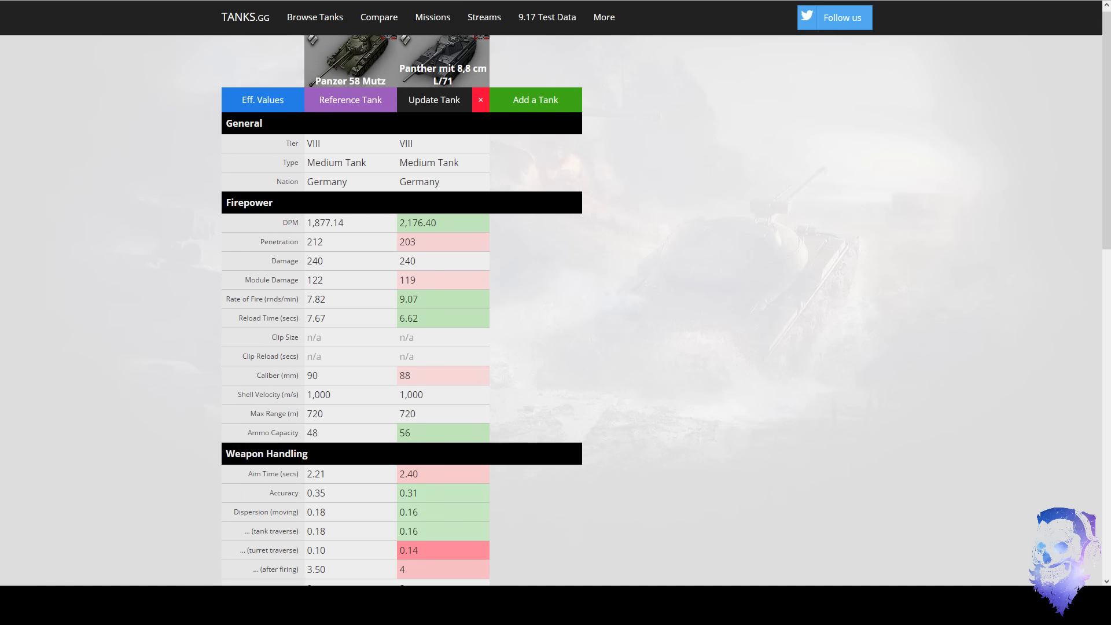
pyautogui.scroll(3)
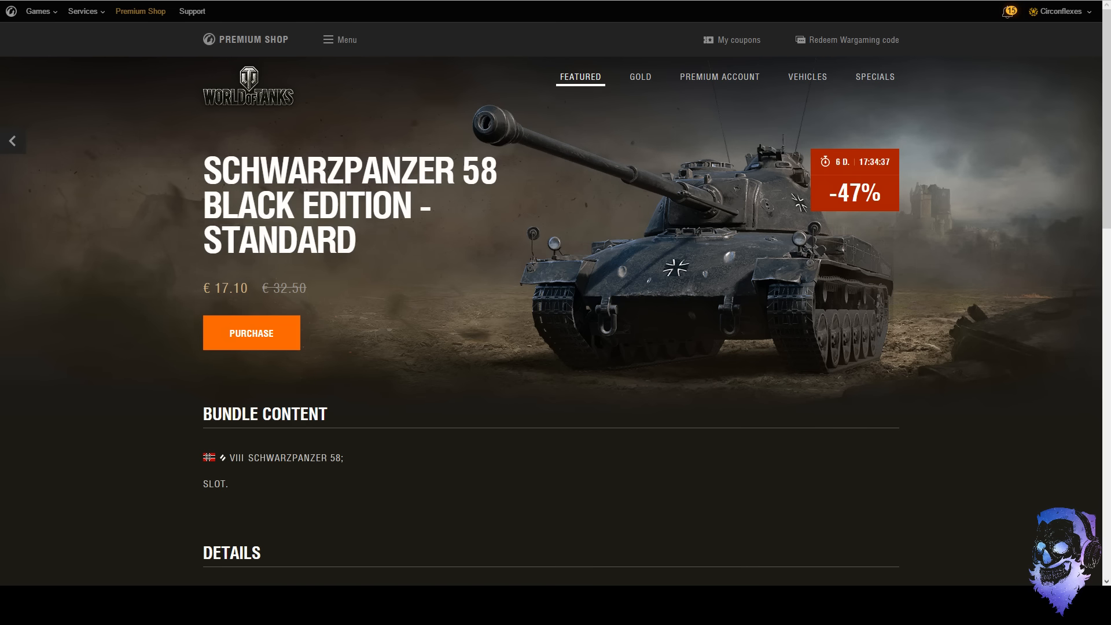
# Scroll the Specials grid past Schwarzpanzer 58 and Strv m/42-57 offers down to the gold packs.
pyautogui.scroll(-3)
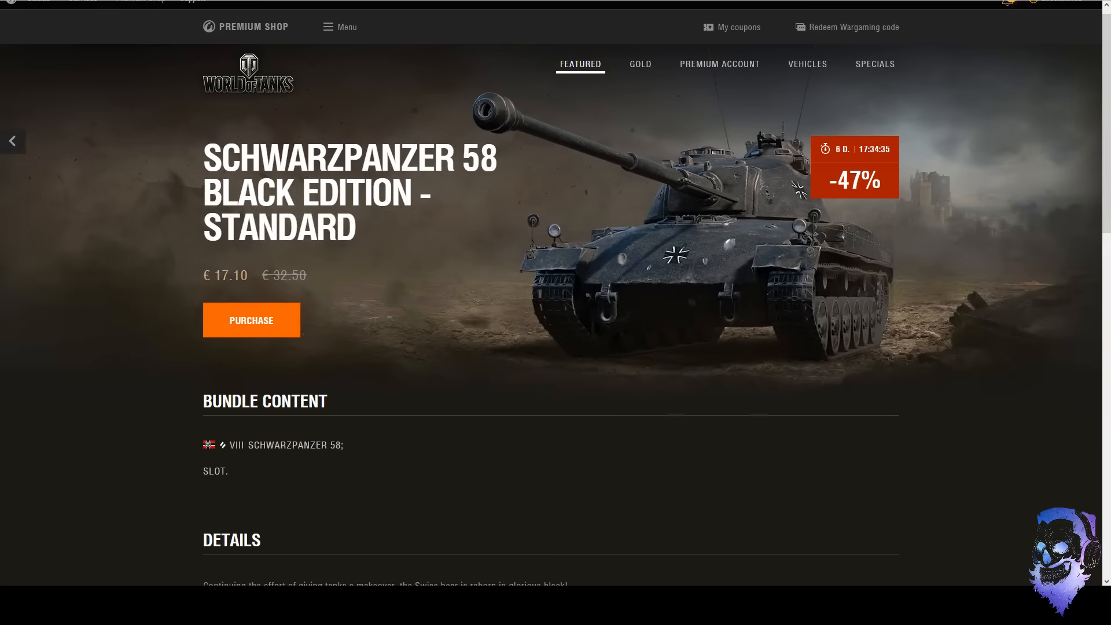
pyautogui.scroll(-3)
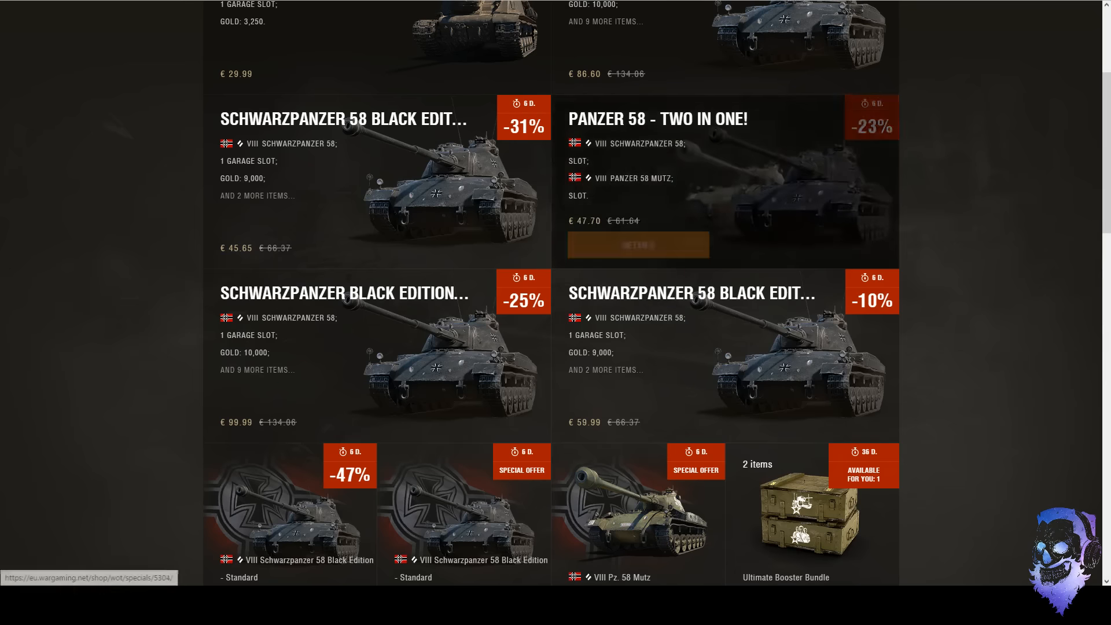
pyautogui.scroll(3)
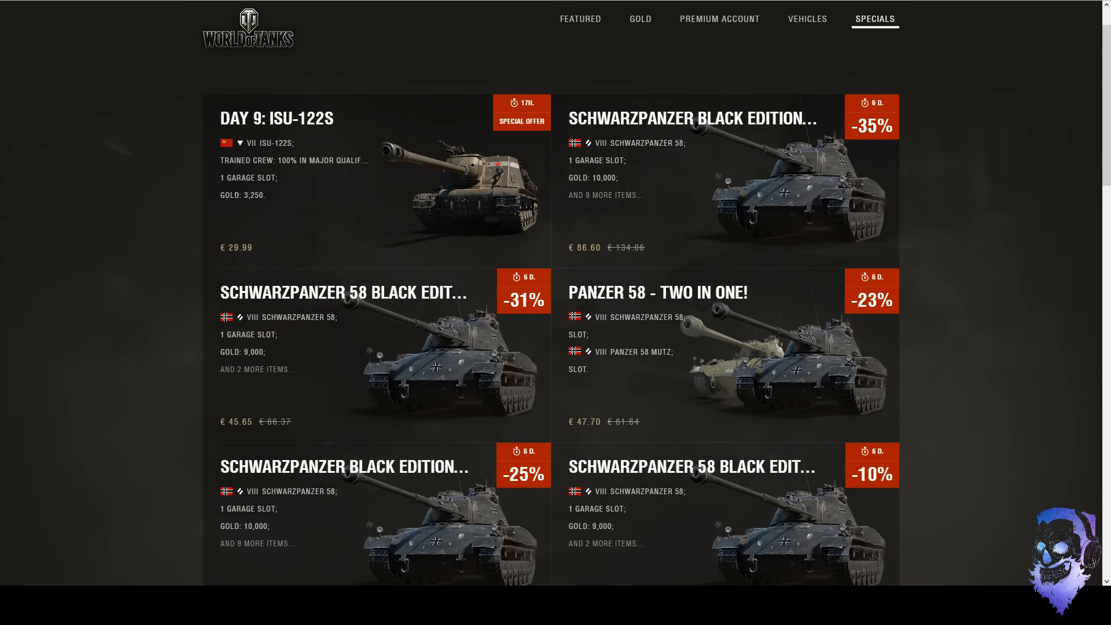
pyautogui.scroll(-3)
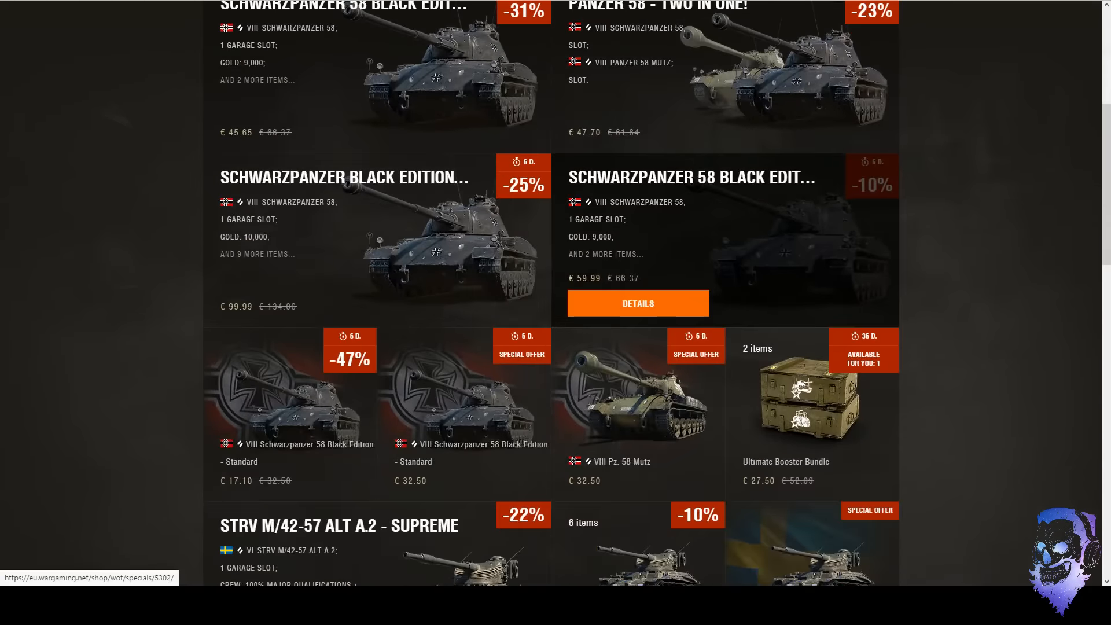
pyautogui.scroll(-3)
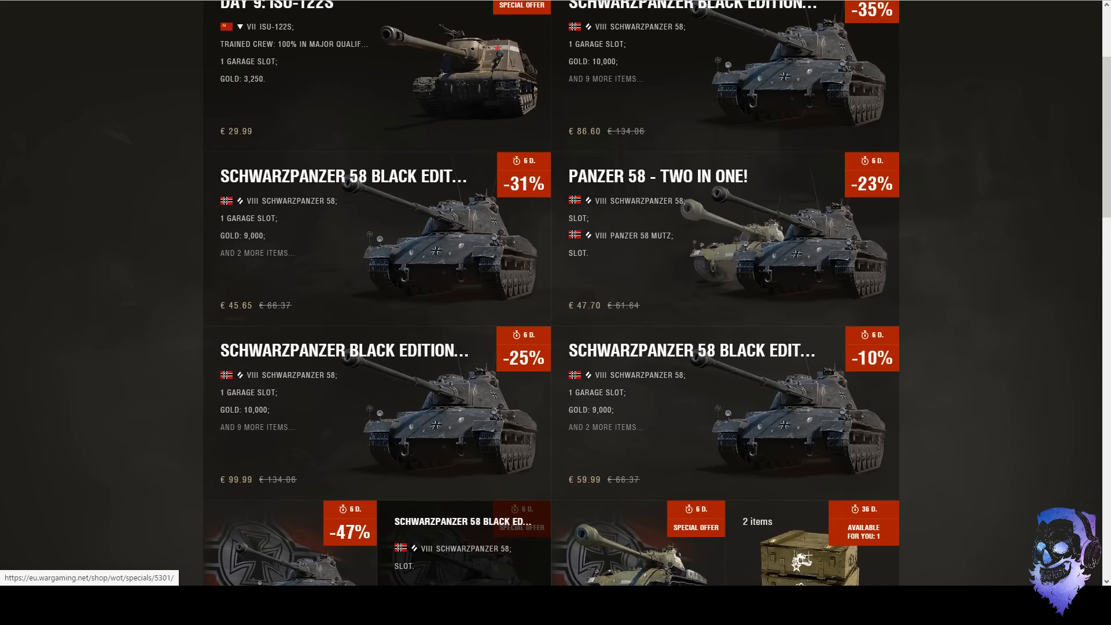
pyautogui.scroll(3)
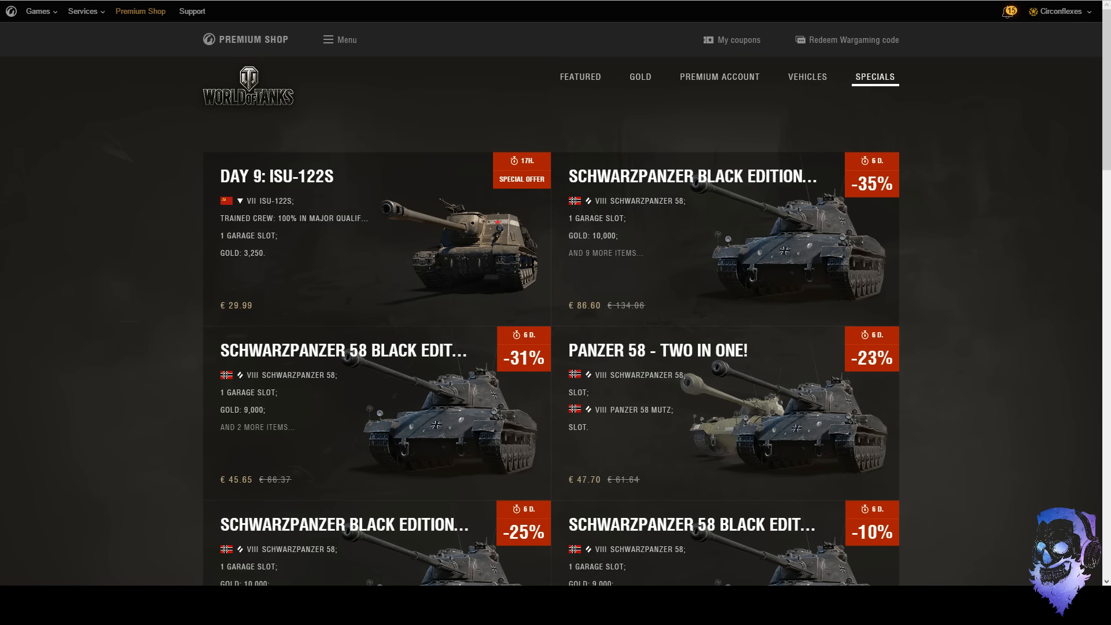
pyautogui.scroll(-3)
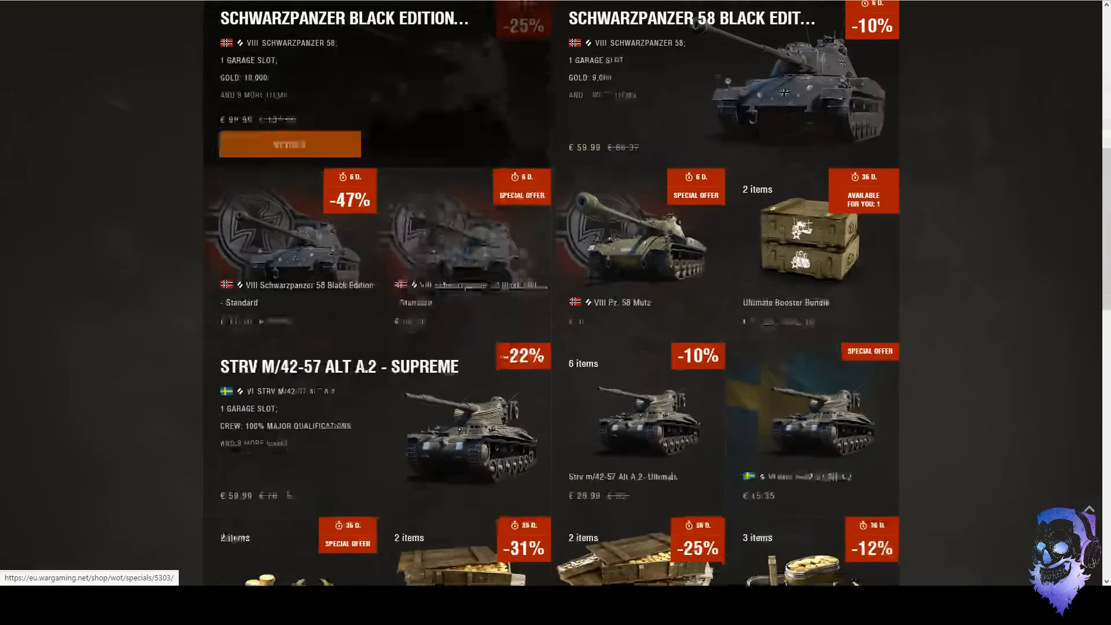
pyautogui.scroll(-3)
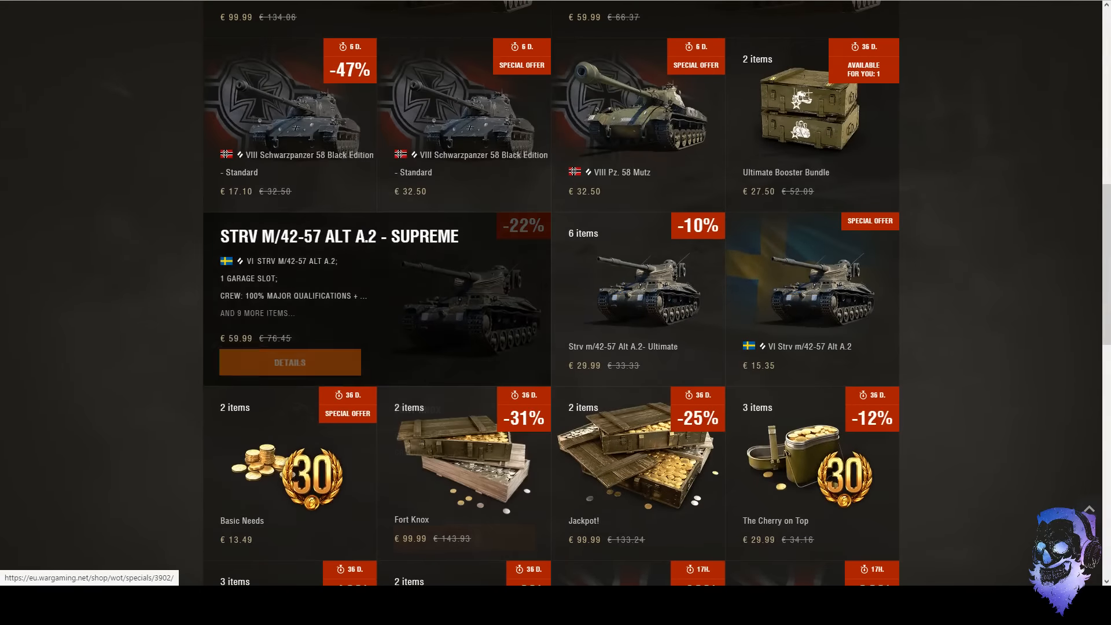
pyautogui.scroll(3)
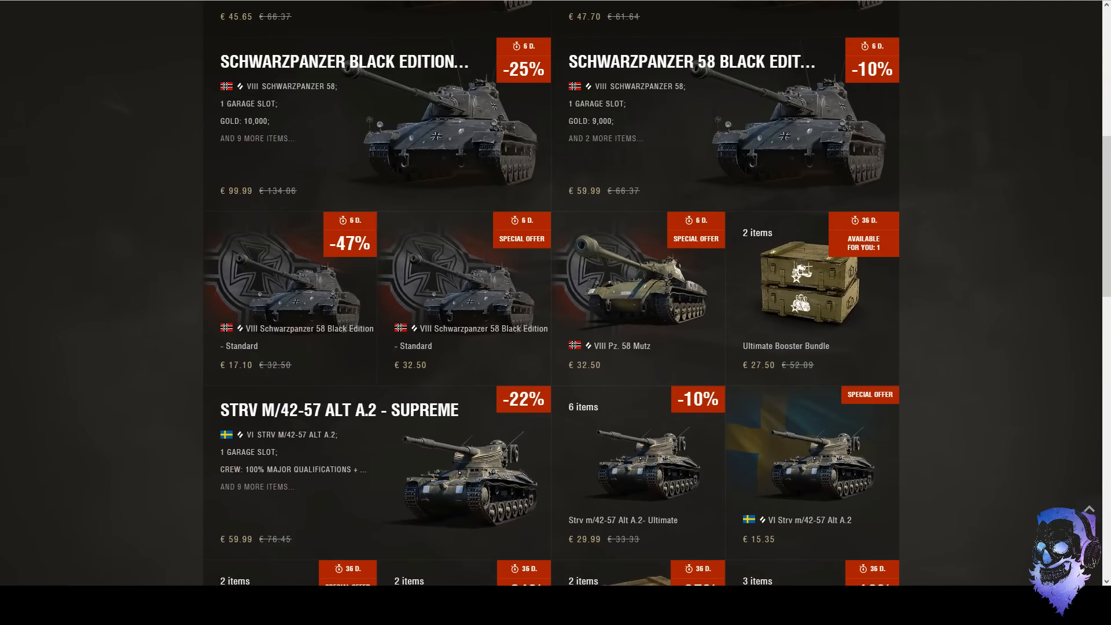